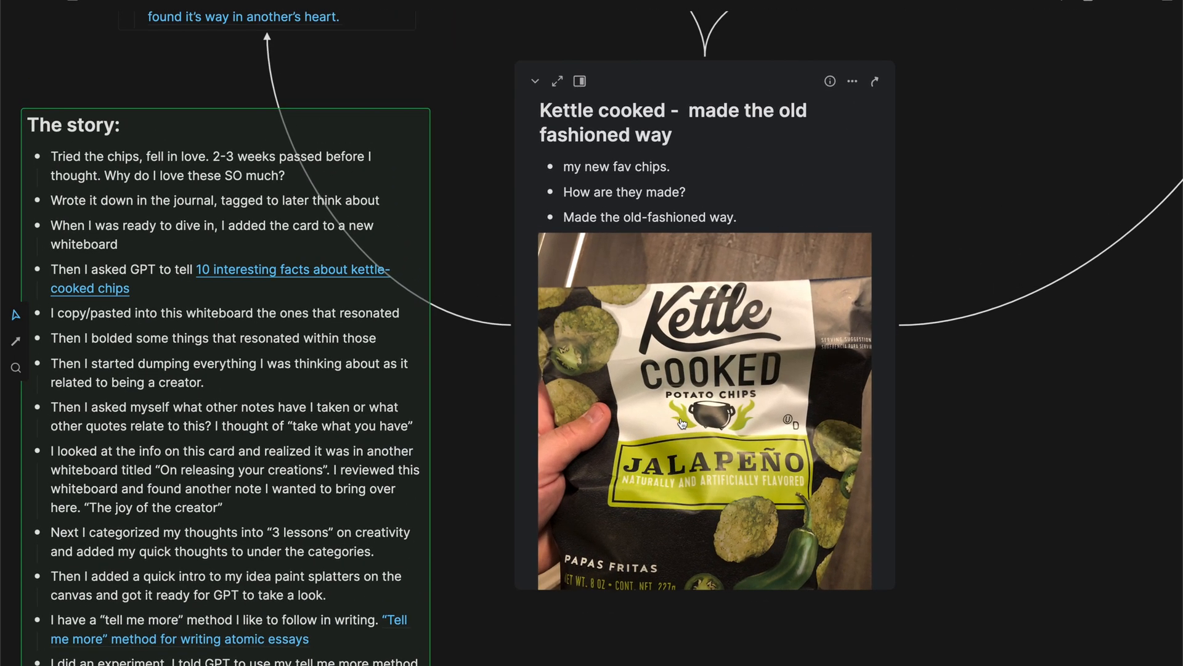
pyautogui.moveTo(644, 388)
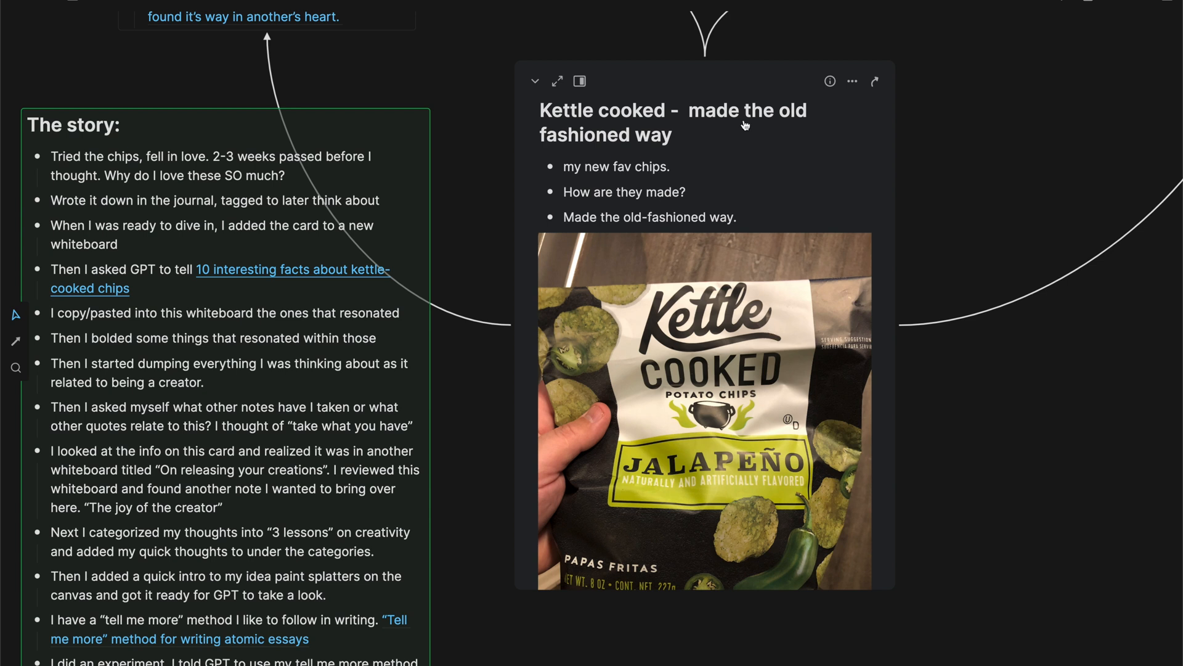
pyautogui.moveTo(759, 185)
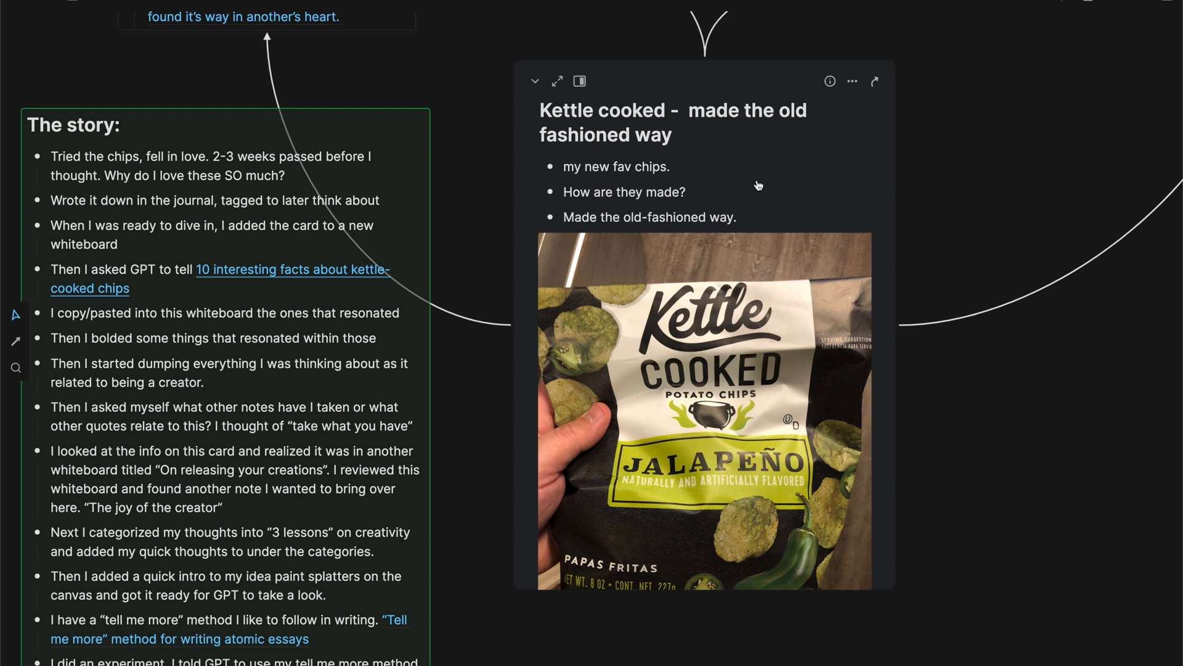
pyautogui.moveTo(757, 188)
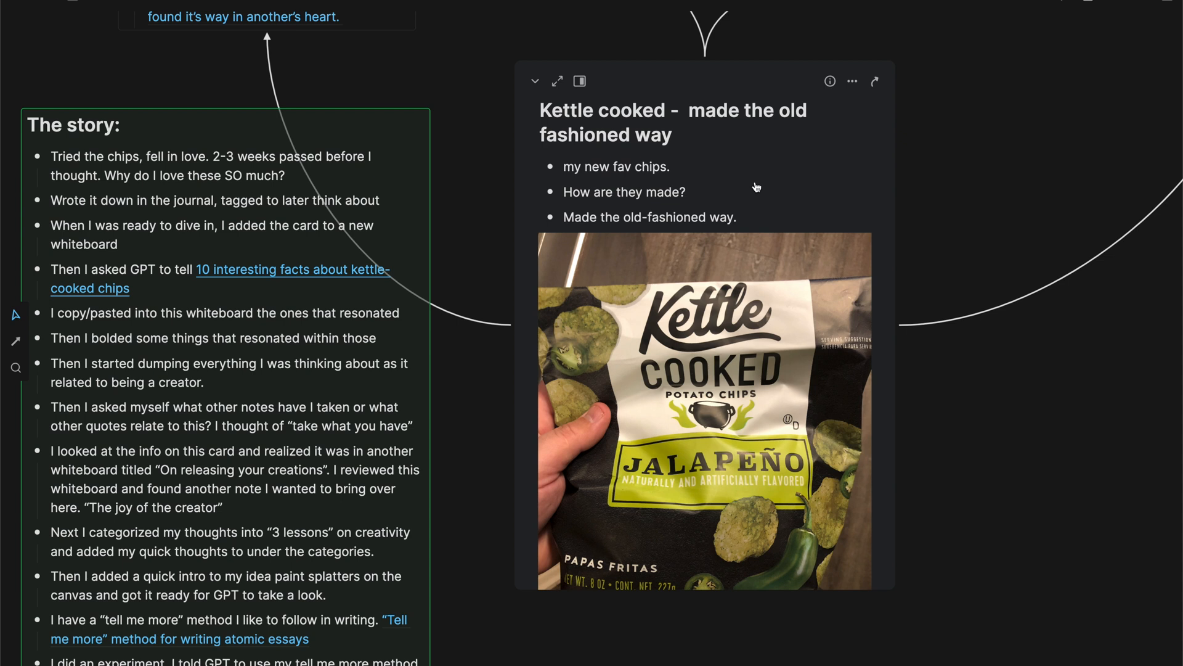
pyautogui.moveTo(755, 190)
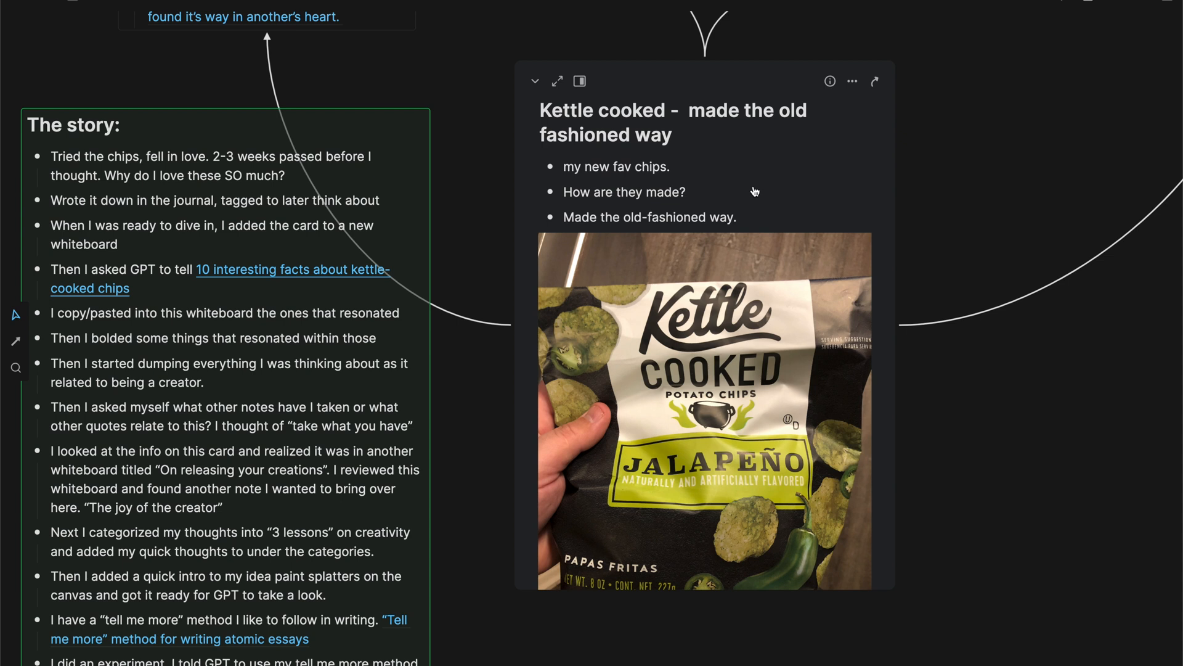
pyautogui.moveTo(895, 442)
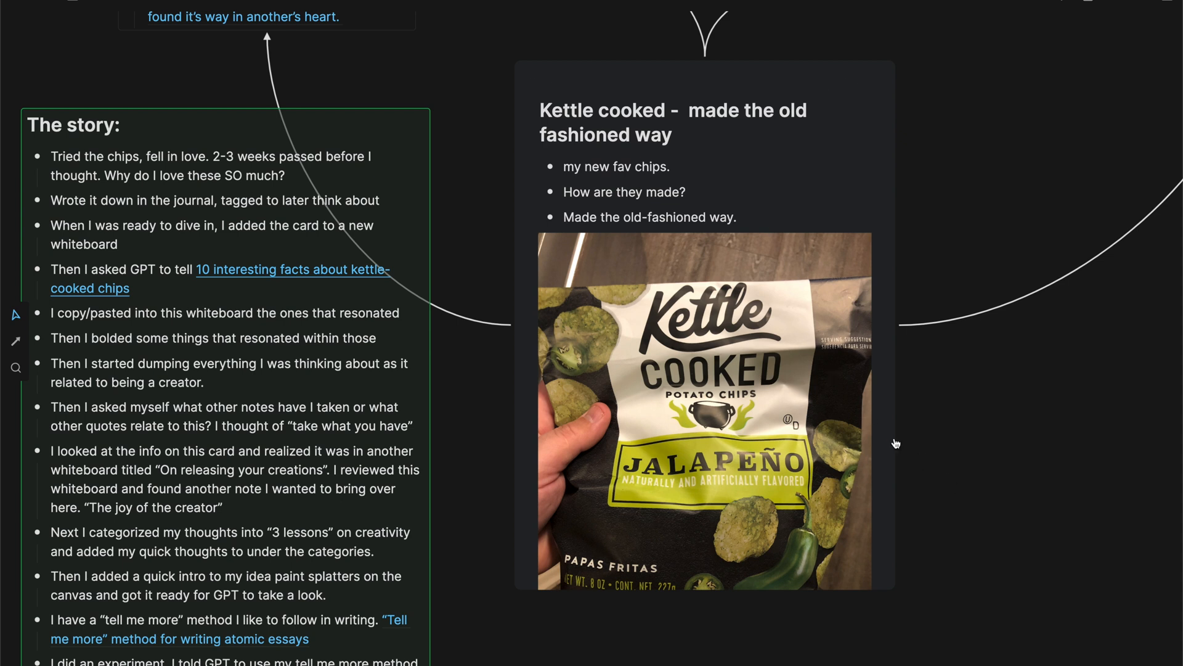
# - View the Kettle cooked card's details and backlinks, then bring up the book-notes PDF guide in Preview
pyautogui.click(705, 408)
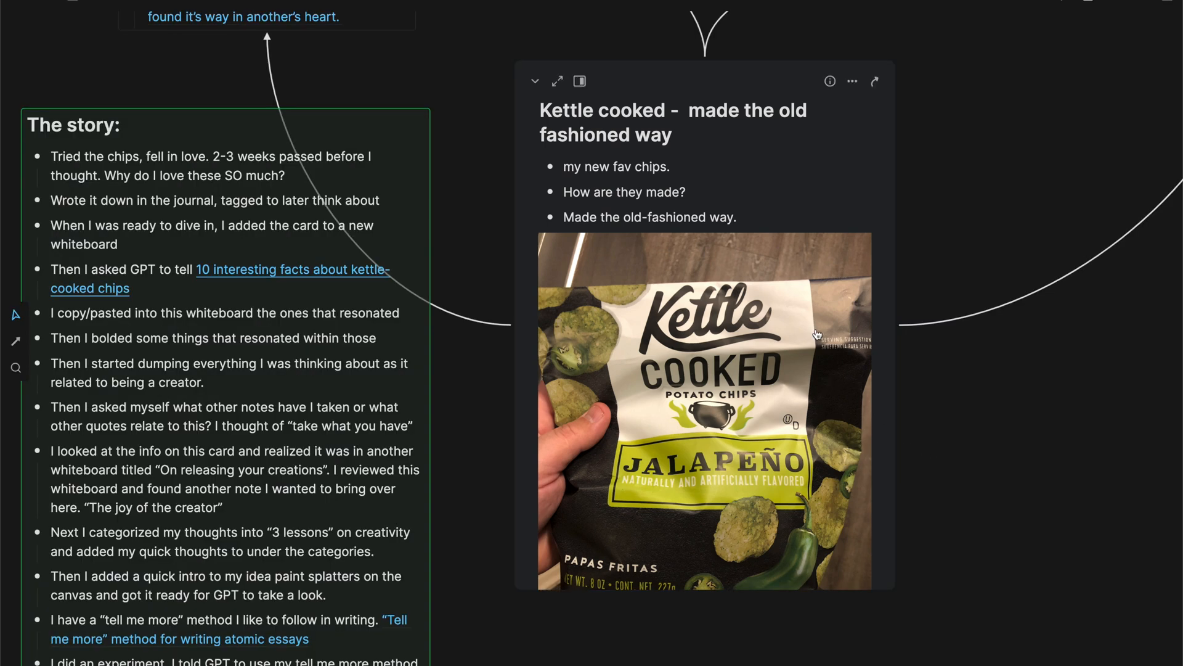
pyautogui.moveTo(718, 235)
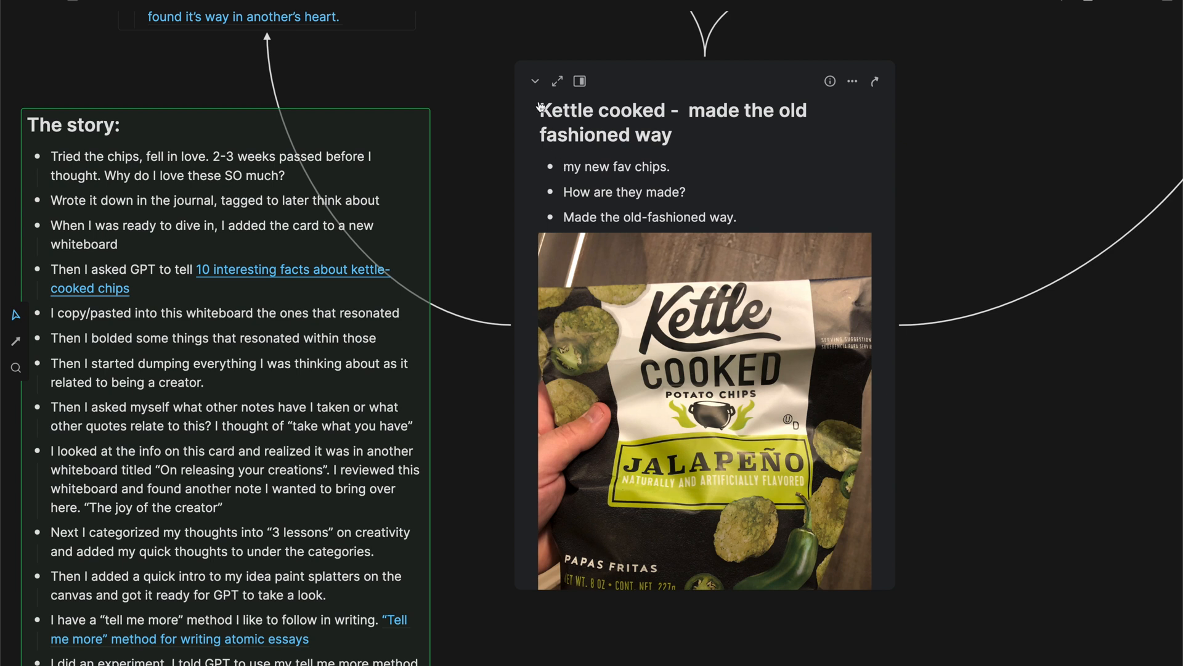
pyautogui.click(828, 81)
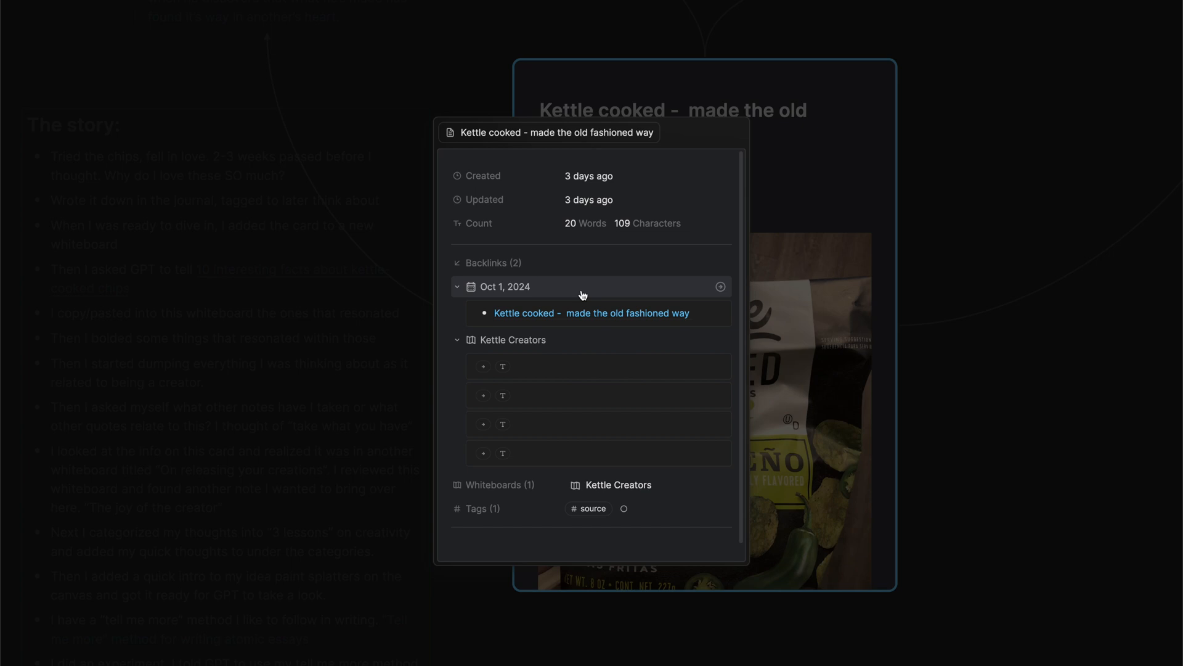
pyautogui.moveTo(719, 286)
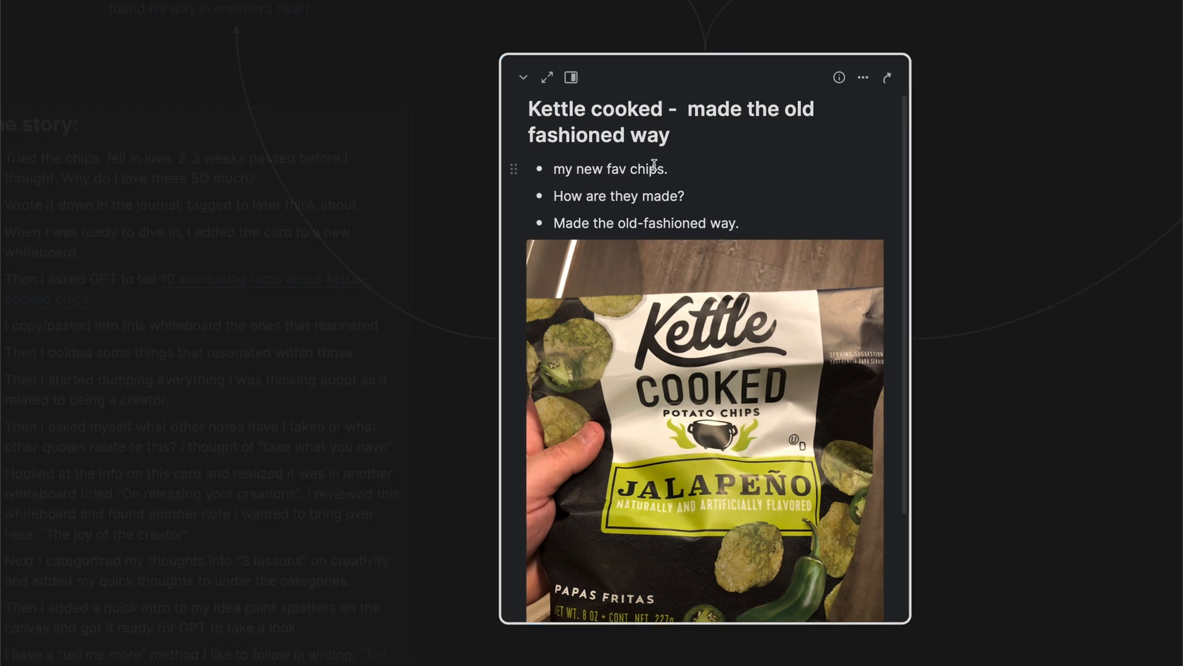
pyautogui.tripleClick(618, 196)
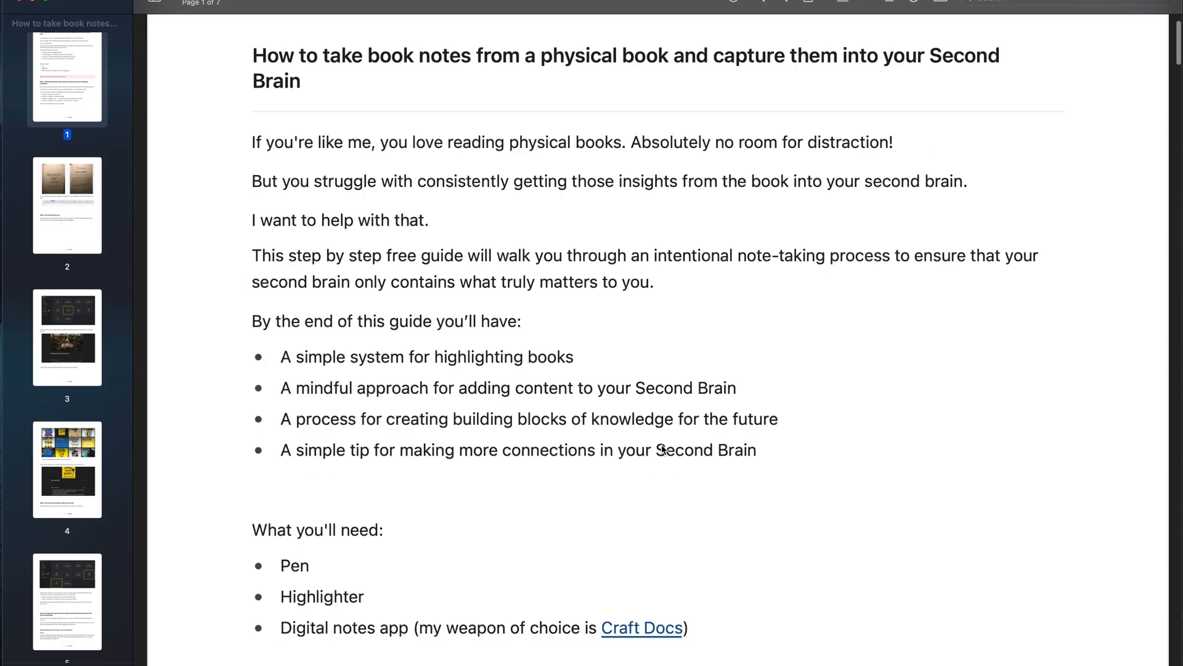
# - Read down the guide's highlighting, sparks and quotes sections to the Quick tip on linking quotes and thoughts
pyautogui.scroll(-3)
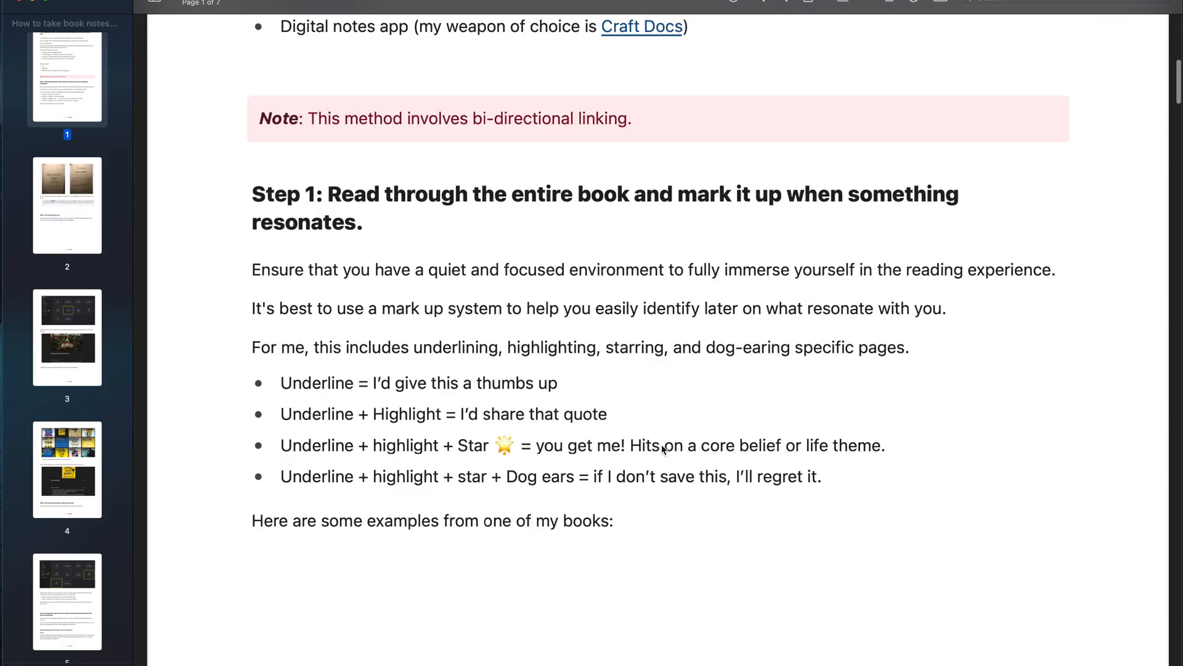
pyautogui.scroll(-3)
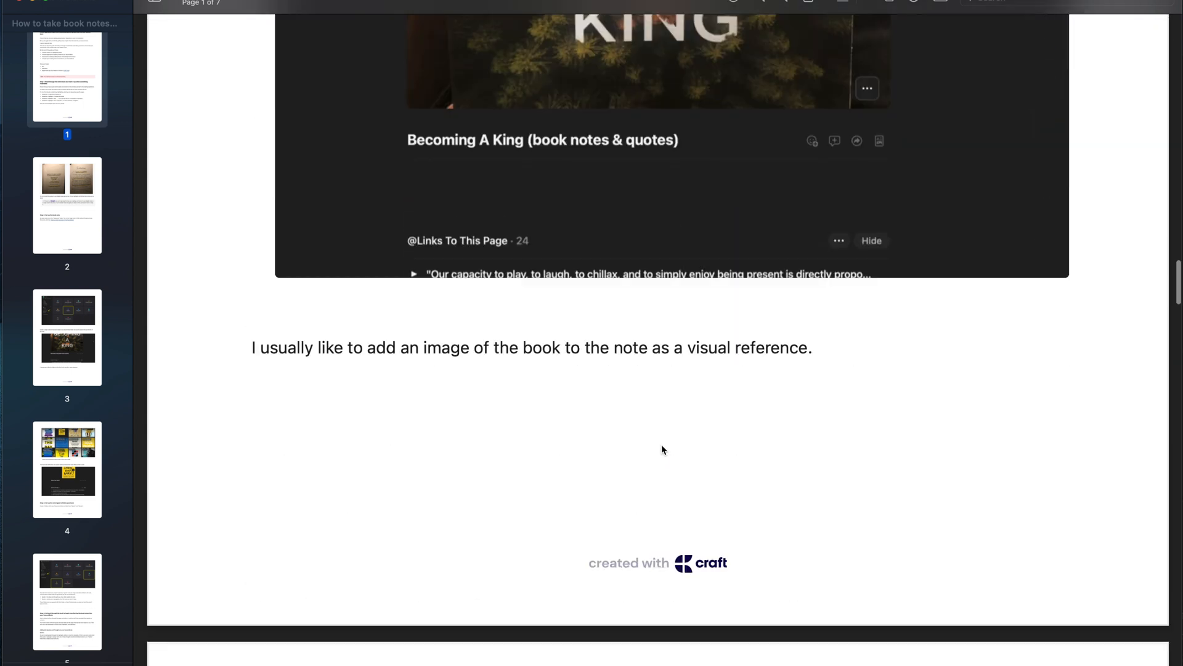
pyautogui.scroll(-3)
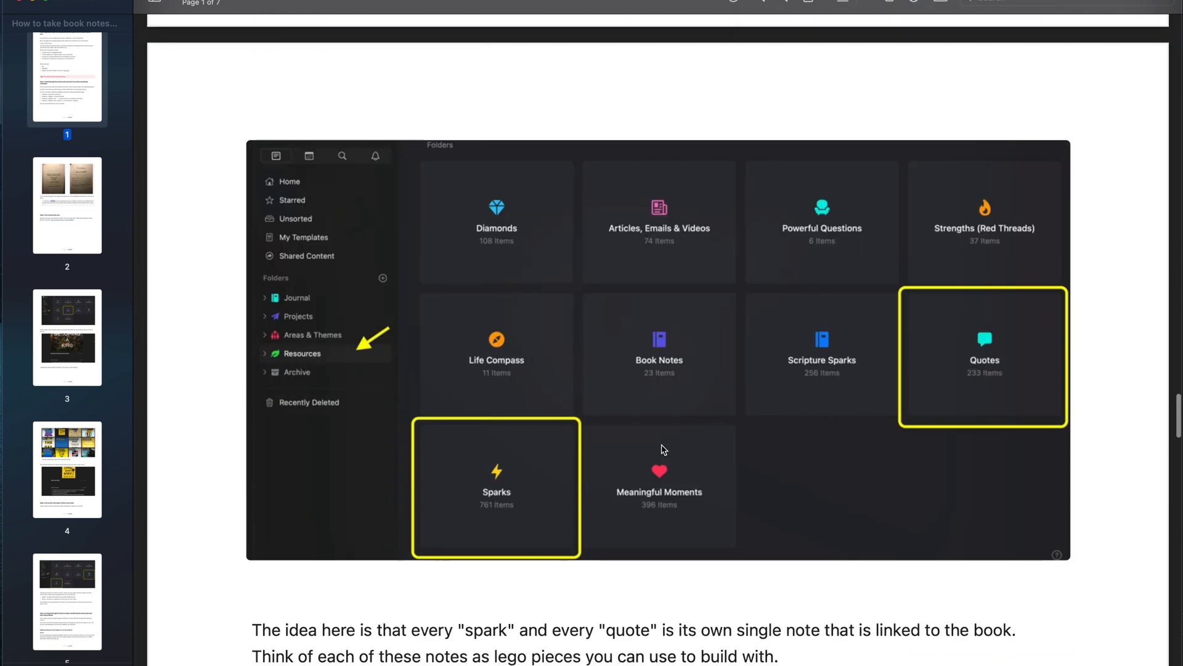
pyautogui.scroll(-3)
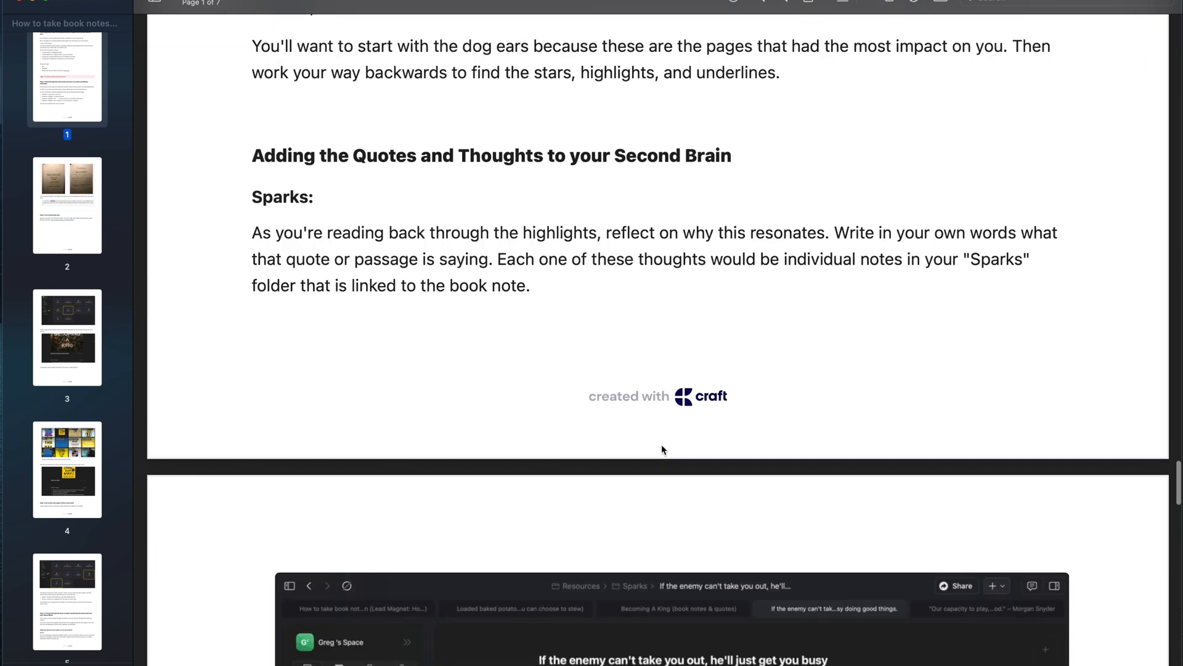
pyautogui.scroll(-3)
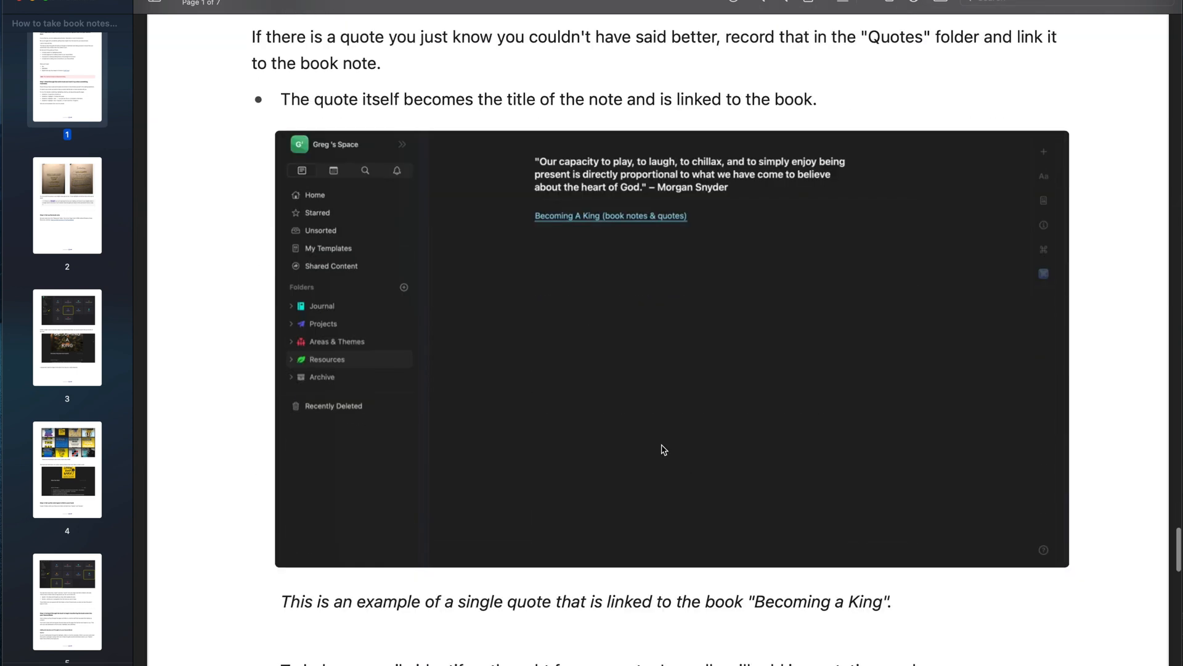
pyautogui.scroll(-3)
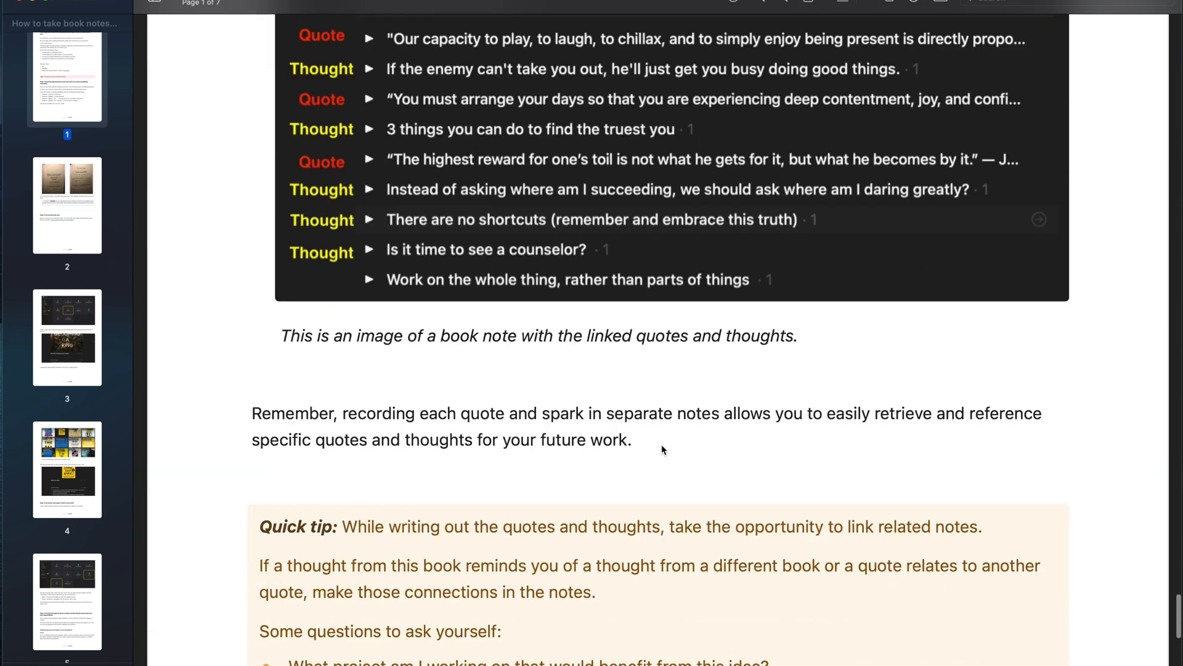
pyautogui.scroll(-3)
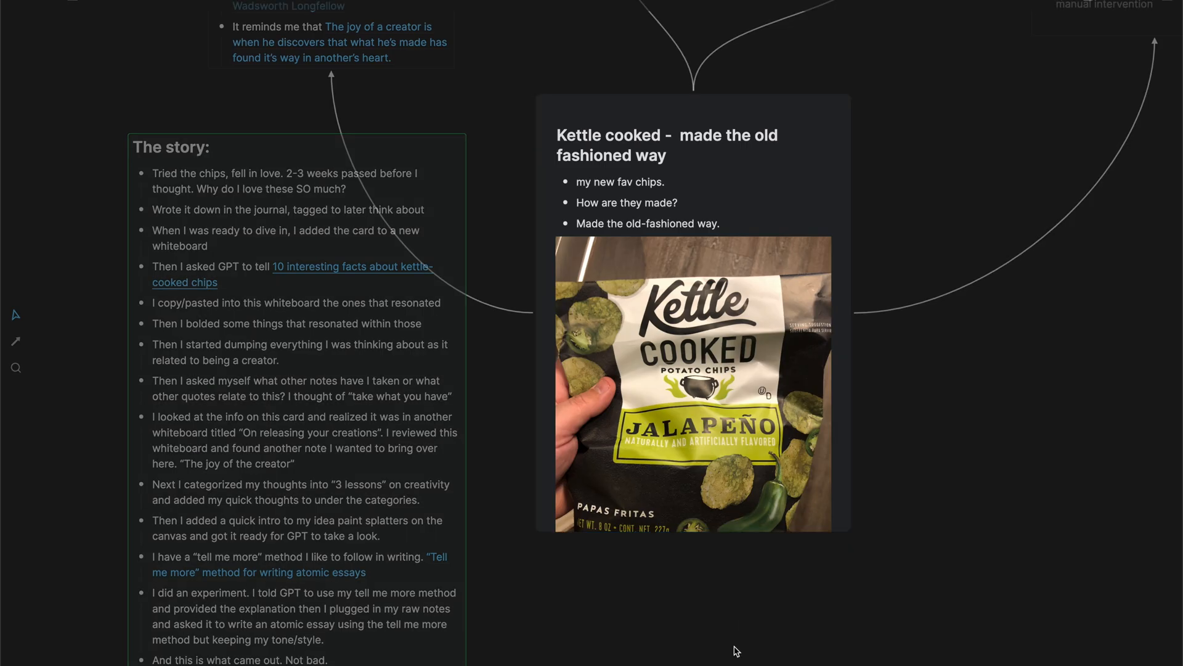
pyautogui.moveTo(662, 512)
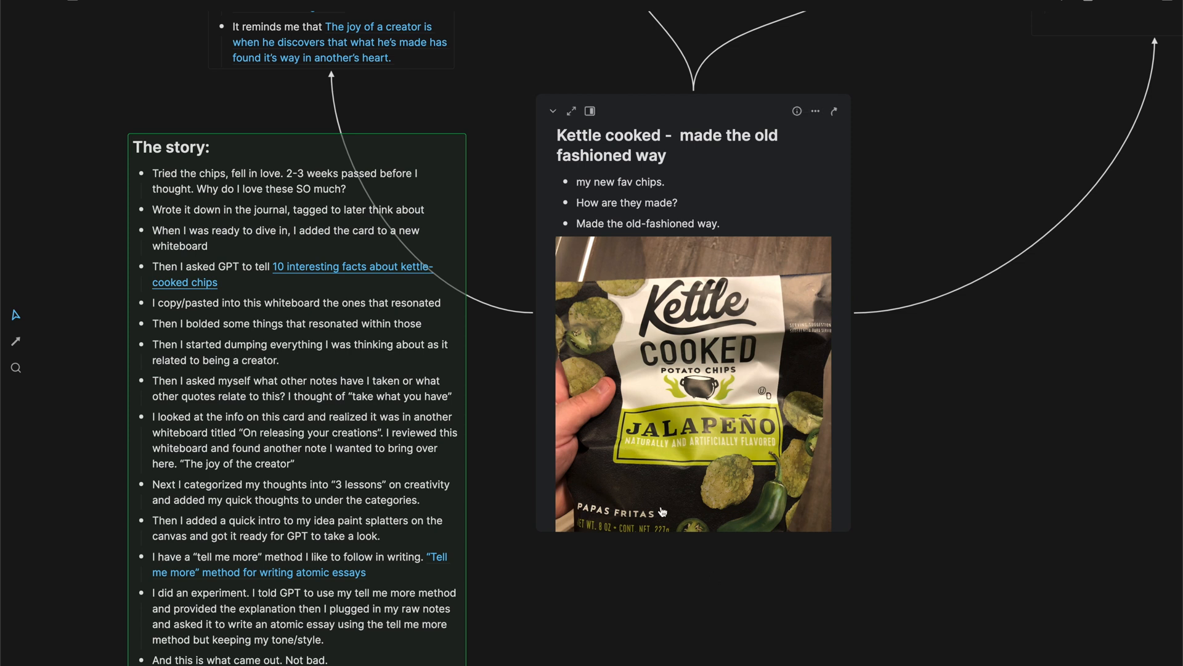
pyautogui.moveTo(627, 415)
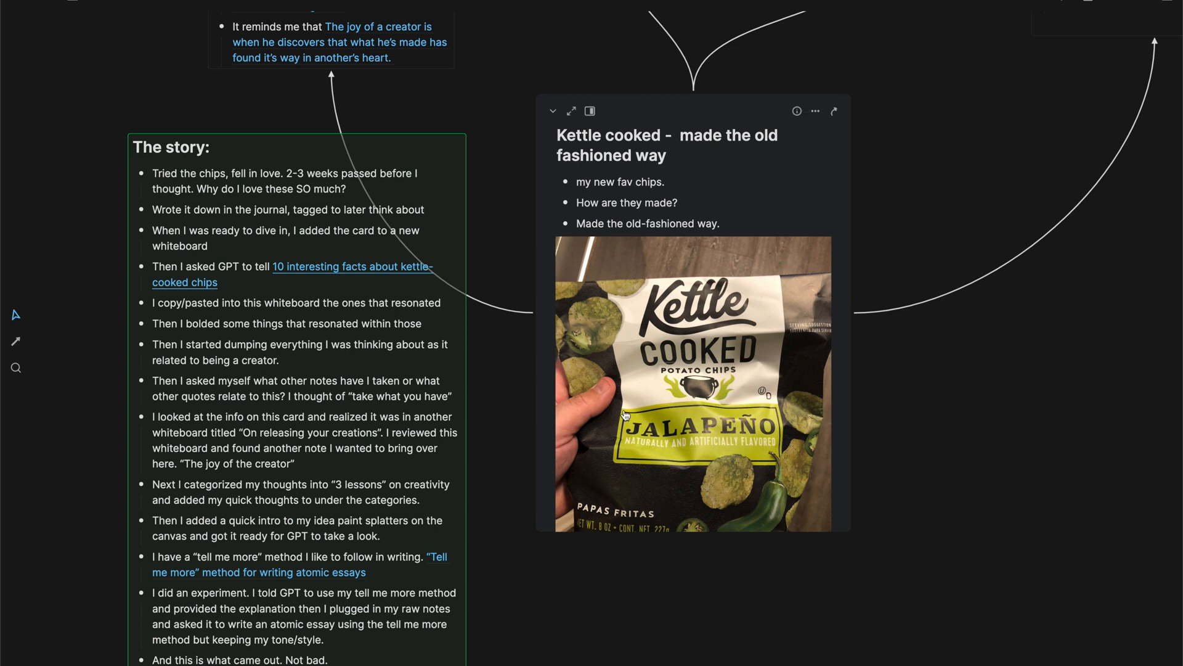
pyautogui.moveTo(617, 384)
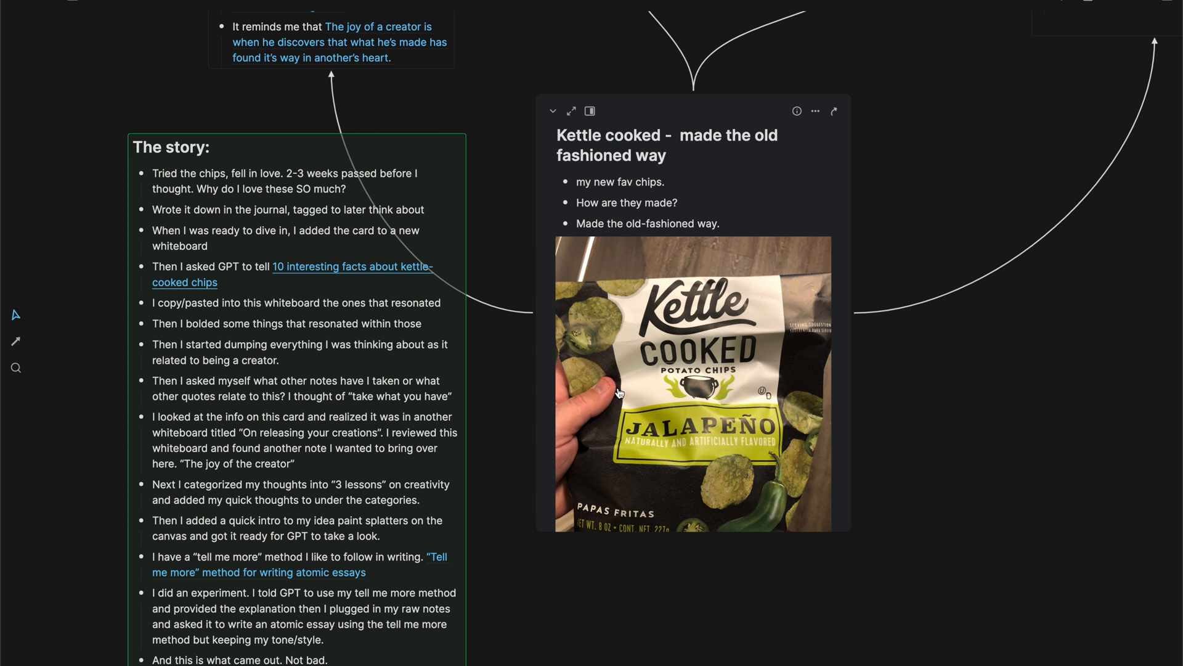
pyautogui.moveTo(530, 270)
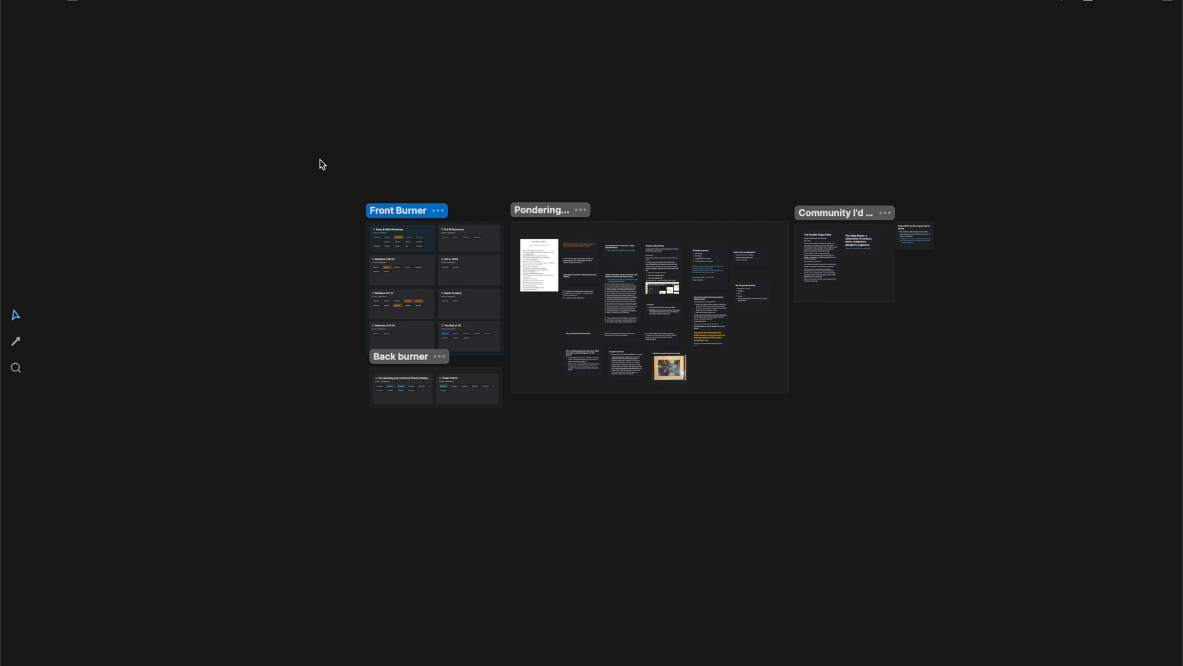
# - Look through the Front Burner group's whiteboards down to Kettle Creators
pyautogui.click(320, 160)
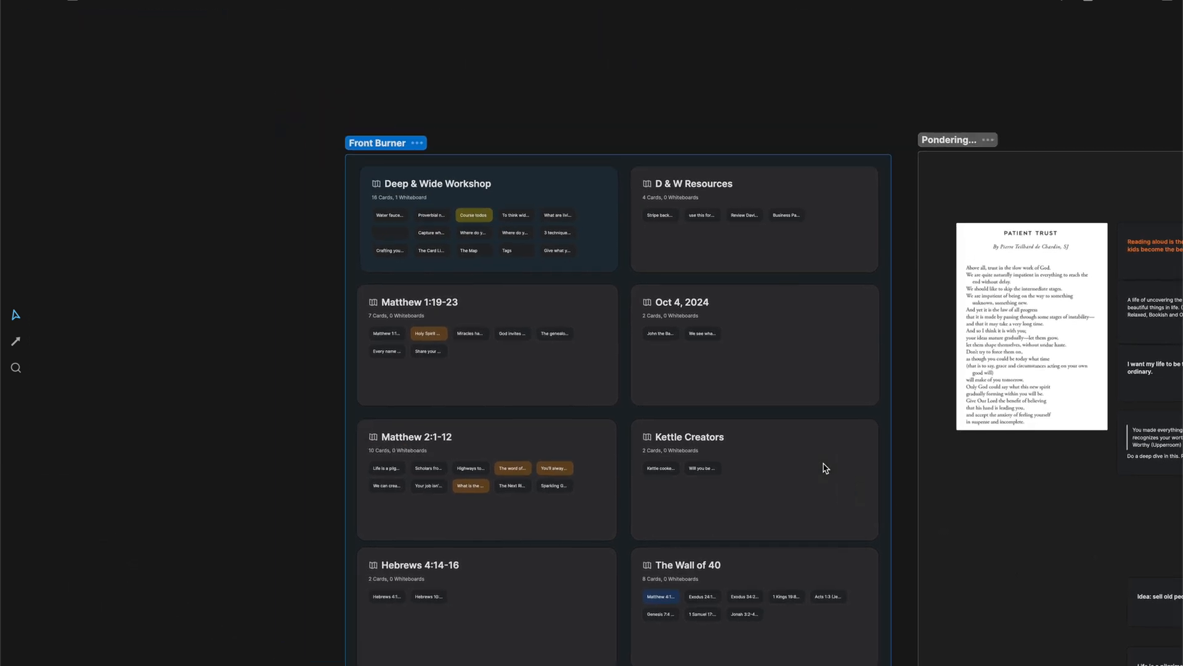
pyautogui.scroll(-3)
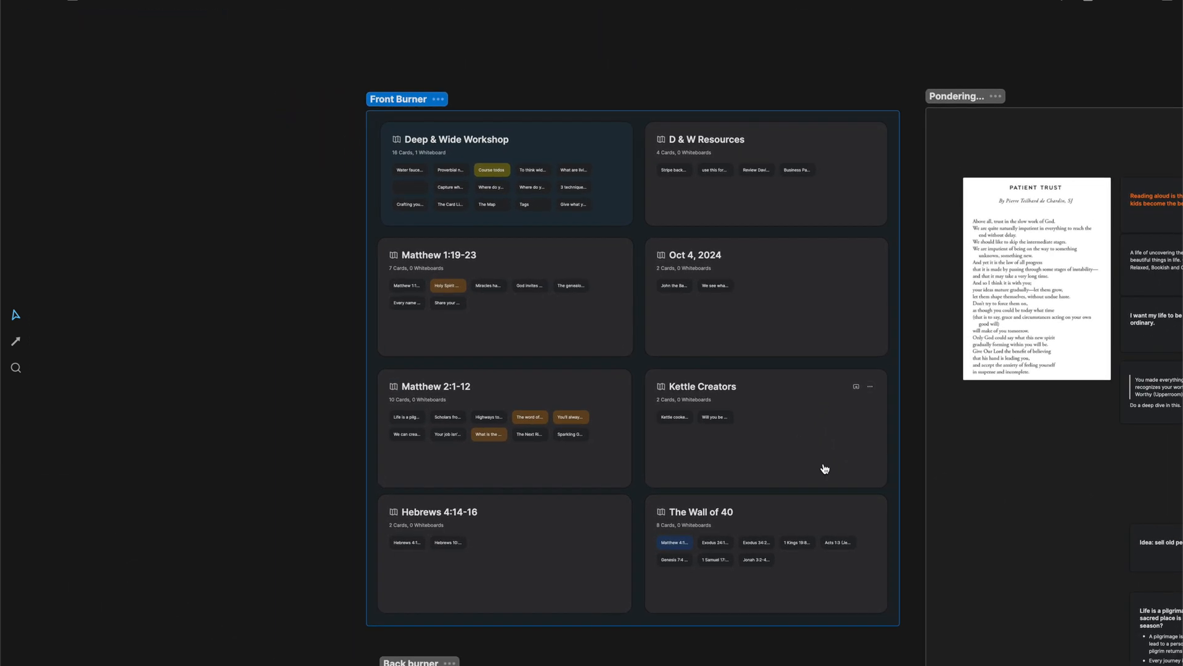
pyautogui.moveTo(810, 461)
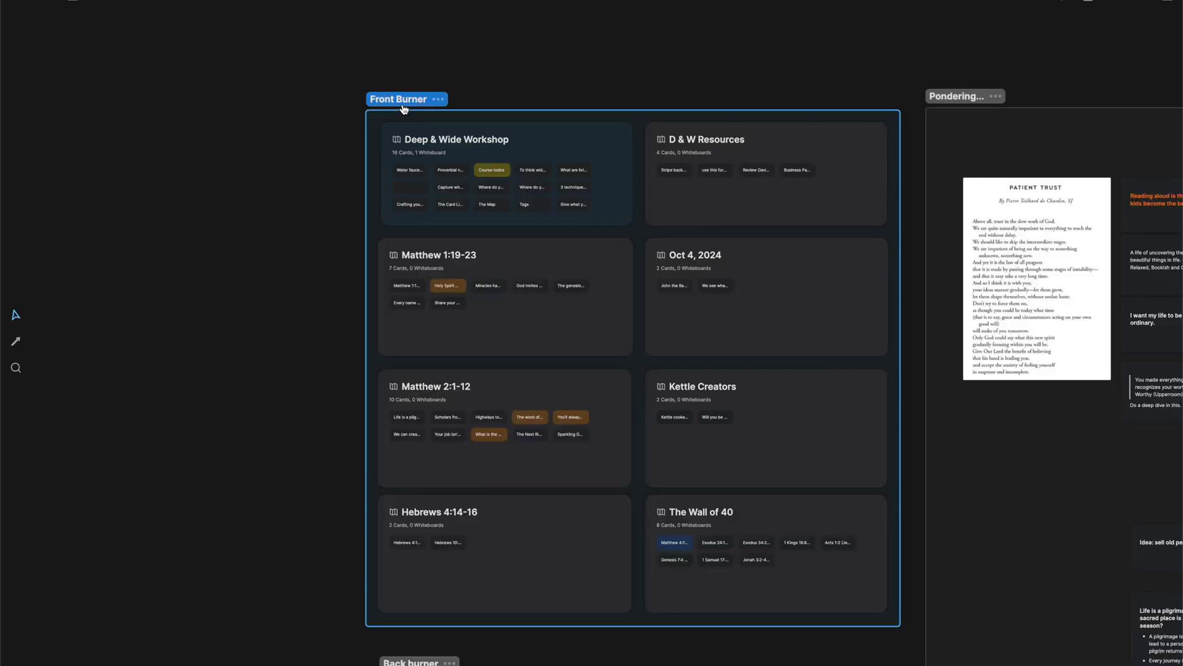
pyautogui.scroll(-3)
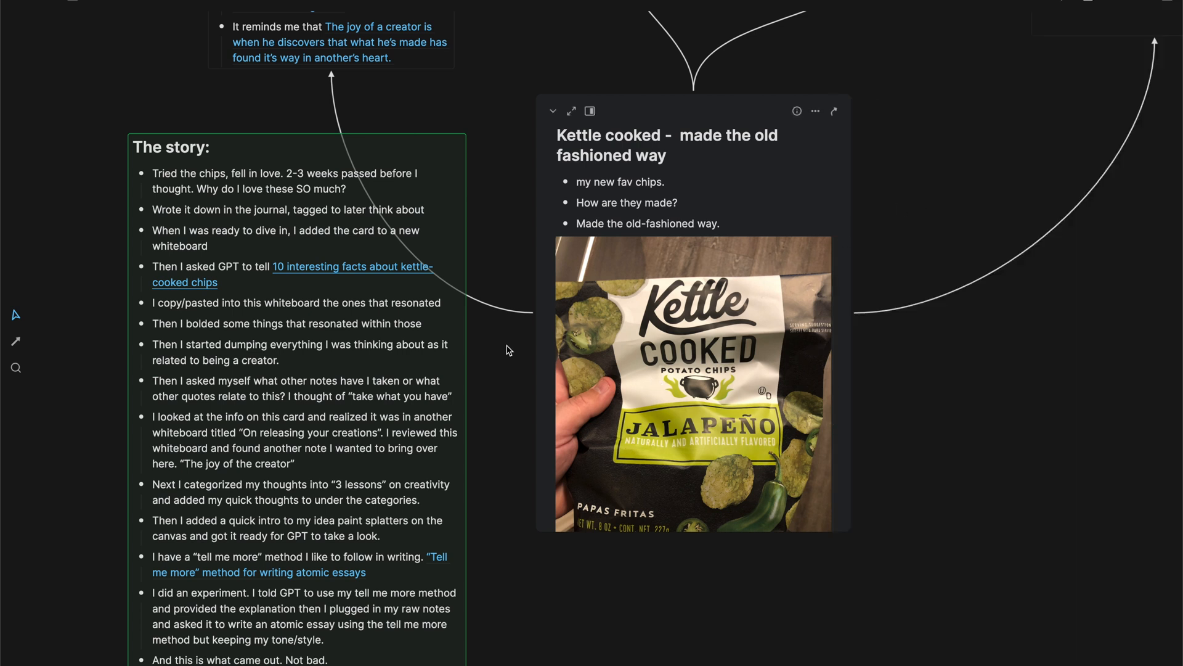
pyautogui.moveTo(405, 318)
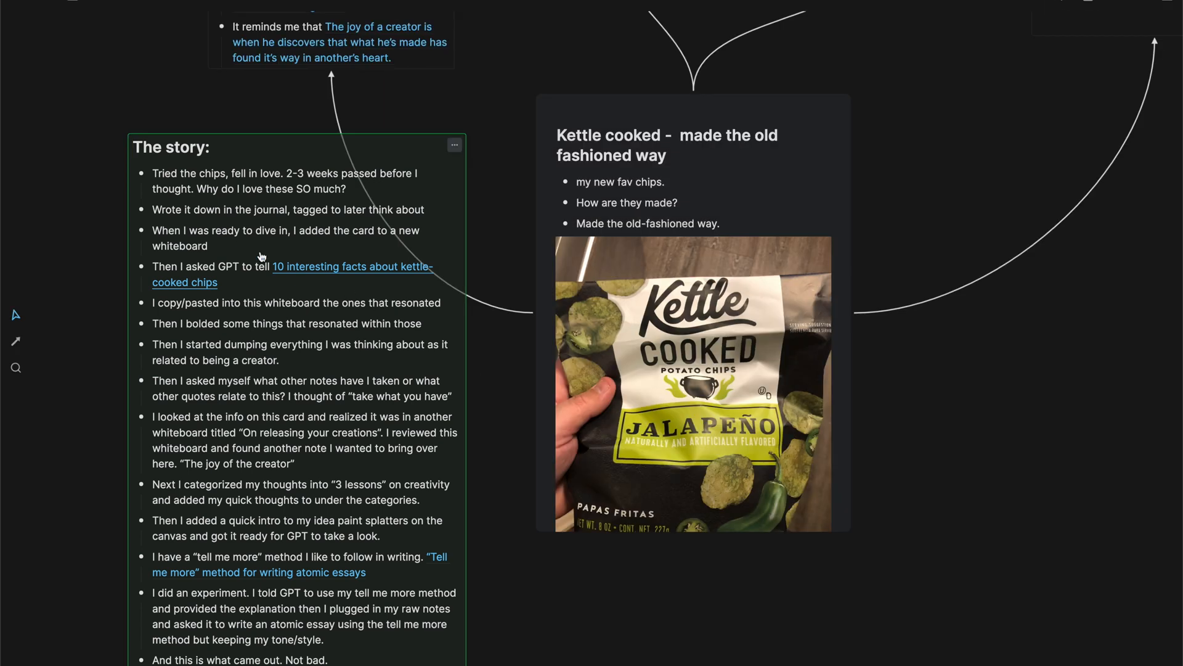
pyautogui.moveTo(336, 355)
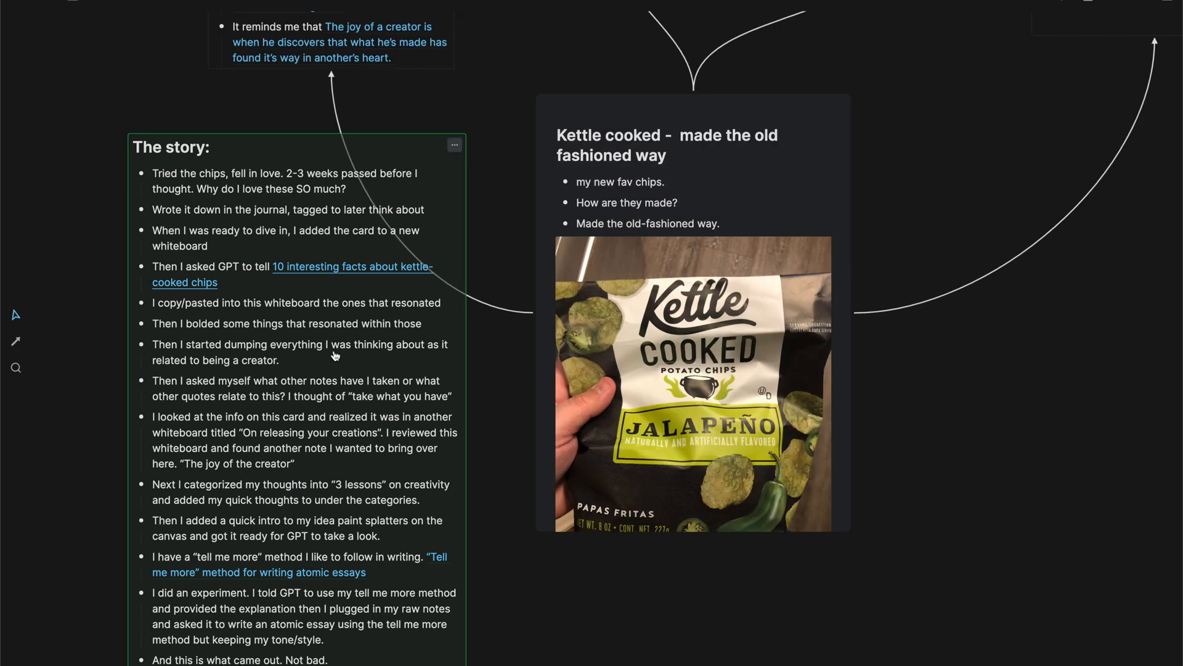
pyautogui.moveTo(269, 297)
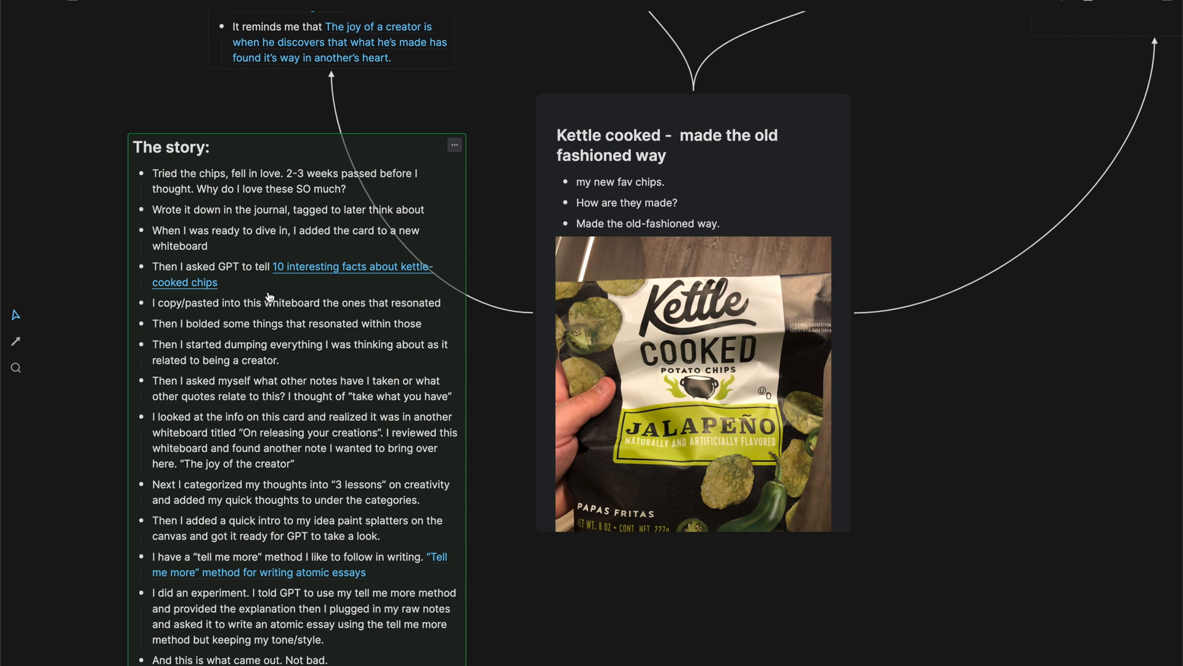
pyautogui.moveTo(281, 294)
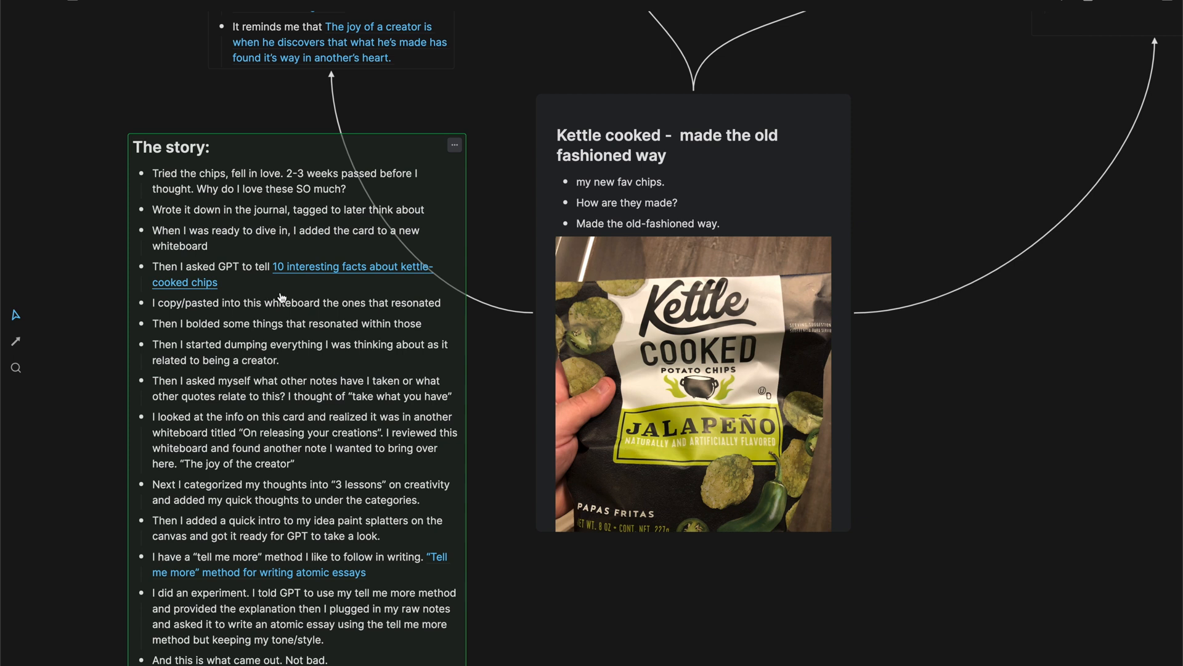
pyautogui.moveTo(337, 270)
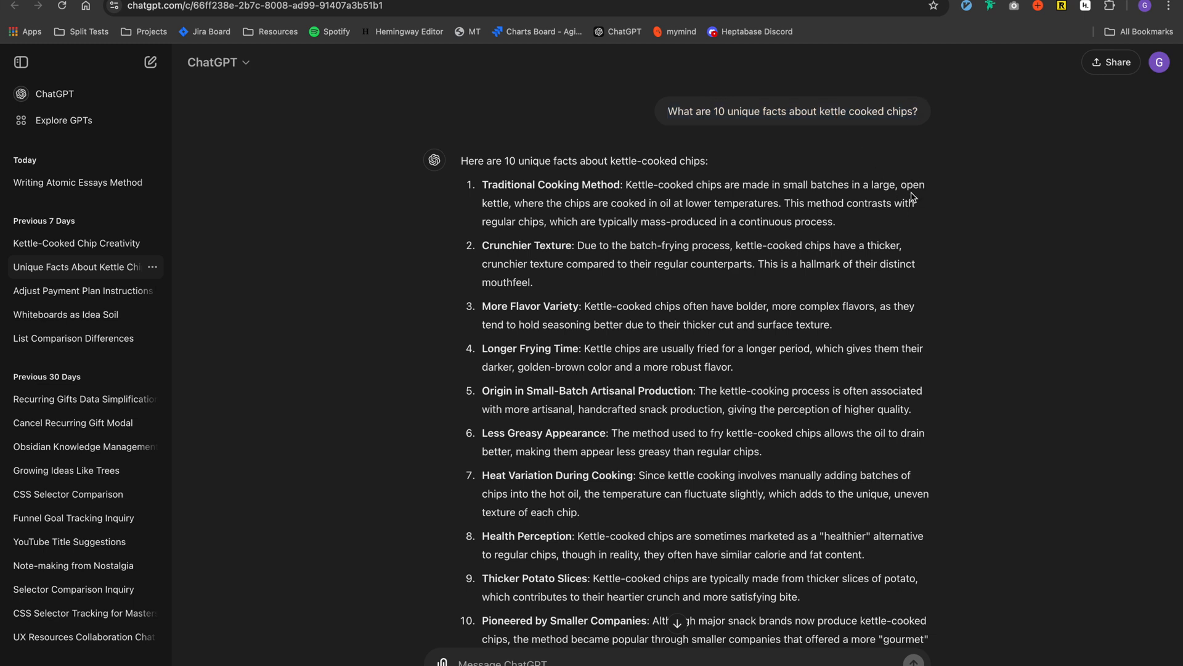
# - Select the Traditional Cooking Method paragraph in ChatGPT's 10 kettle-chip facts reply
pyautogui.scroll(-3)
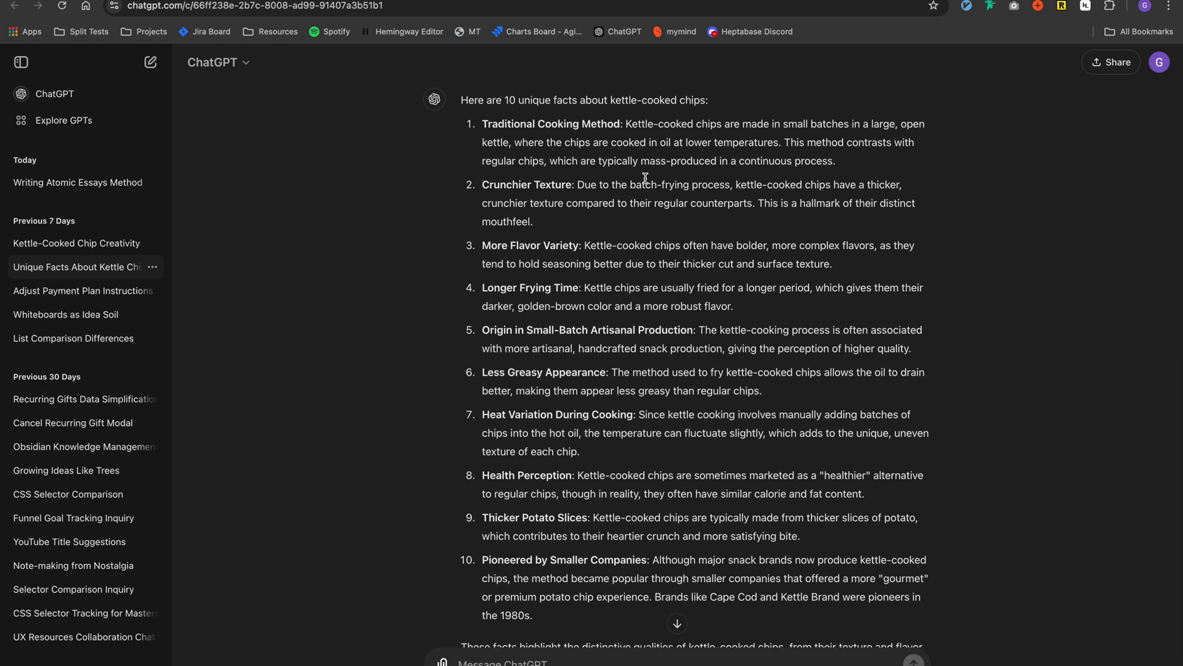
pyautogui.moveTo(482, 123); pyautogui.dragTo(836, 161)
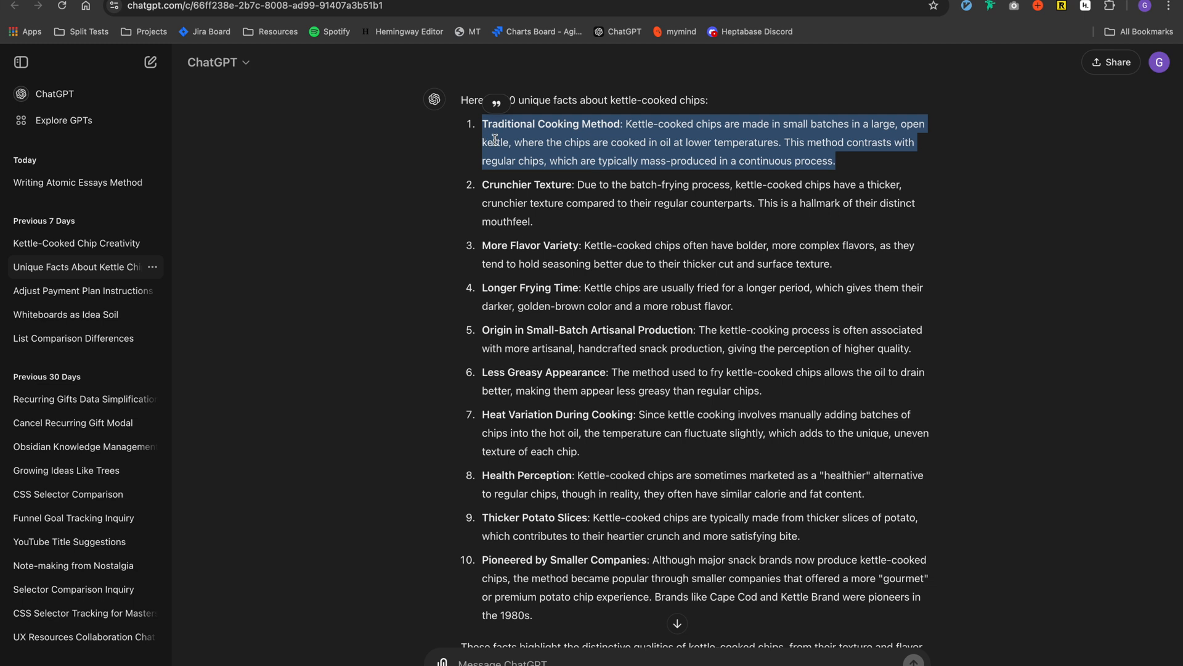
pyautogui.moveTo(559, 196)
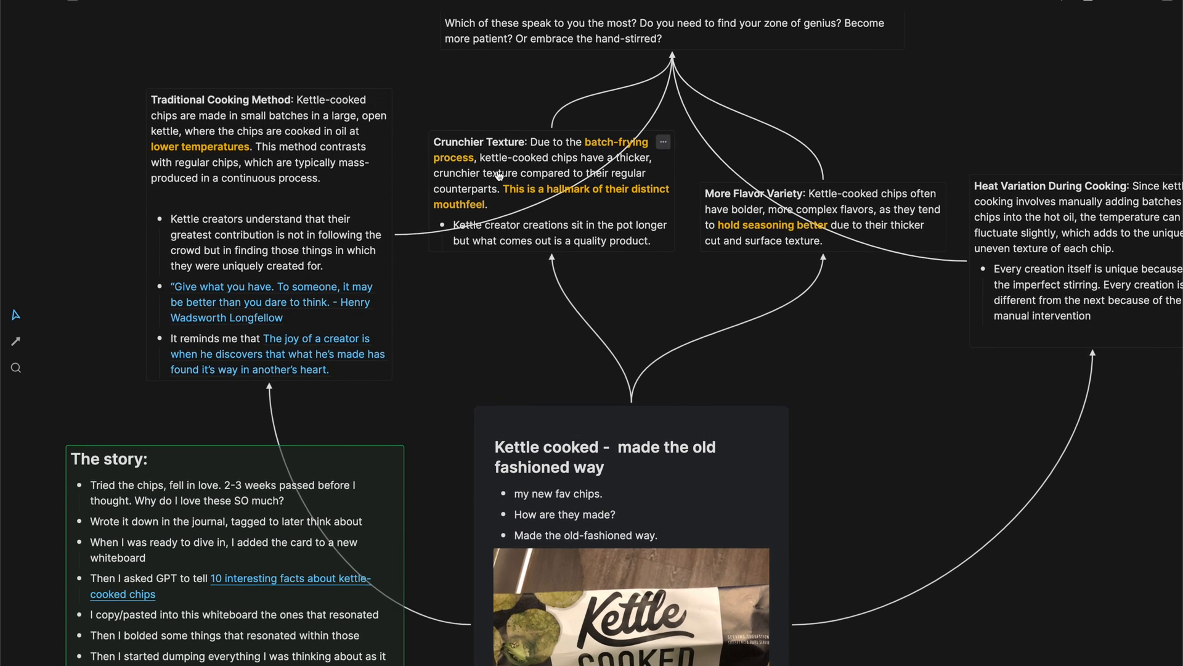
pyautogui.moveTo(229, 157)
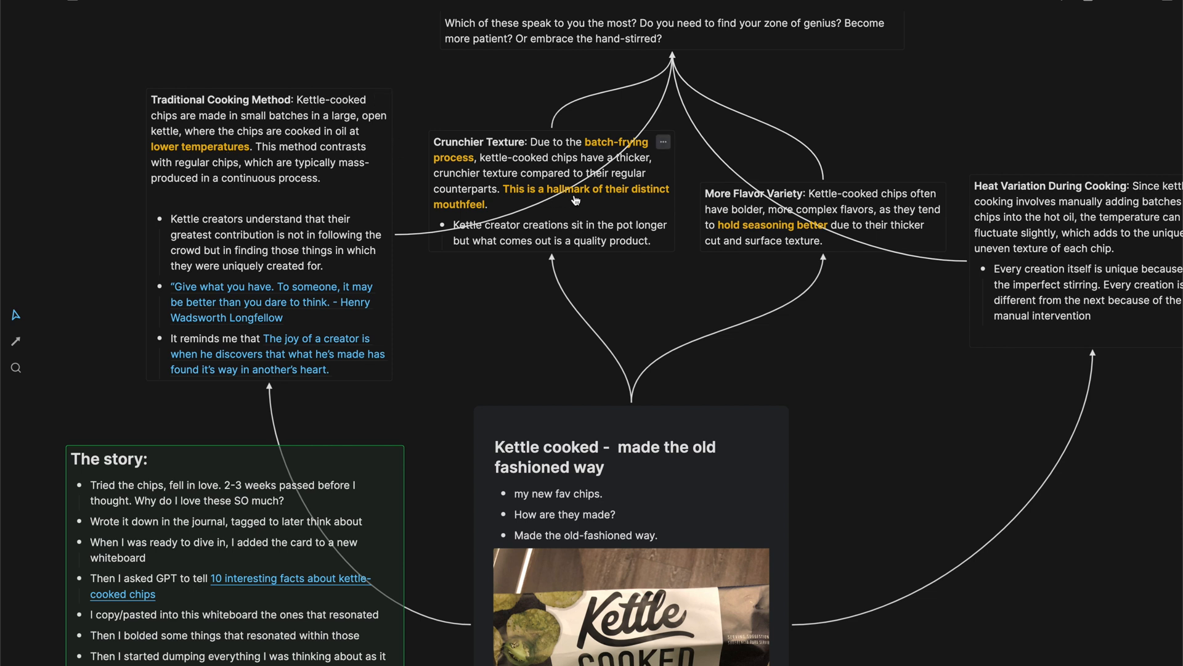
pyautogui.moveTo(636, 217)
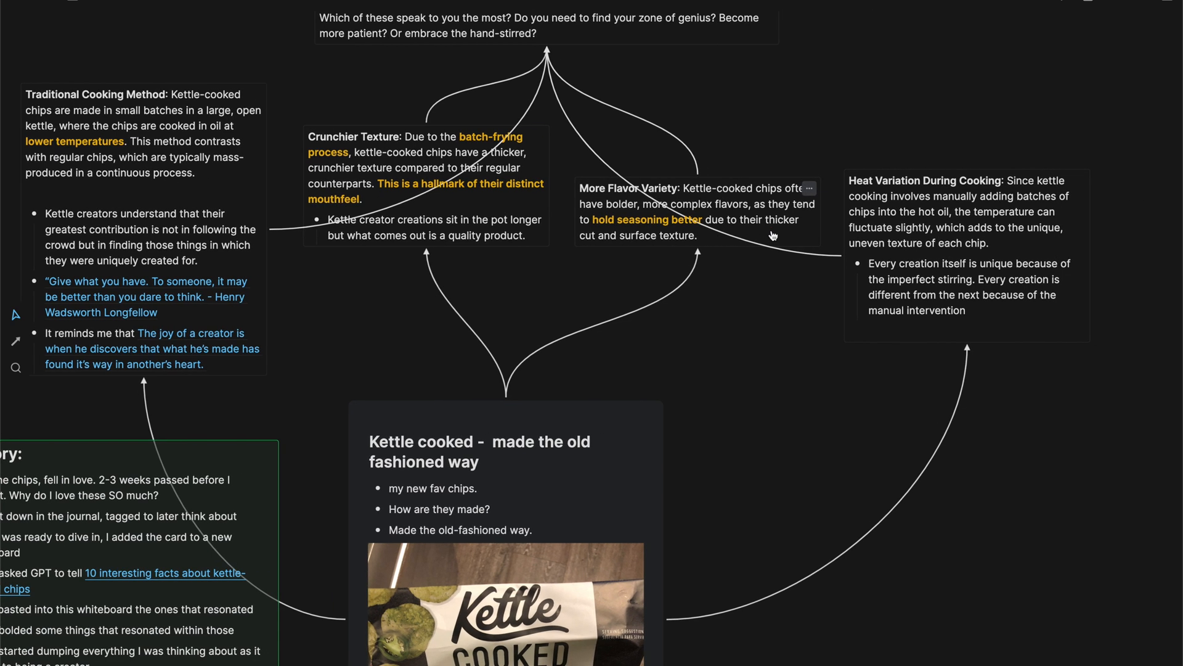
pyautogui.moveTo(740, 331)
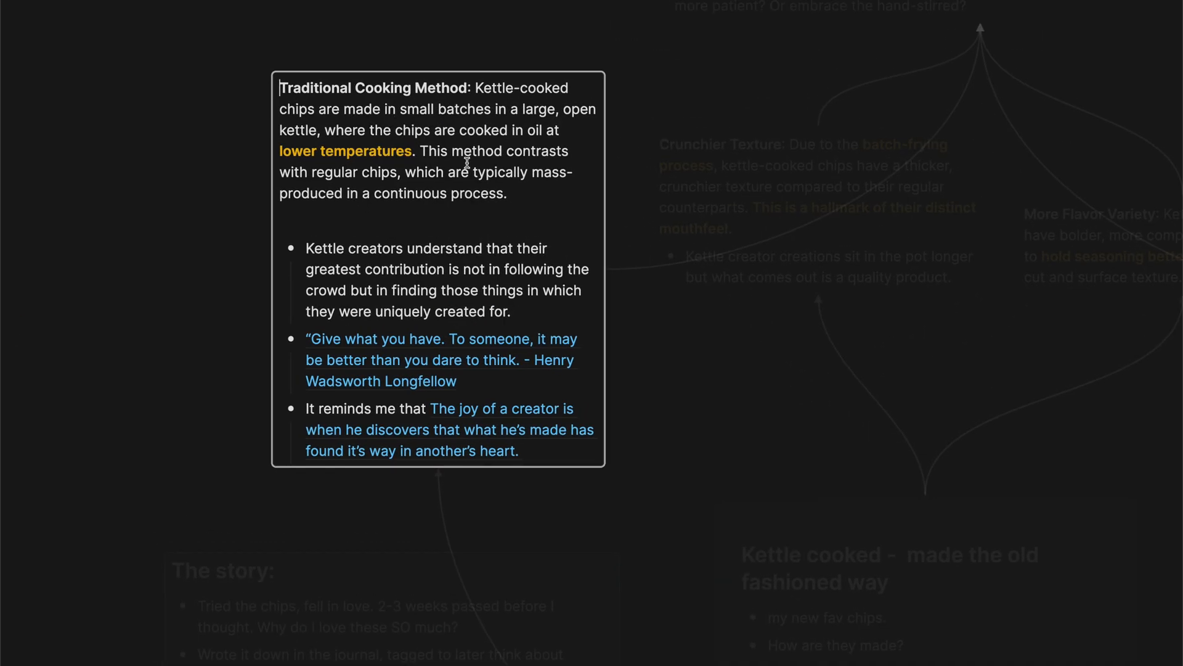
pyautogui.moveTo(306, 248); pyautogui.dragTo(510, 311)
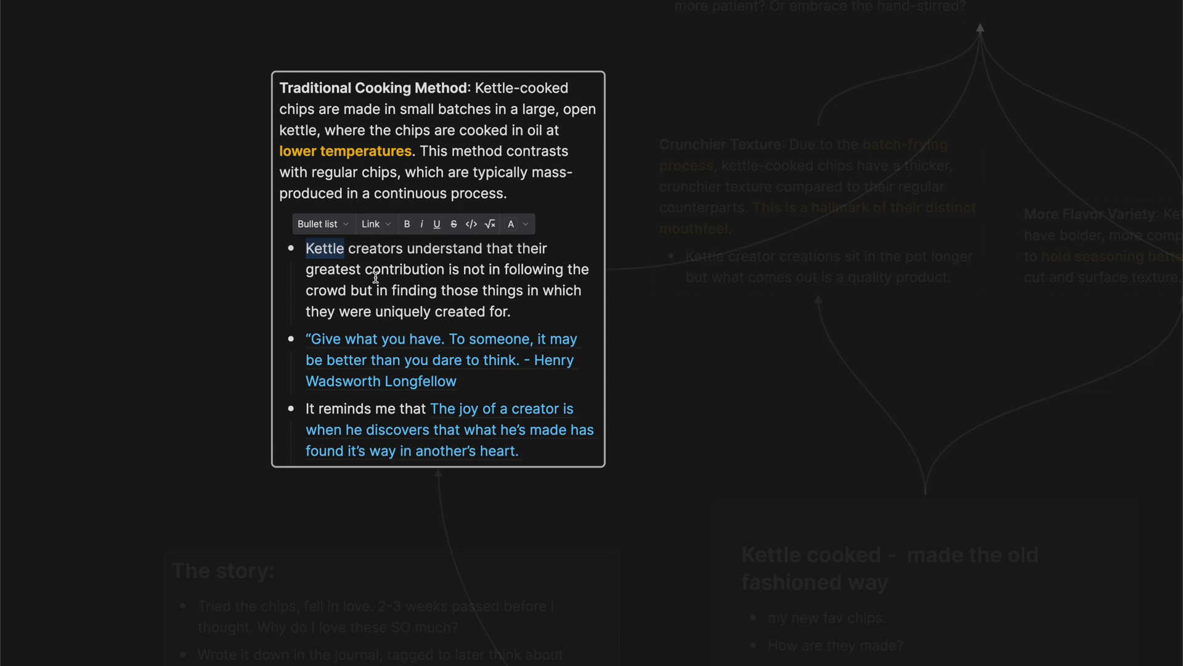
pyautogui.moveTo(403, 262)
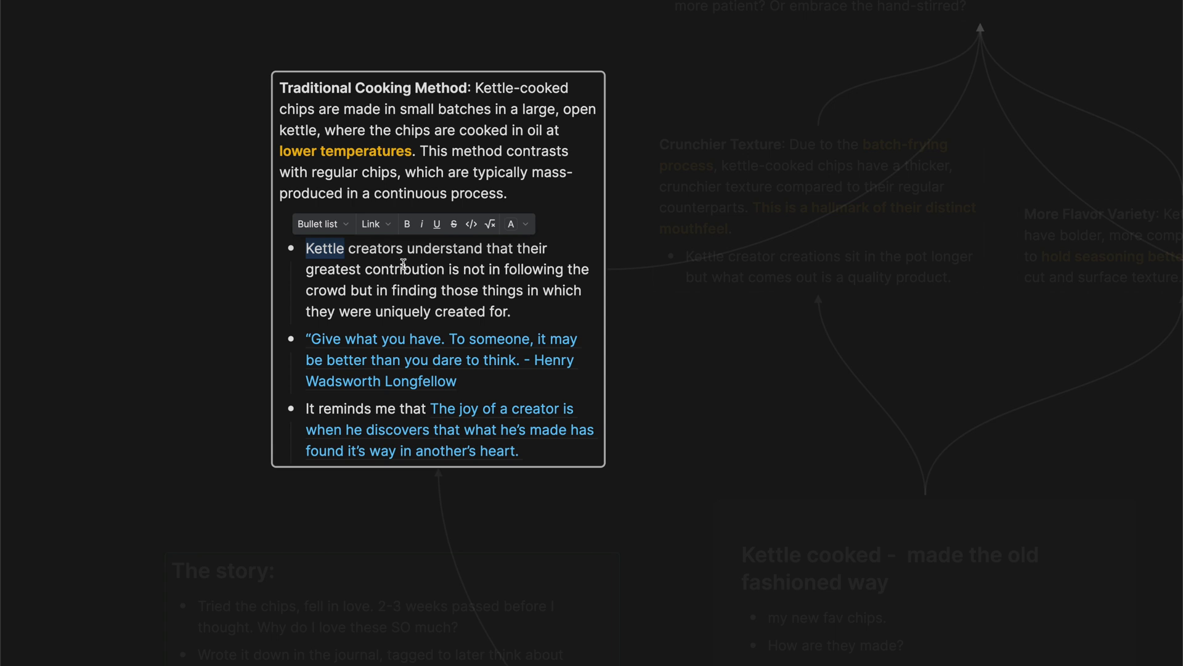
pyautogui.moveTo(306, 248); pyautogui.dragTo(519, 311)
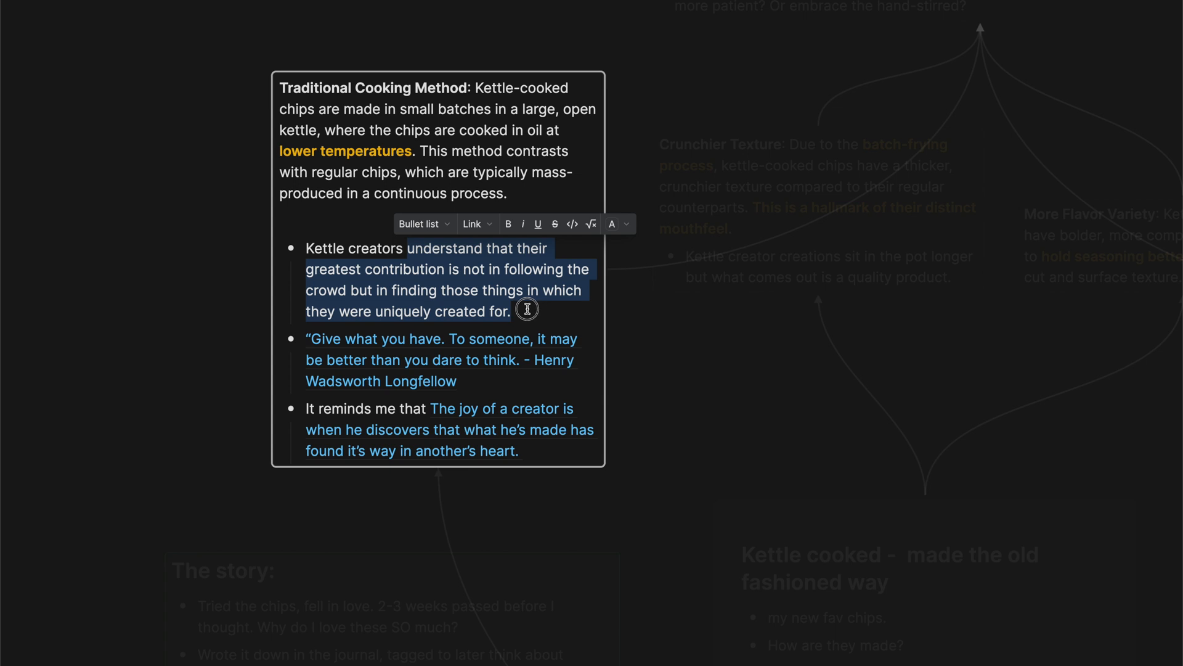
pyautogui.click(428, 143)
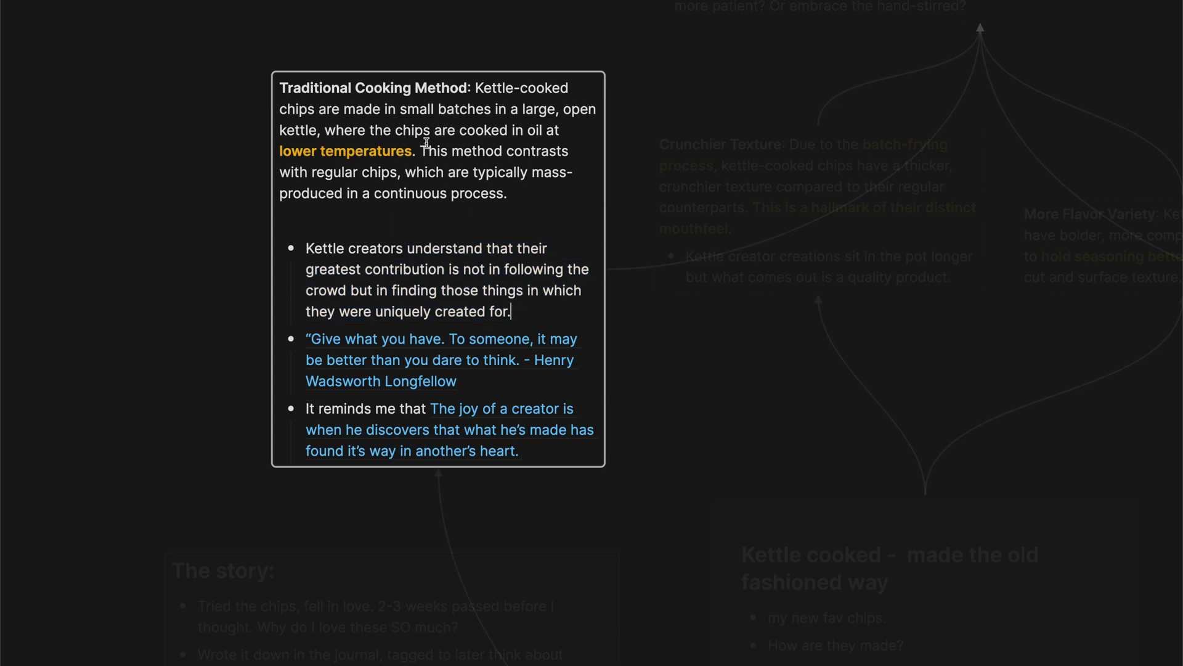
pyautogui.moveTo(420, 150); pyautogui.dragTo(508, 194)
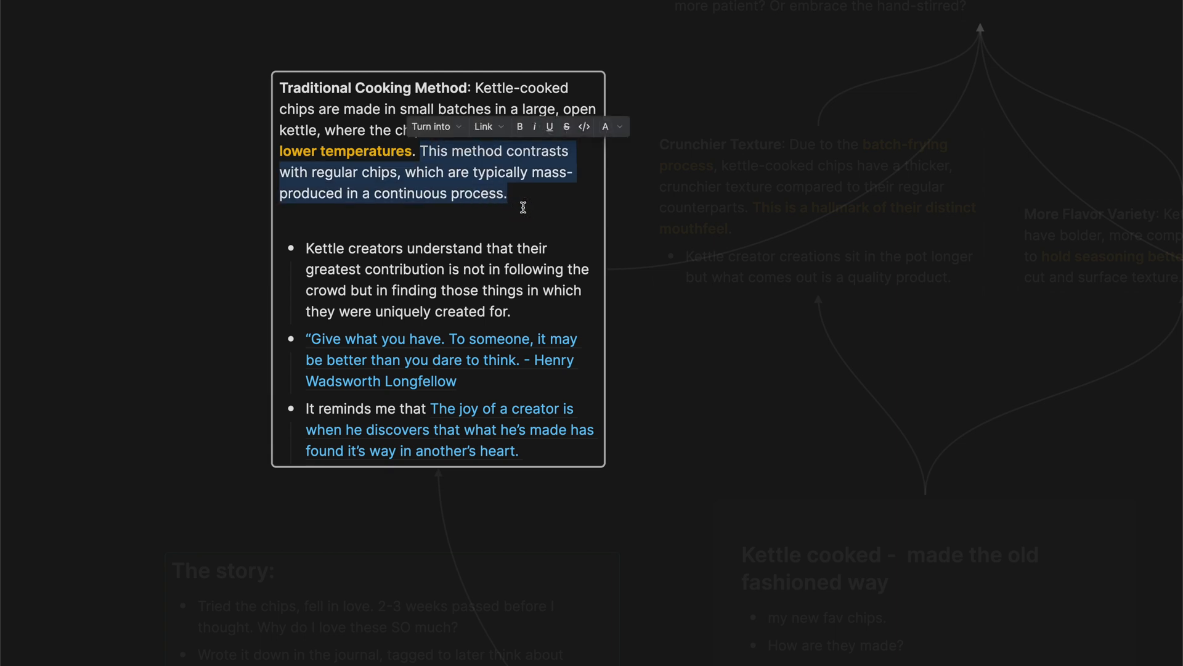
pyautogui.click(518, 176)
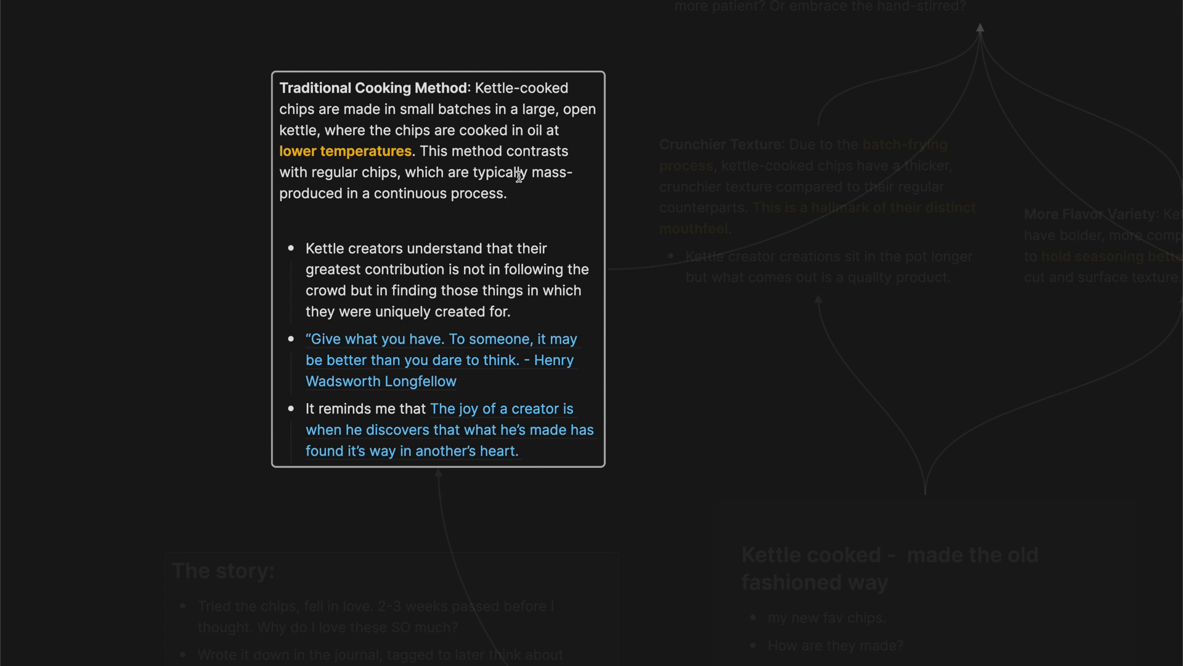
pyautogui.moveTo(665, 387)
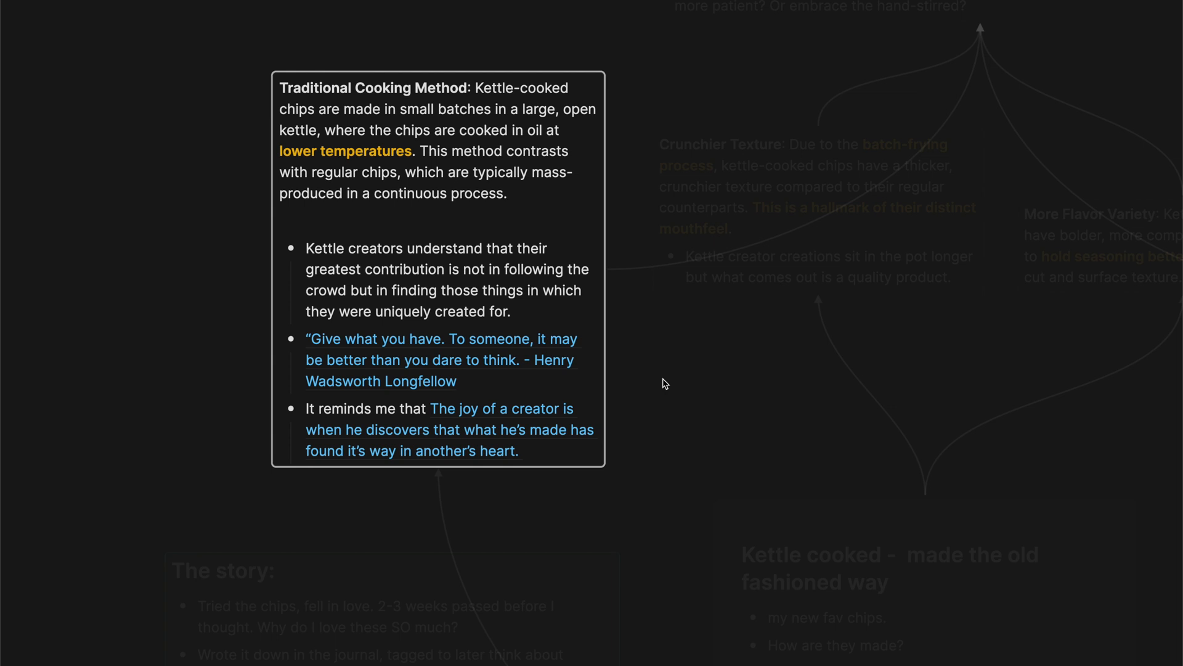
pyautogui.click(508, 193)
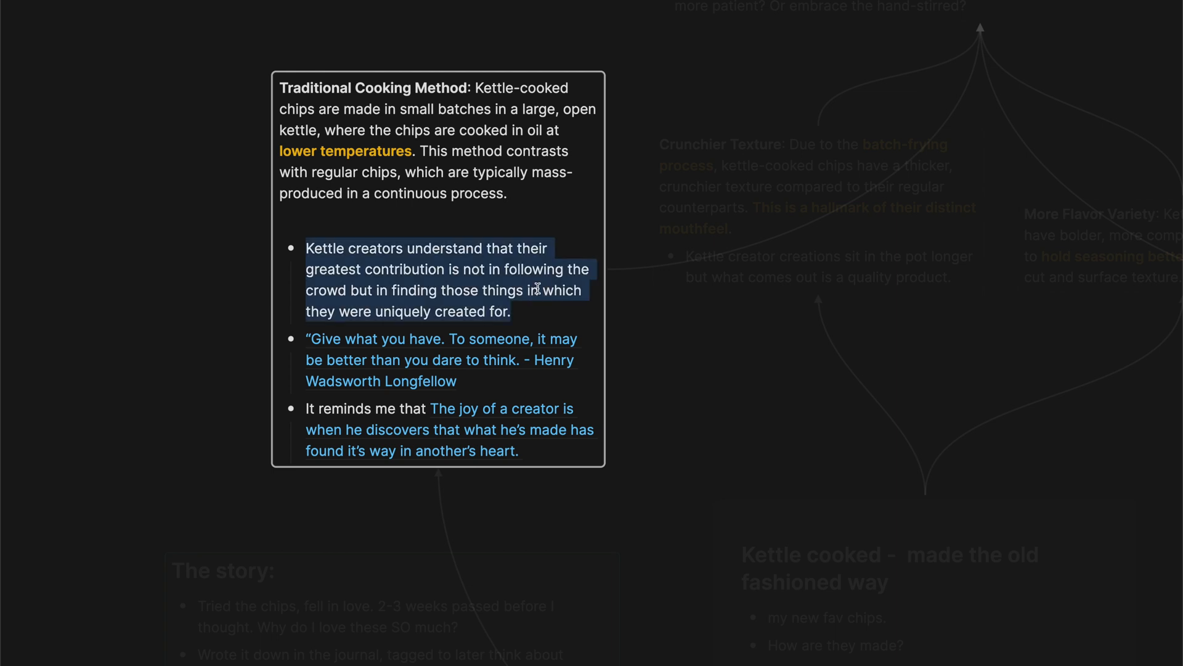
pyautogui.click(513, 311)
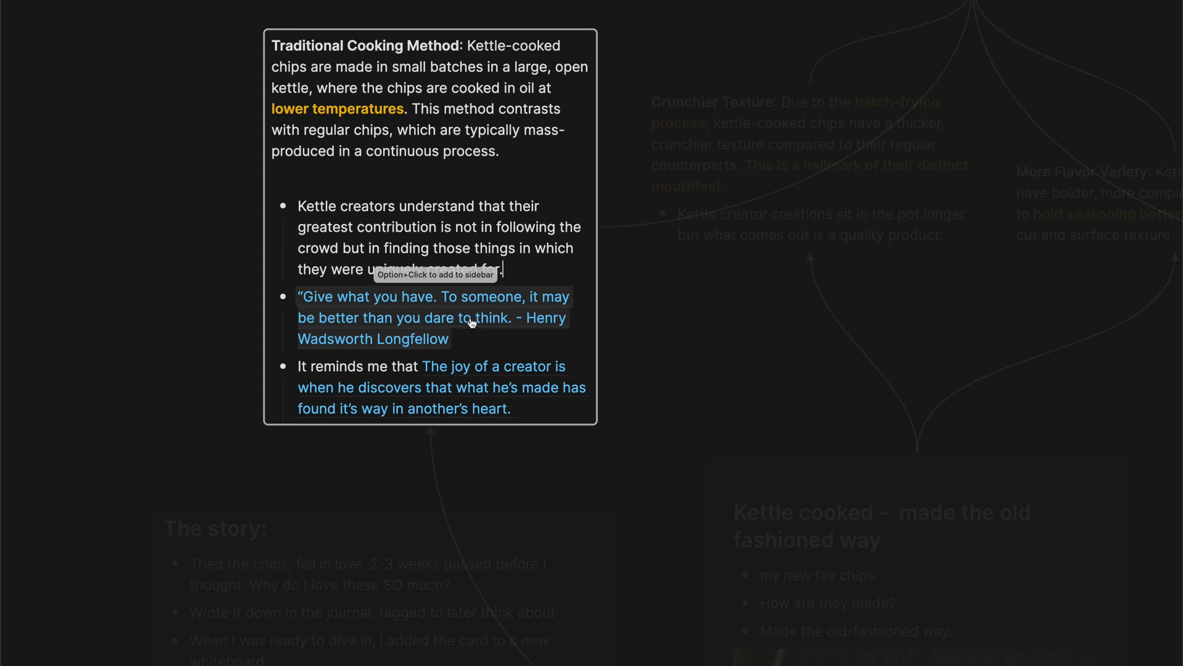
# - From the Give what you have quote card's backlinks, go to the On releasing your creations (Poetry Analysis) whiteboard
pyautogui.click(433, 317)
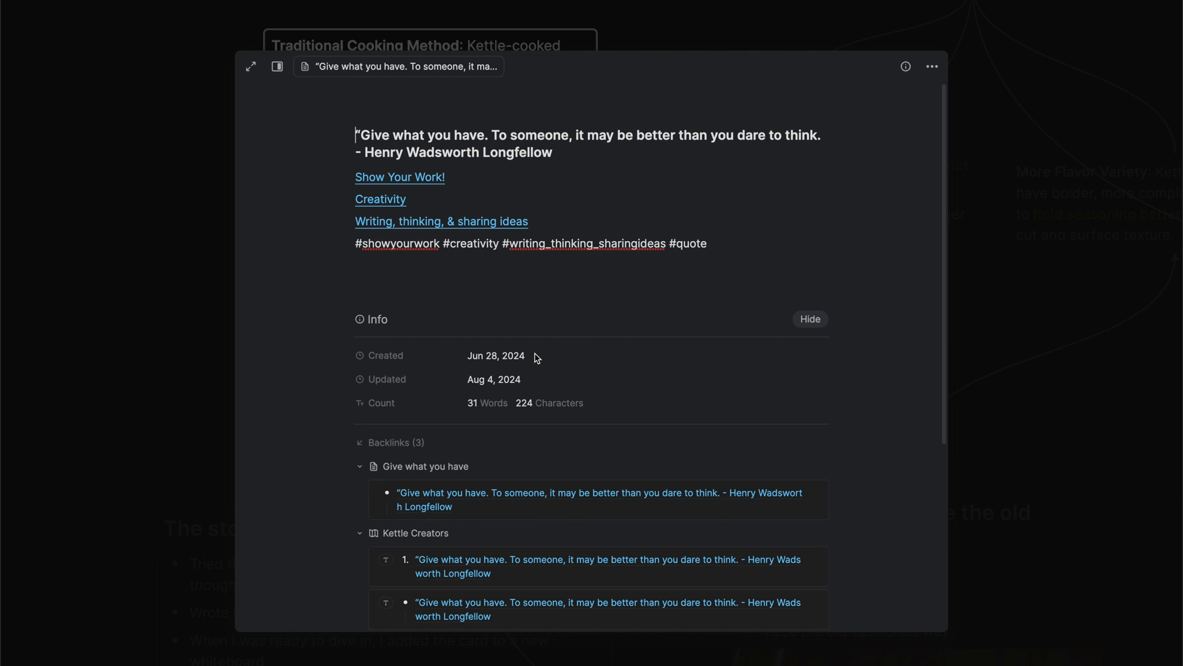
pyautogui.scroll(-3)
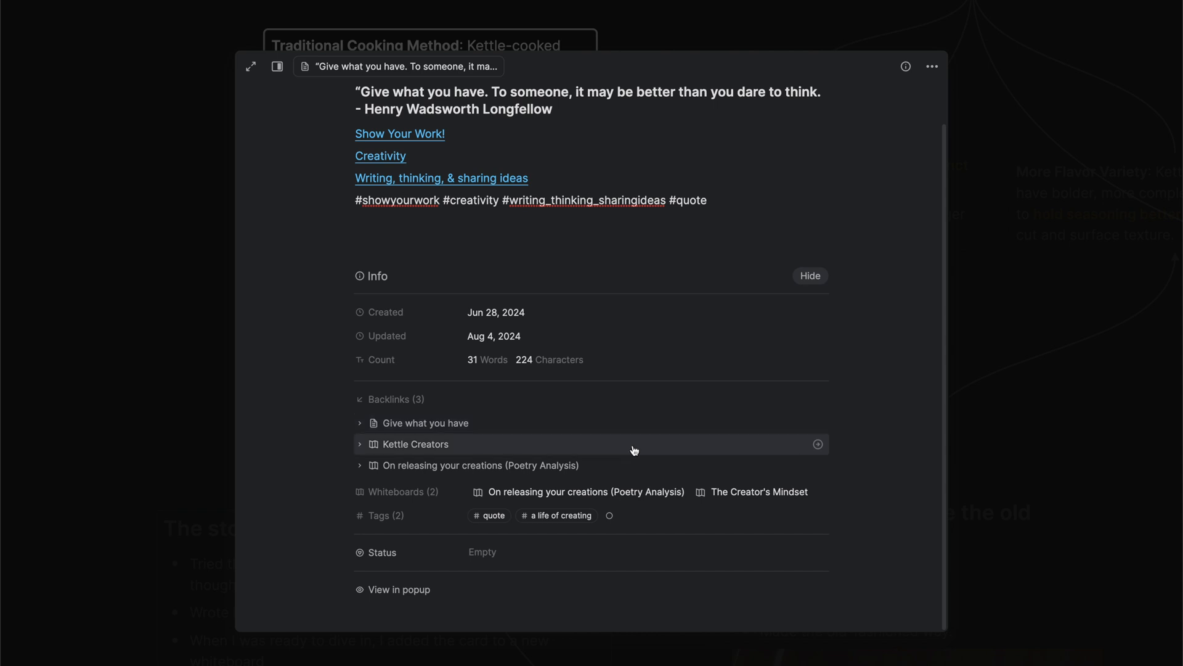
pyautogui.moveTo(375, 445)
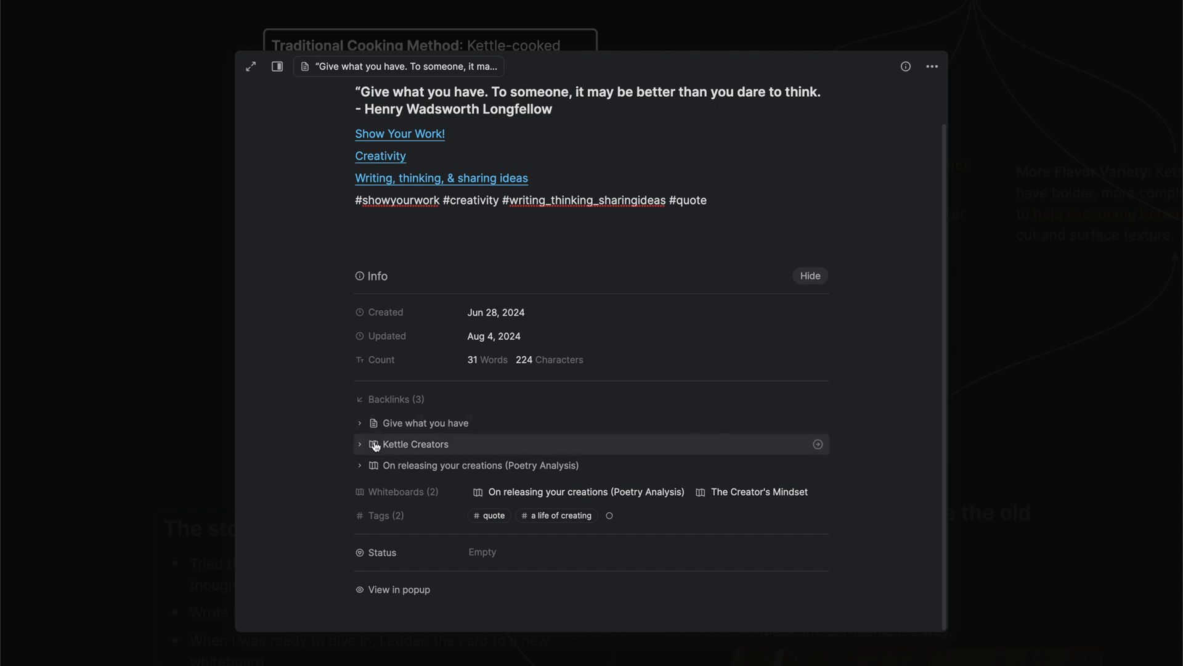
pyautogui.moveTo(369, 456)
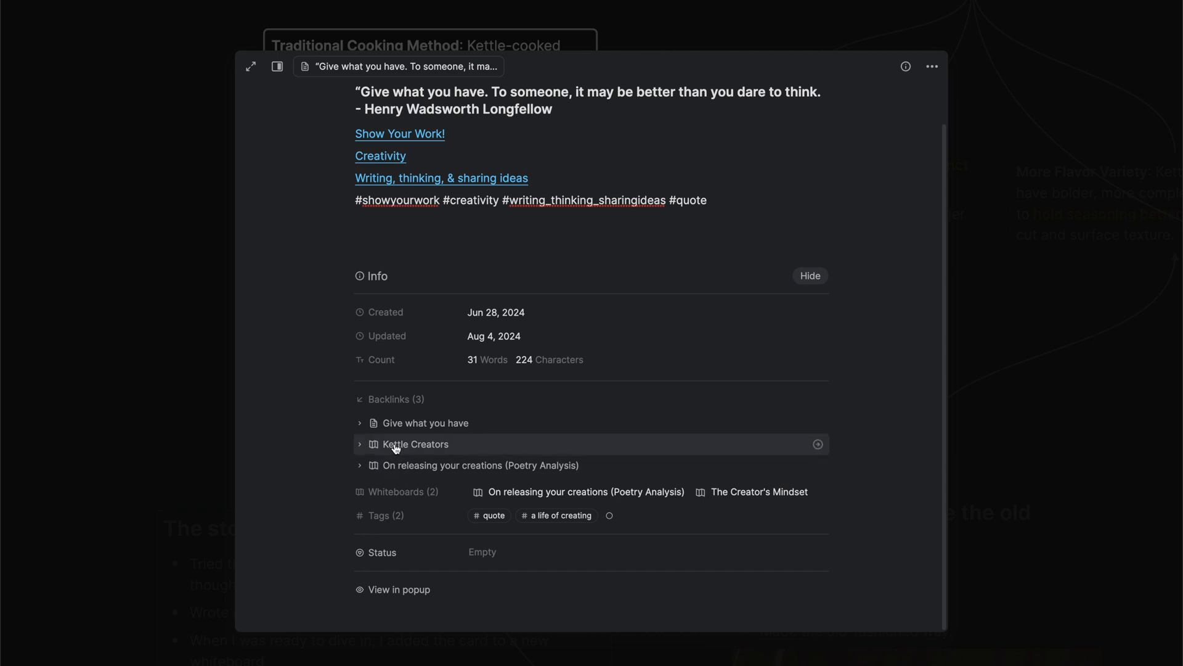
pyautogui.moveTo(413, 464)
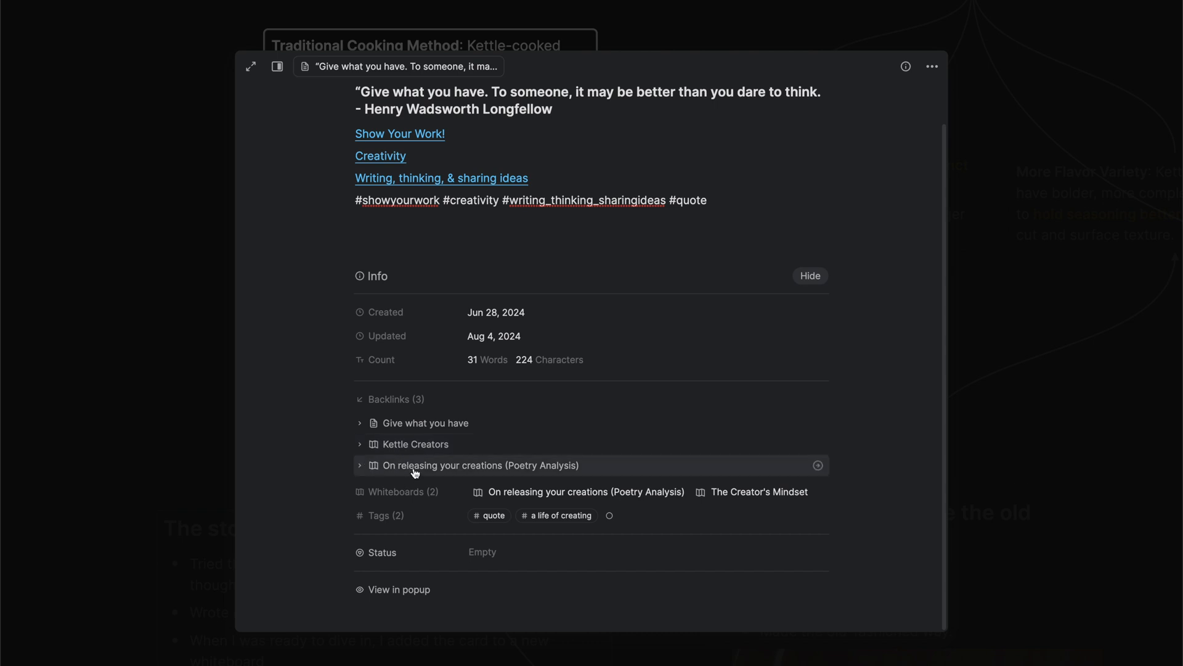
pyautogui.click(359, 464)
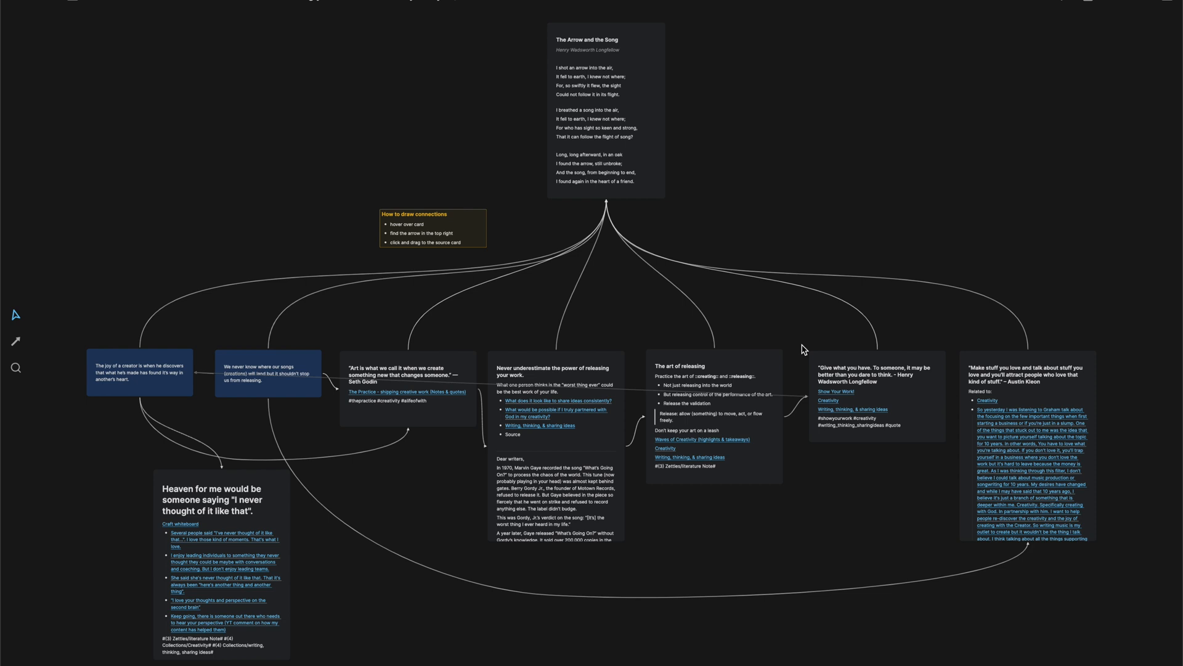
pyautogui.moveTo(790, 335)
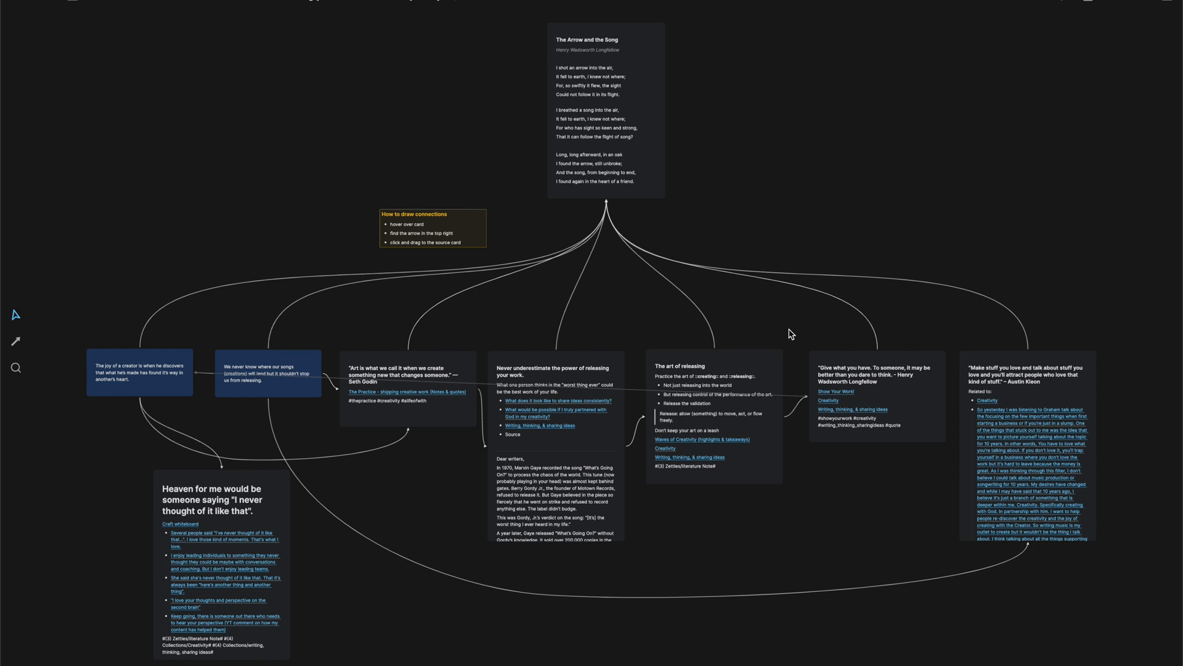
pyautogui.moveTo(839, 417)
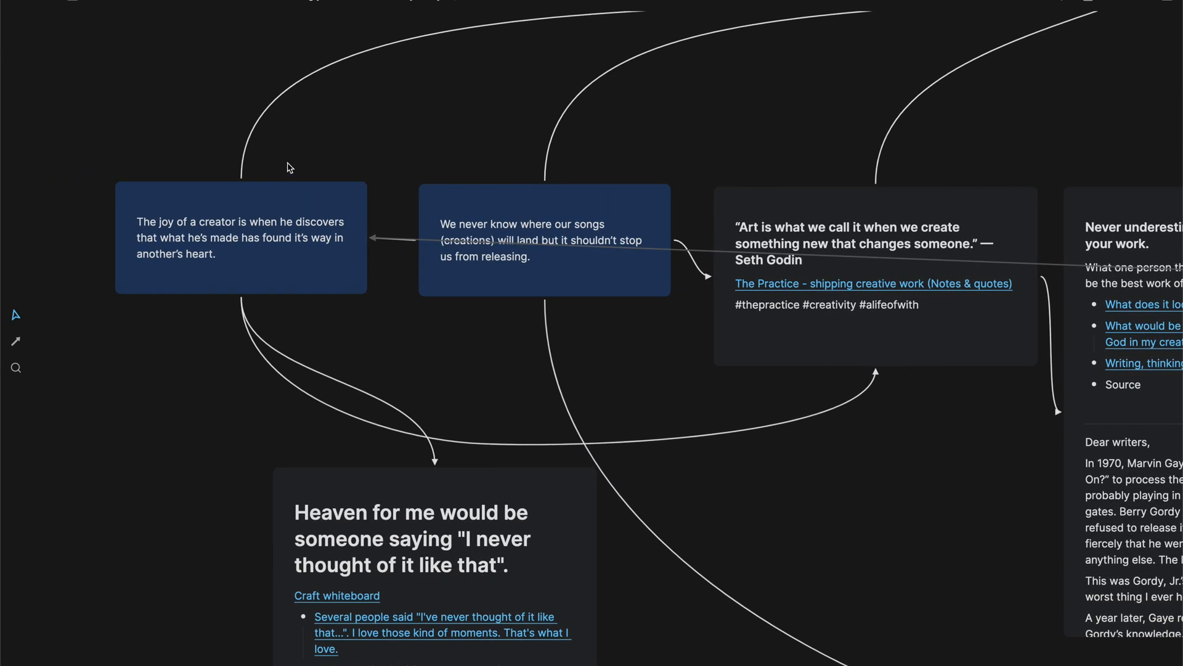
# - Navigate back from The joy of a creator note to the Kettle cooked whiteboard
pyautogui.click(240, 238)
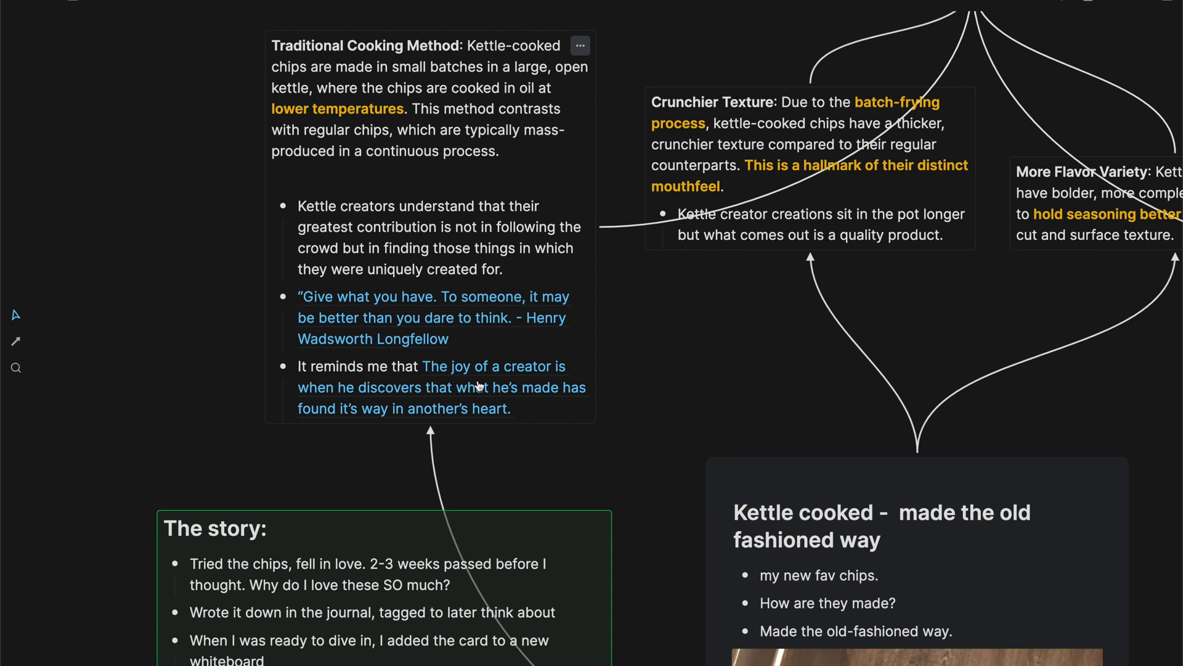
pyautogui.click(517, 408)
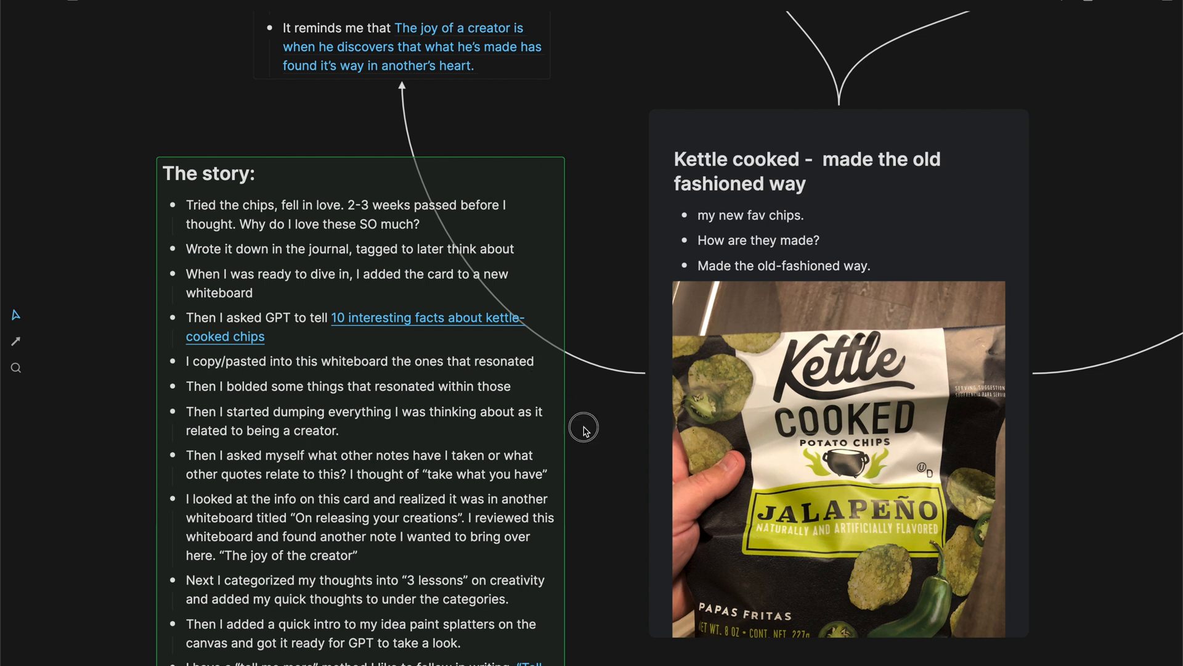
pyautogui.scroll(-3)
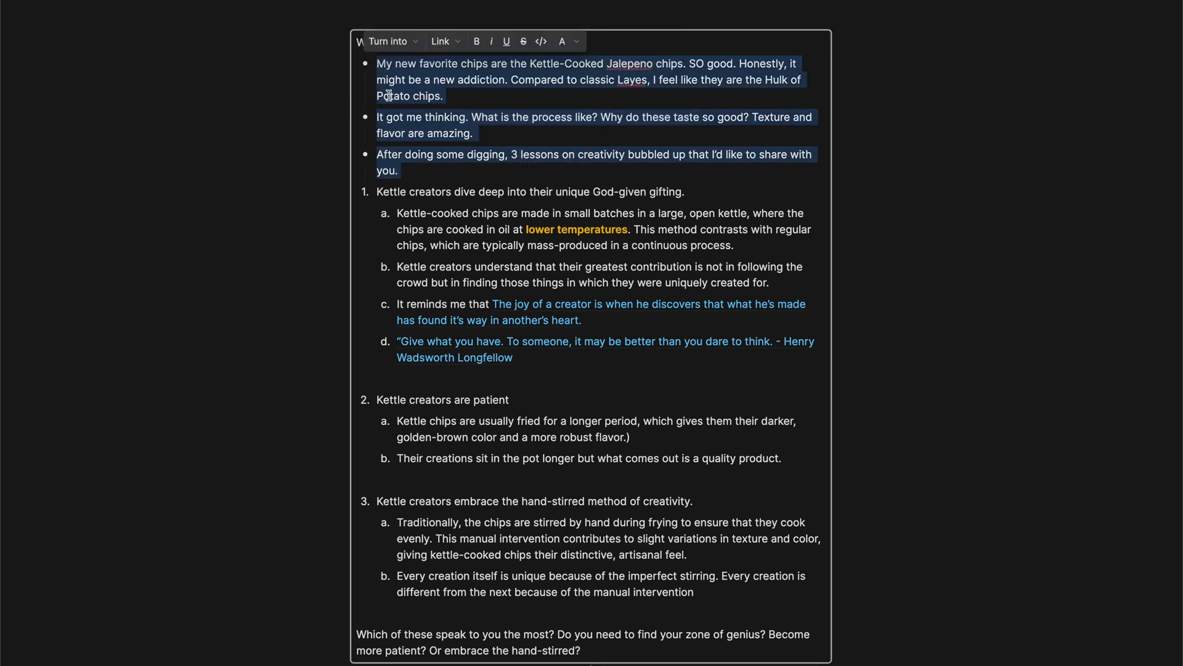
pyautogui.moveTo(425, 150)
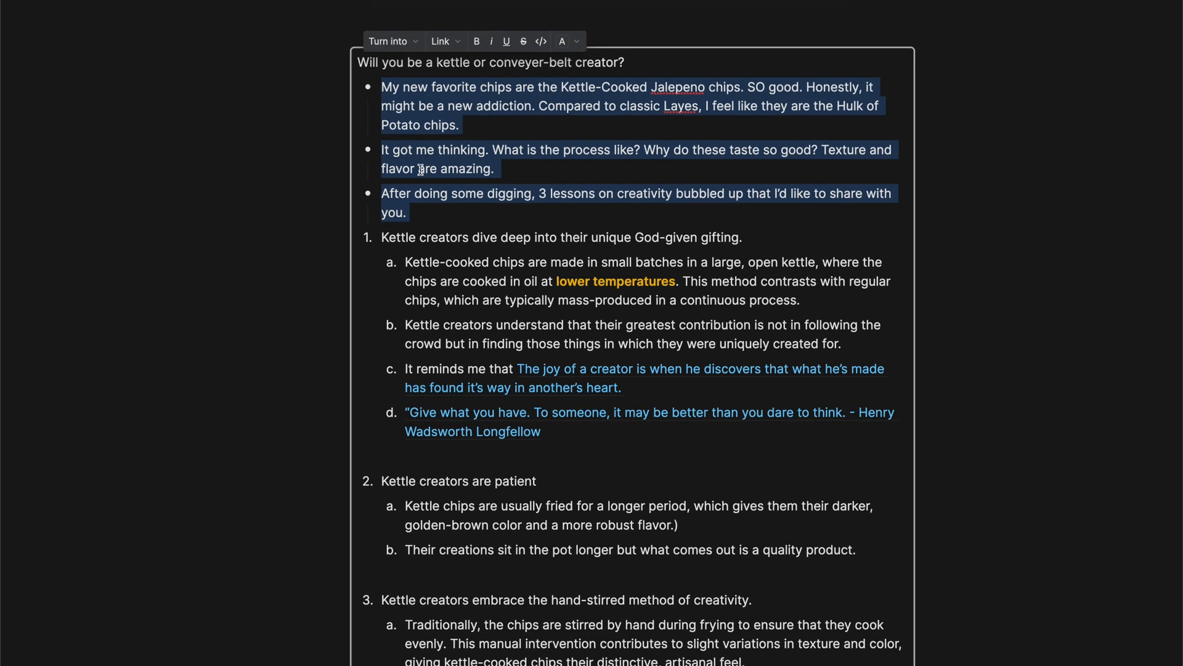
pyautogui.scroll(-3)
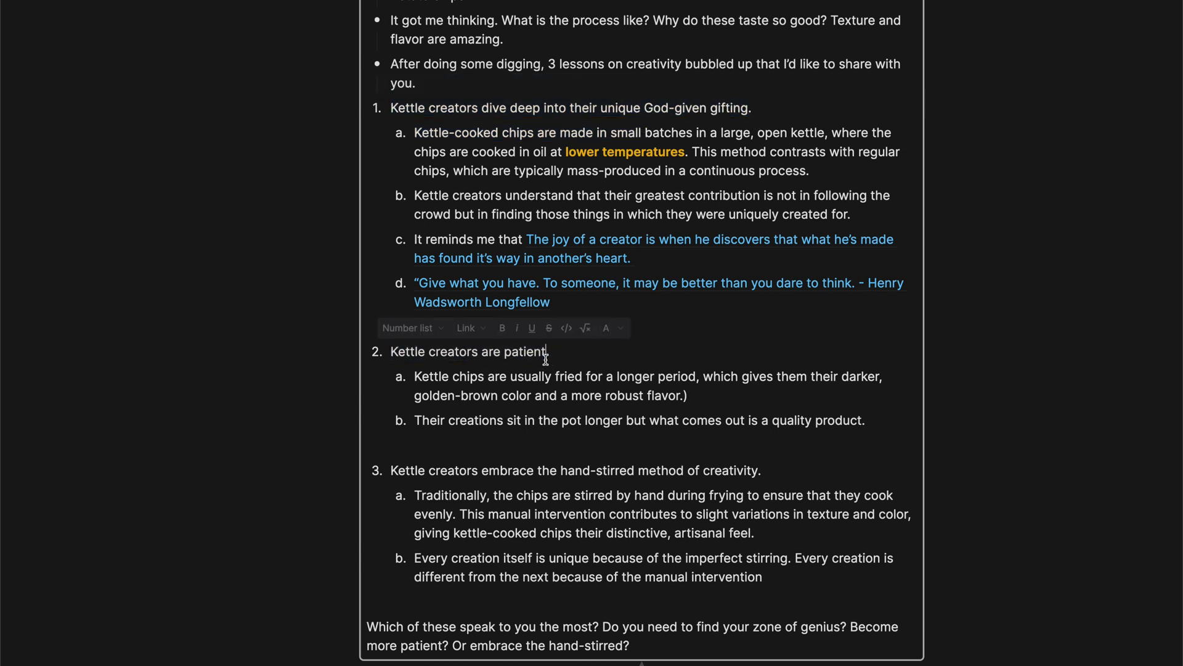
pyautogui.scroll(-3)
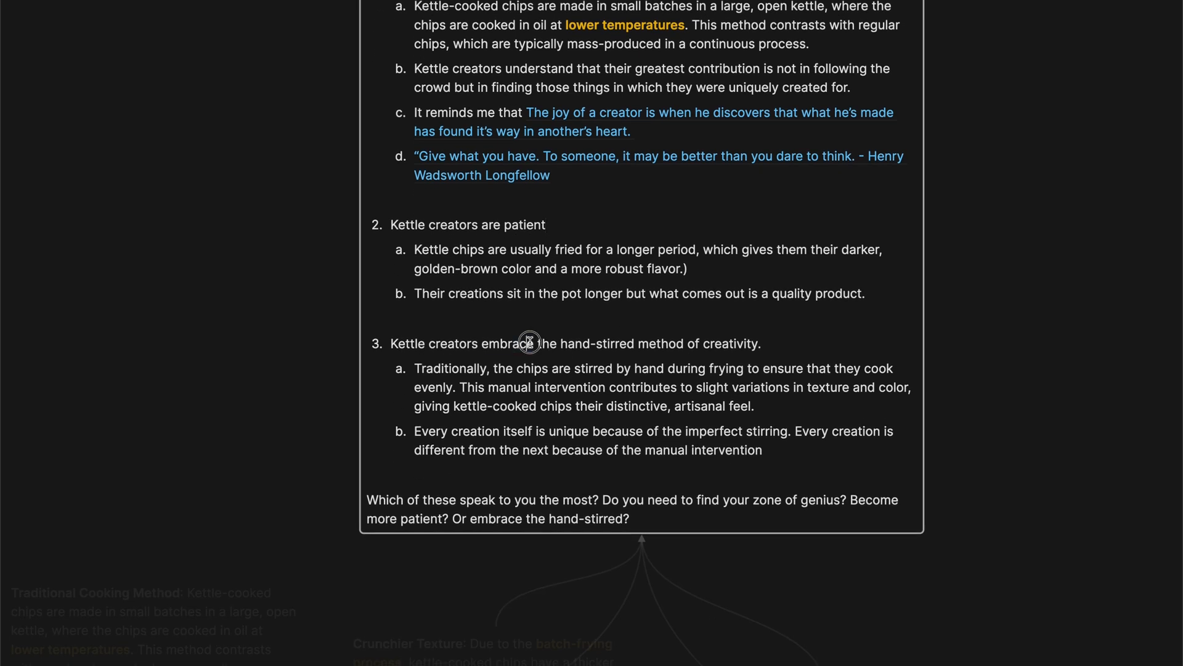
pyautogui.moveTo(600, 349)
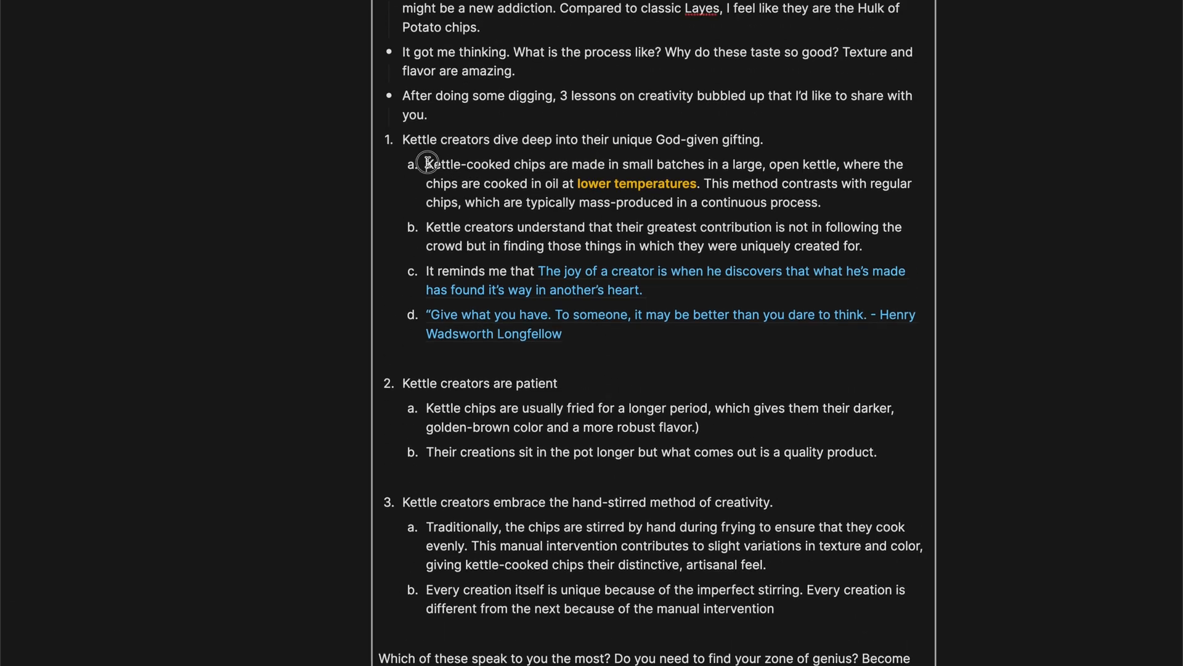
pyautogui.moveTo(428, 163); pyautogui.dragTo(821, 201)
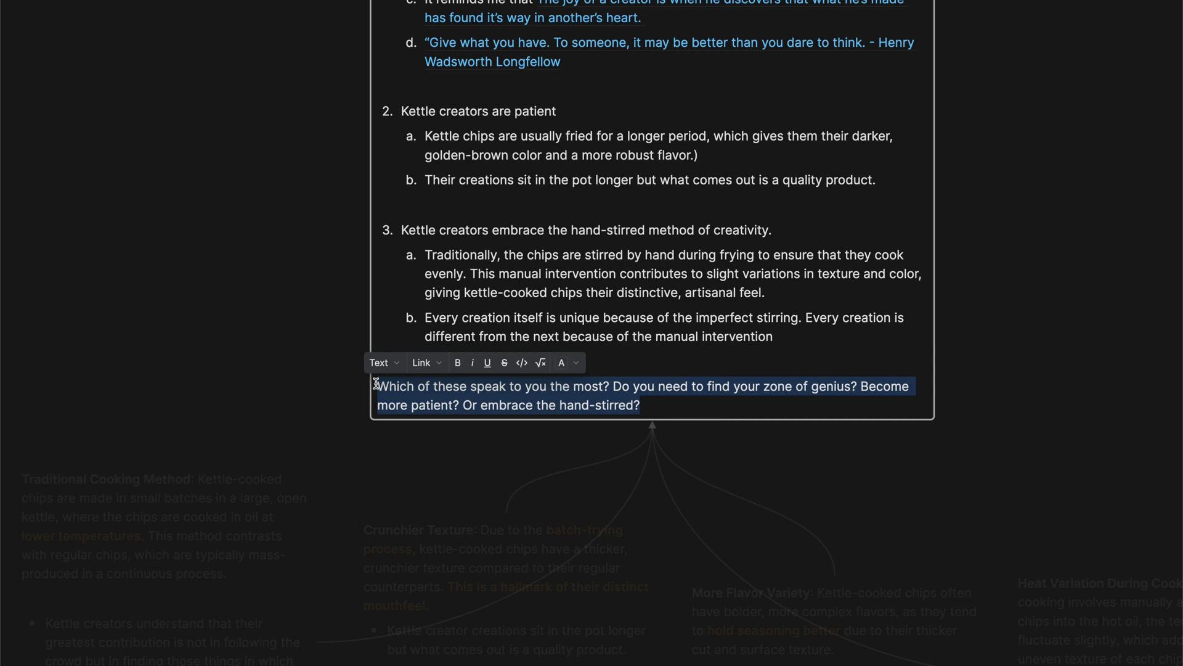
pyautogui.moveTo(432, 423)
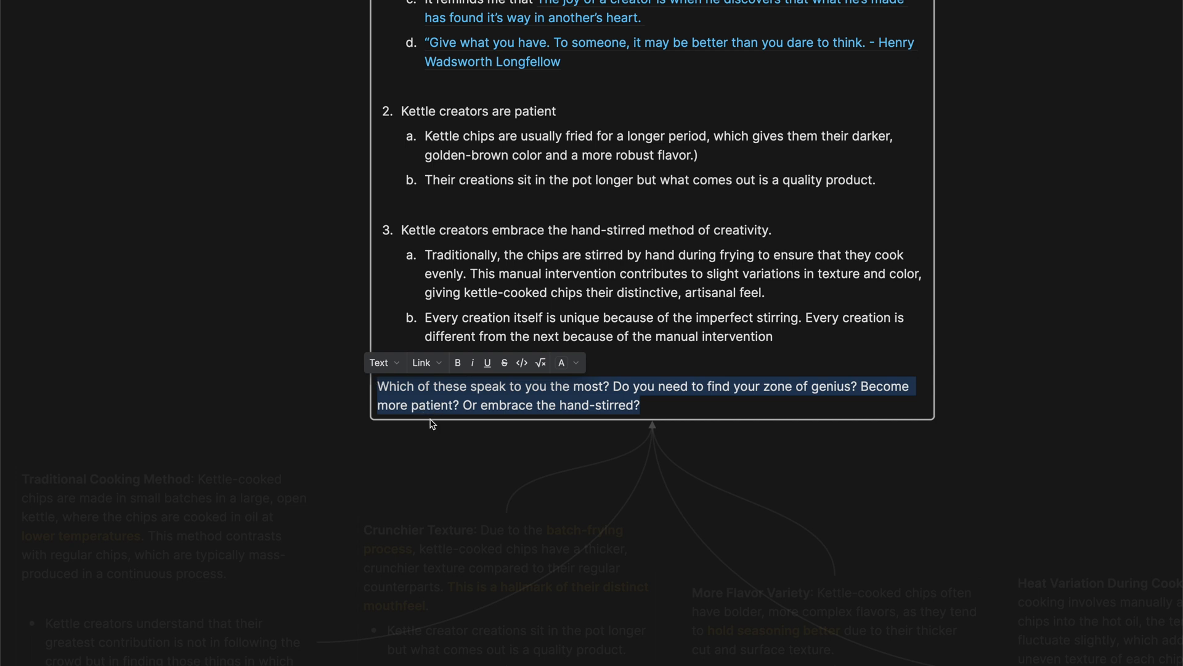
pyautogui.click(349, 415)
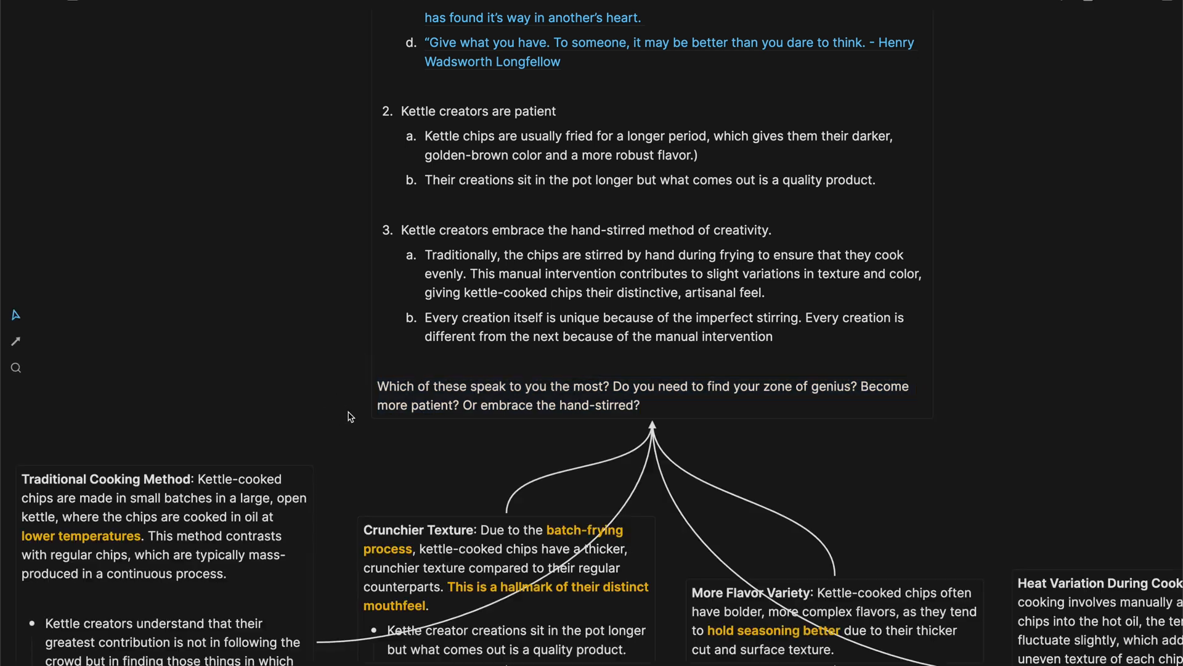
pyautogui.scroll(-3)
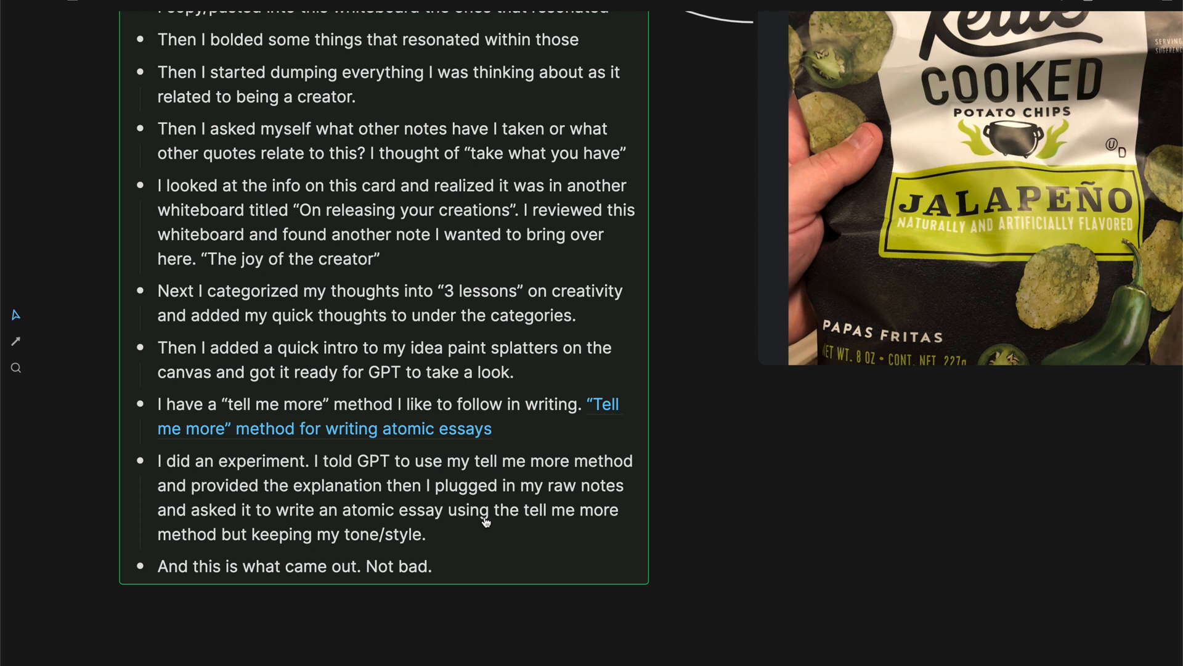
pyautogui.moveTo(580, 412)
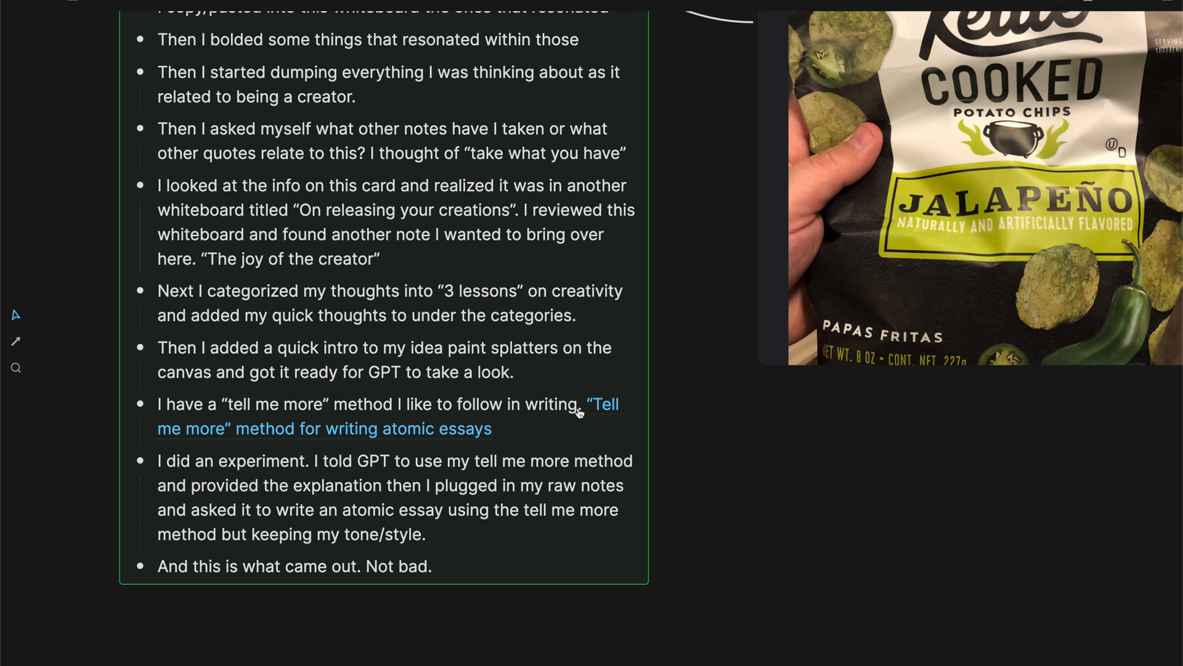
# - Bring up the linked “Tell me more” method card with its Anticipation, Explanation and Application steps
pyautogui.click(602, 405)
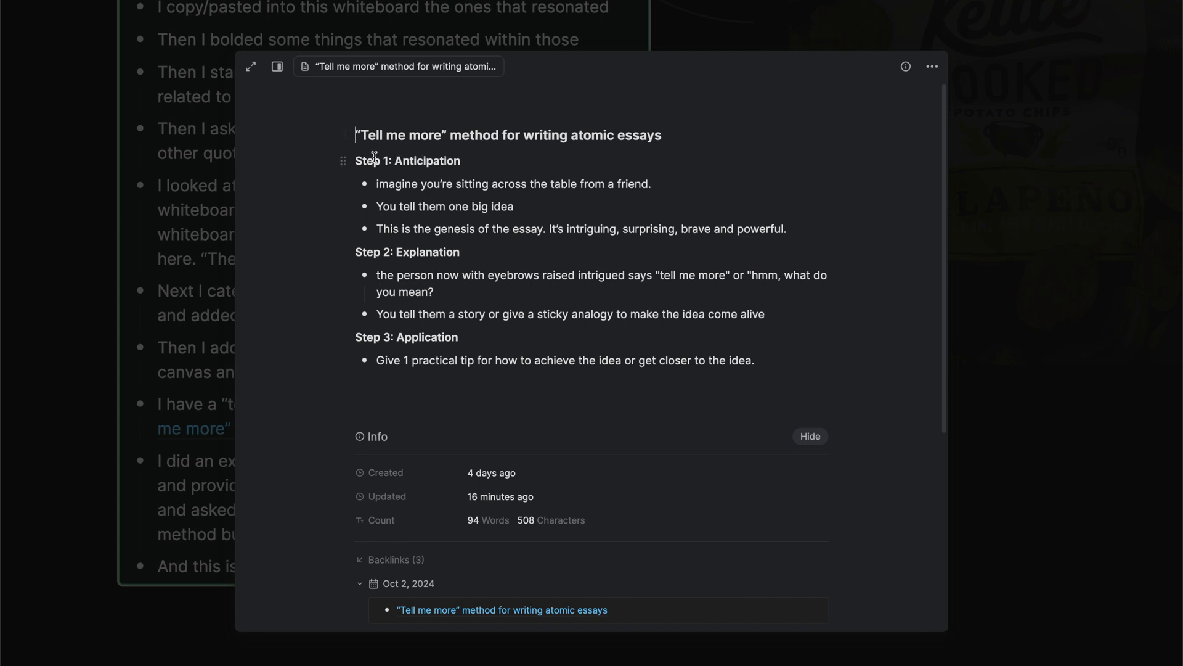
pyautogui.moveTo(355, 161); pyautogui.dragTo(577, 228)
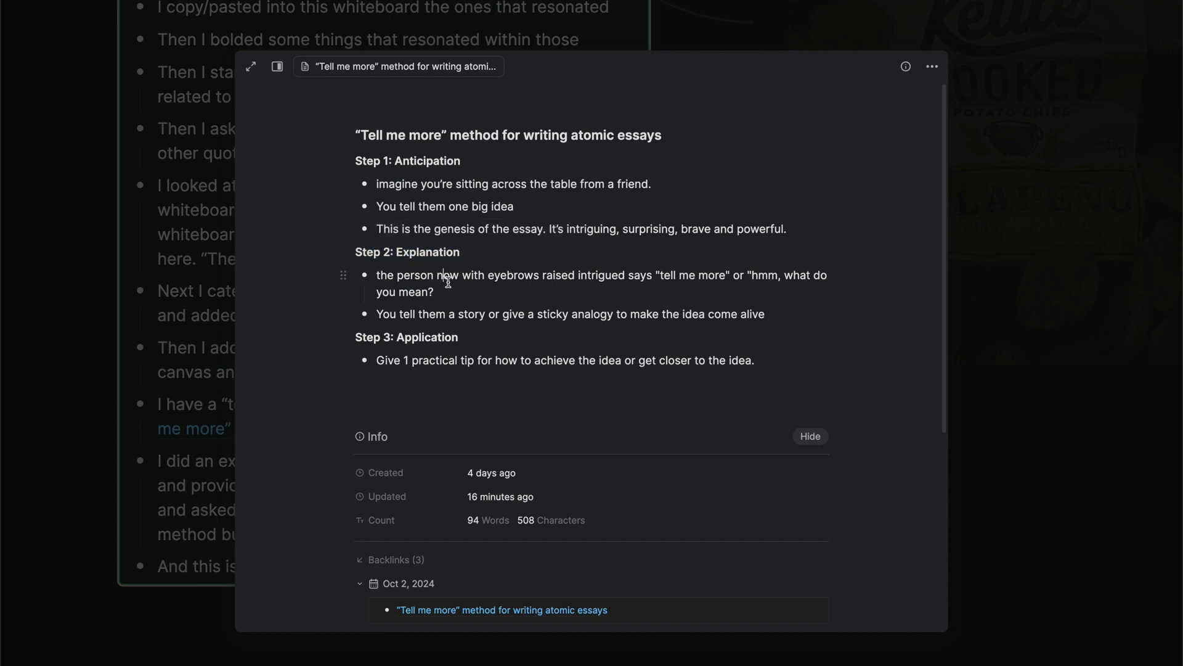
pyautogui.moveTo(476, 326)
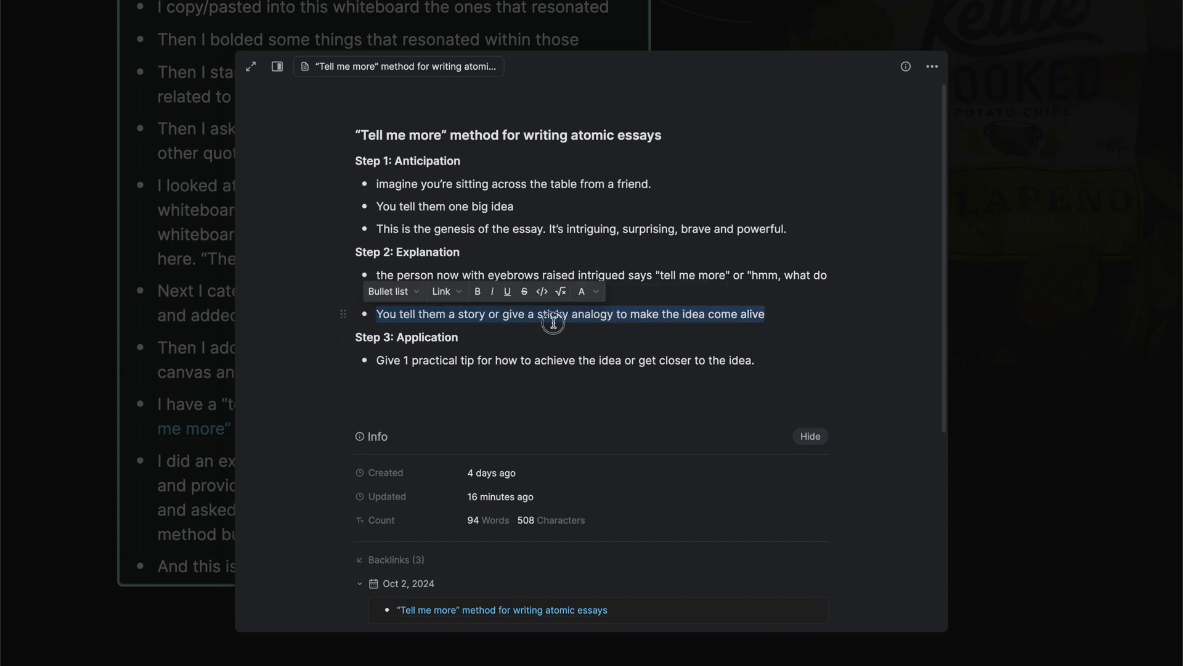
pyautogui.click(608, 315)
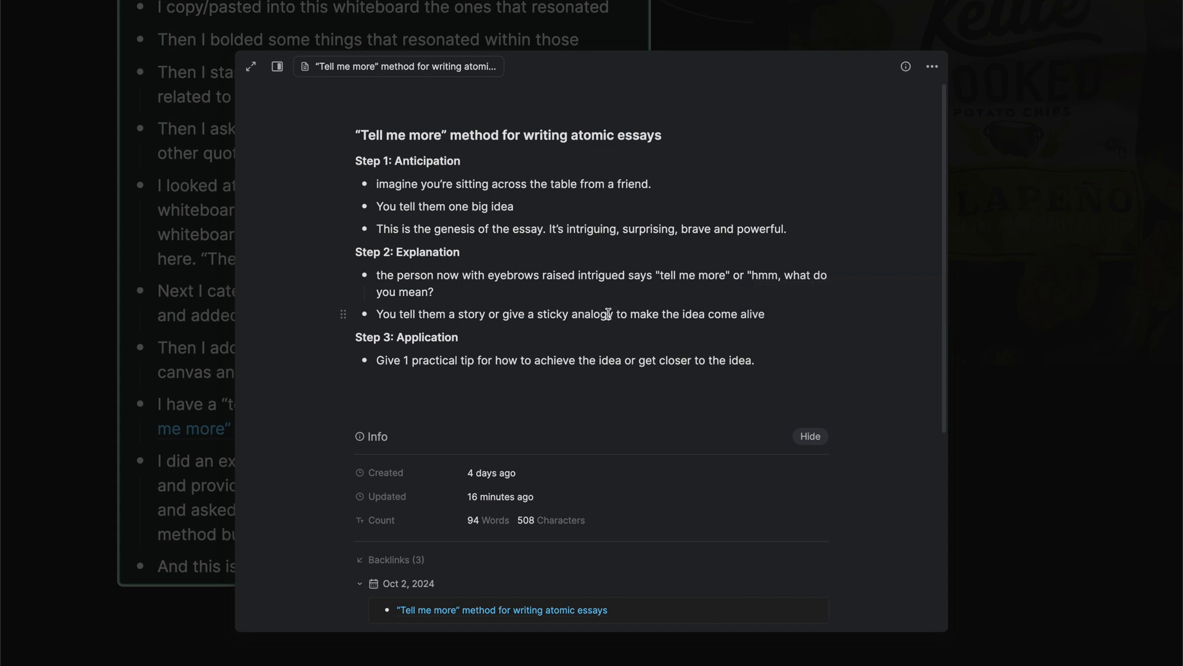
pyautogui.moveTo(431, 352)
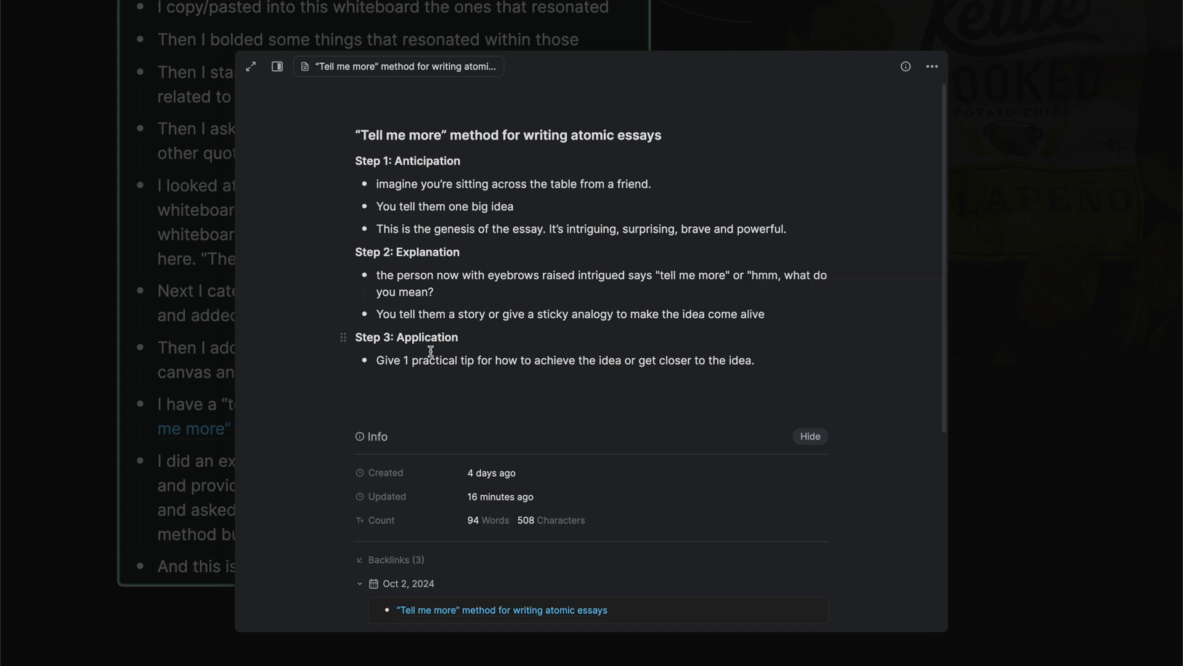
pyautogui.moveTo(464, 394)
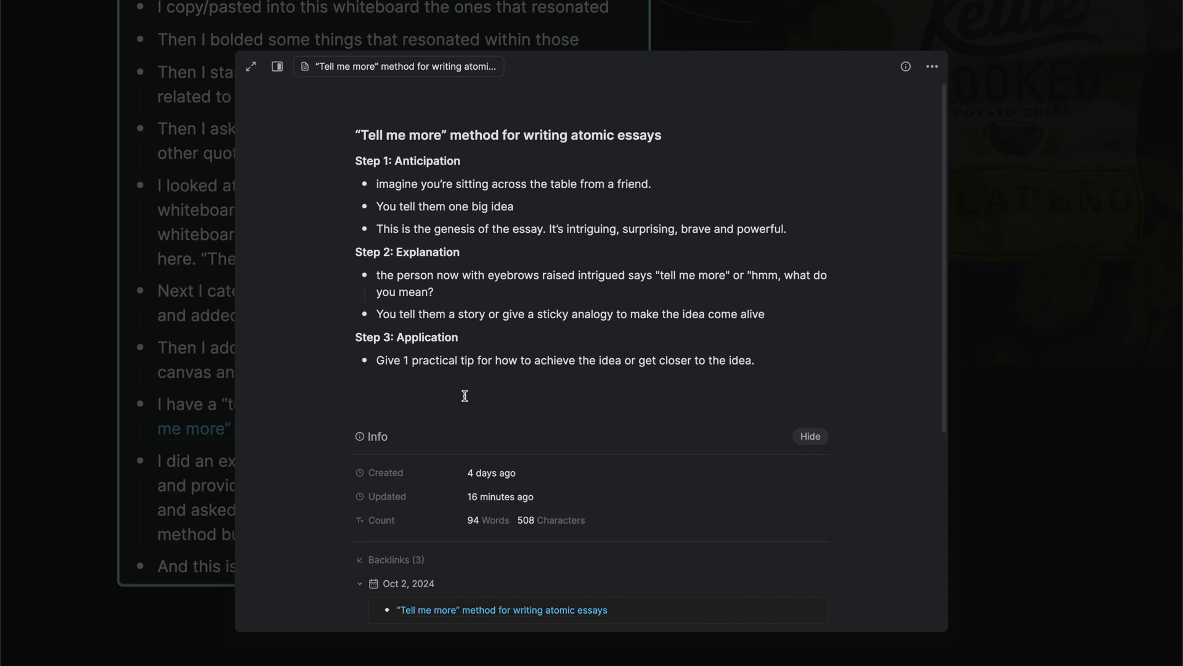
pyautogui.click(926, 497)
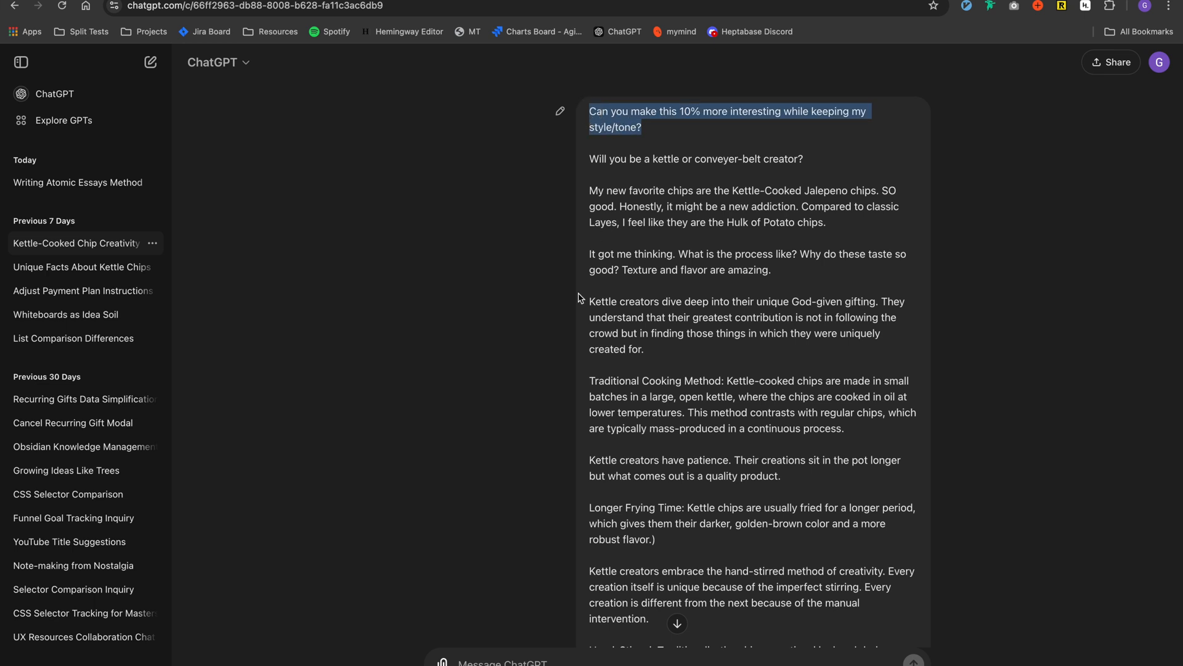
pyautogui.scroll(-3)
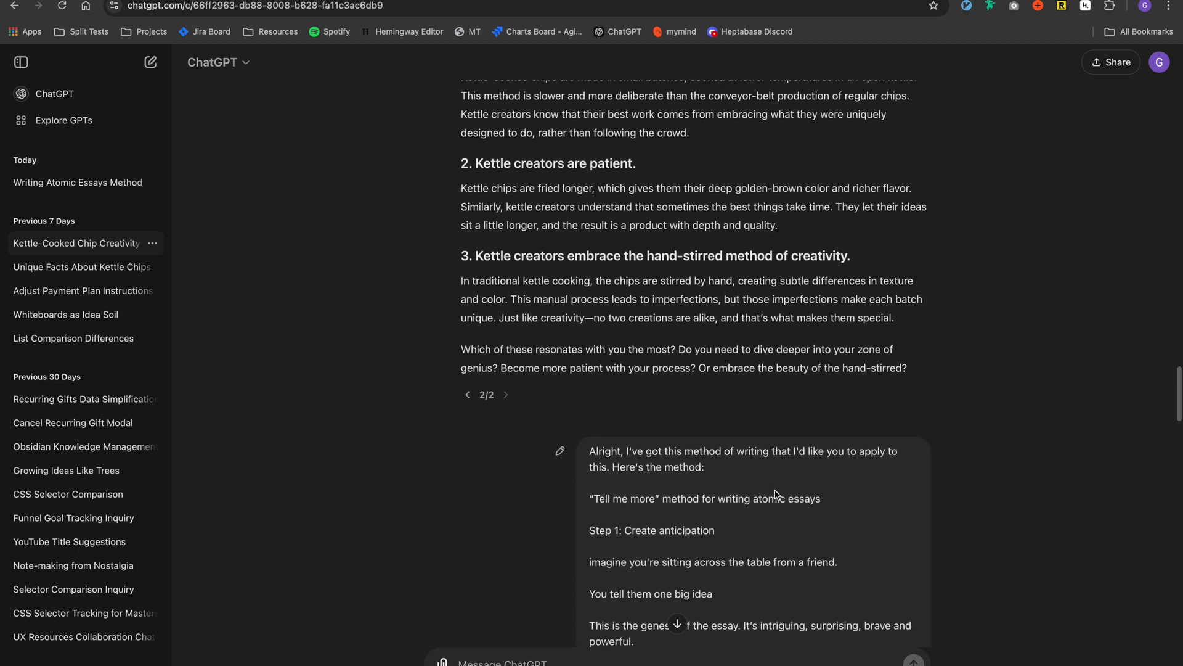
pyautogui.scroll(-3)
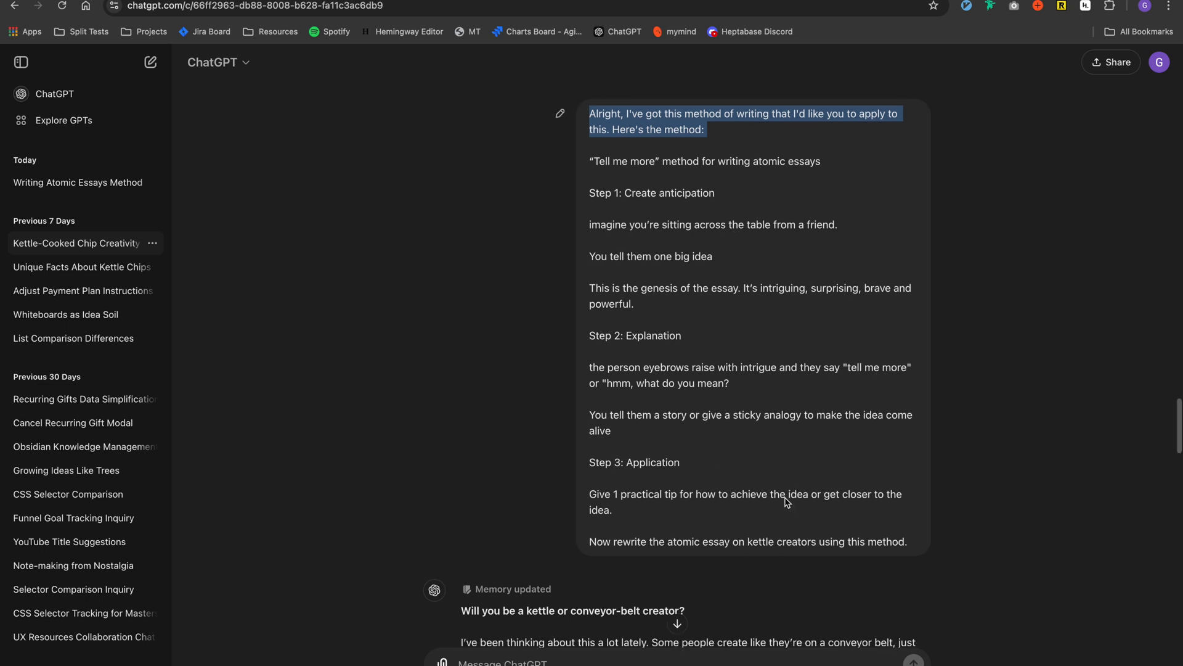
pyautogui.scroll(-3)
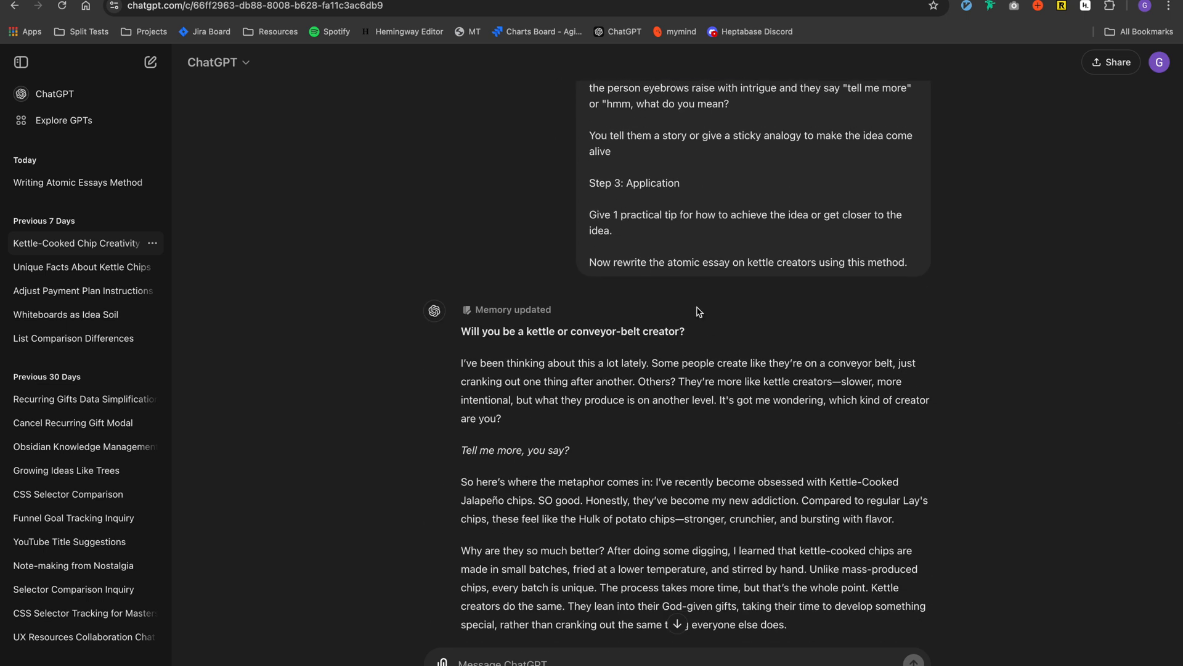
pyautogui.moveTo(702, 275)
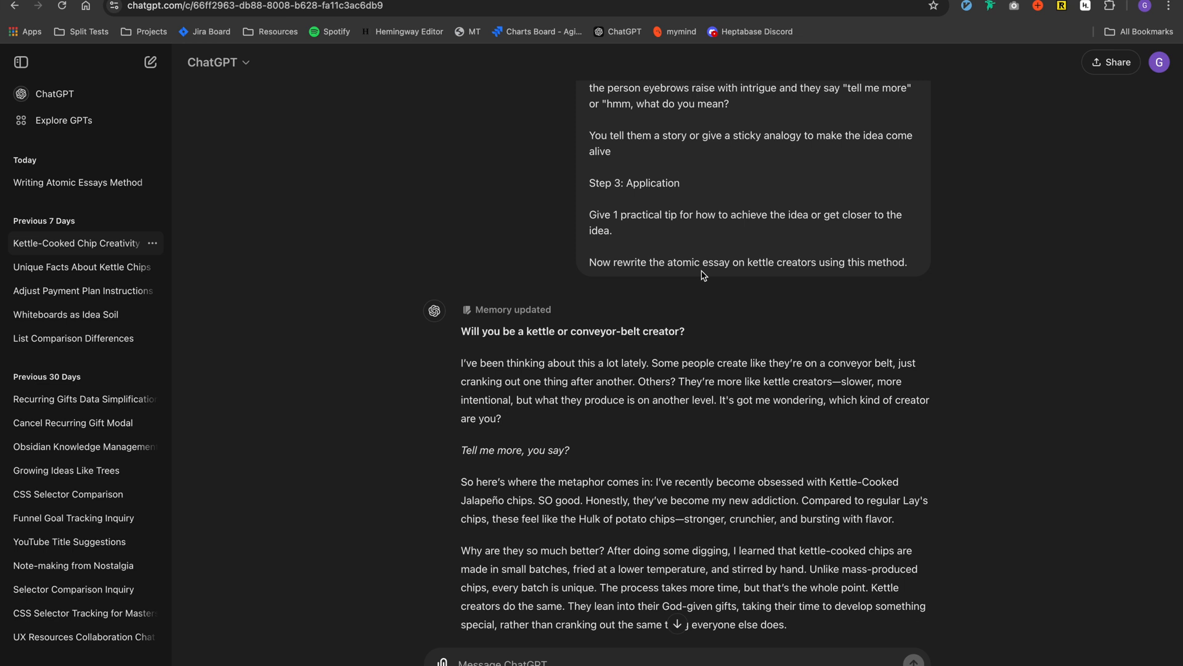
pyautogui.moveTo(773, 275)
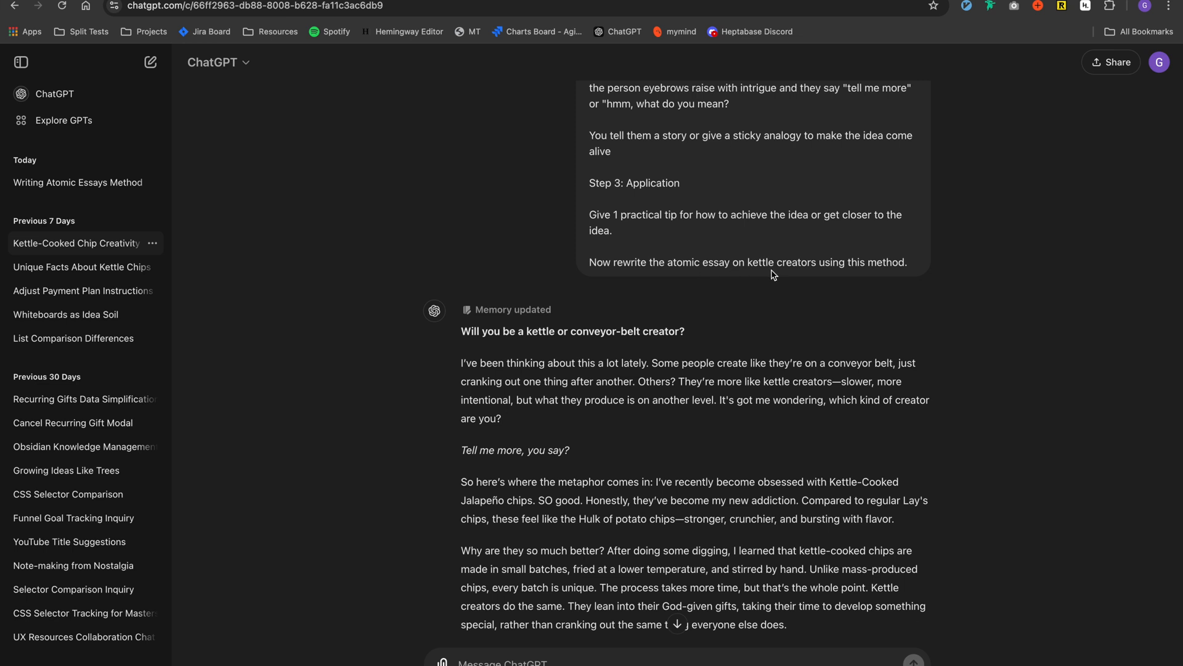
pyautogui.scroll(-3)
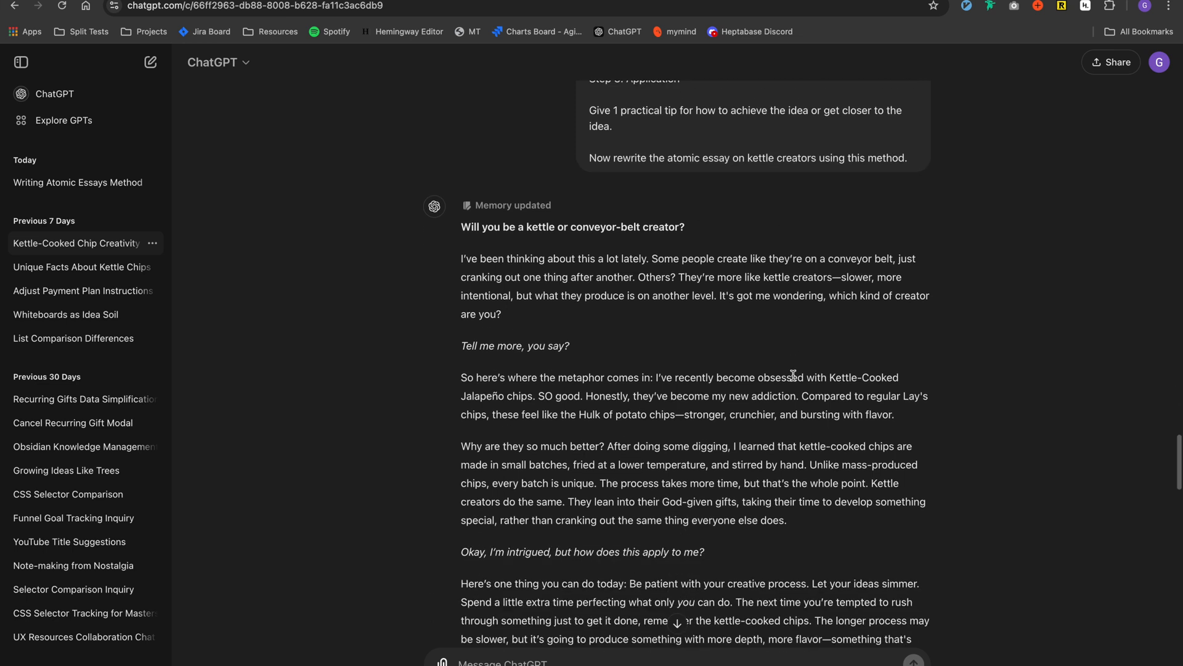
pyautogui.scroll(-3)
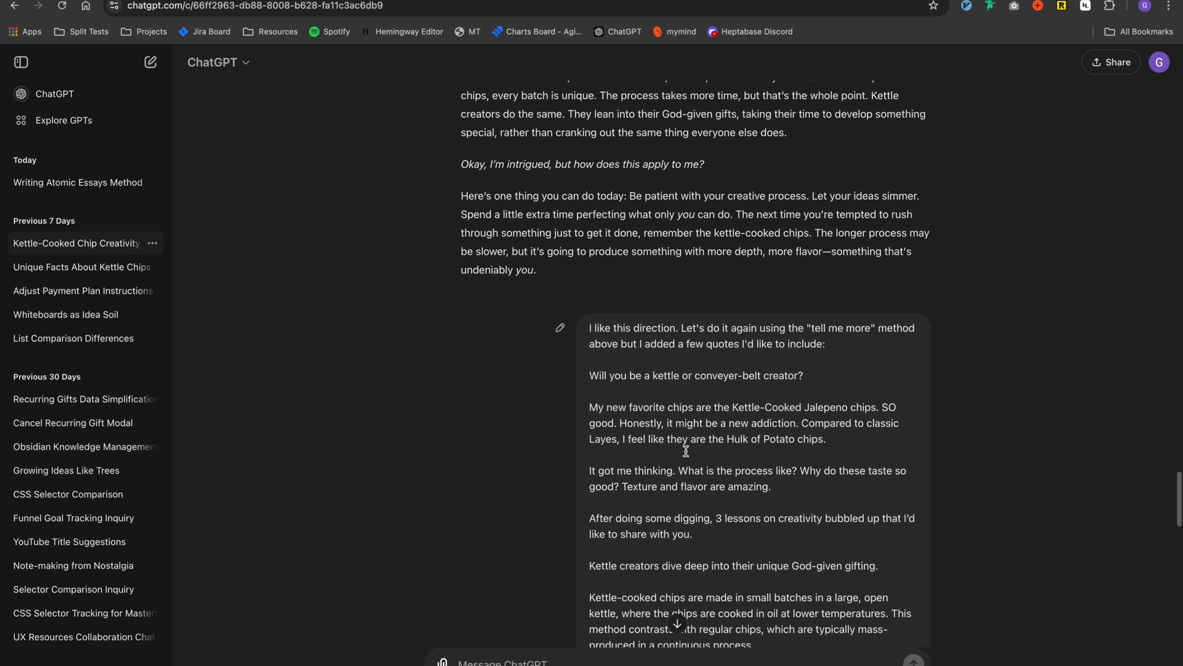
pyautogui.scroll(-3)
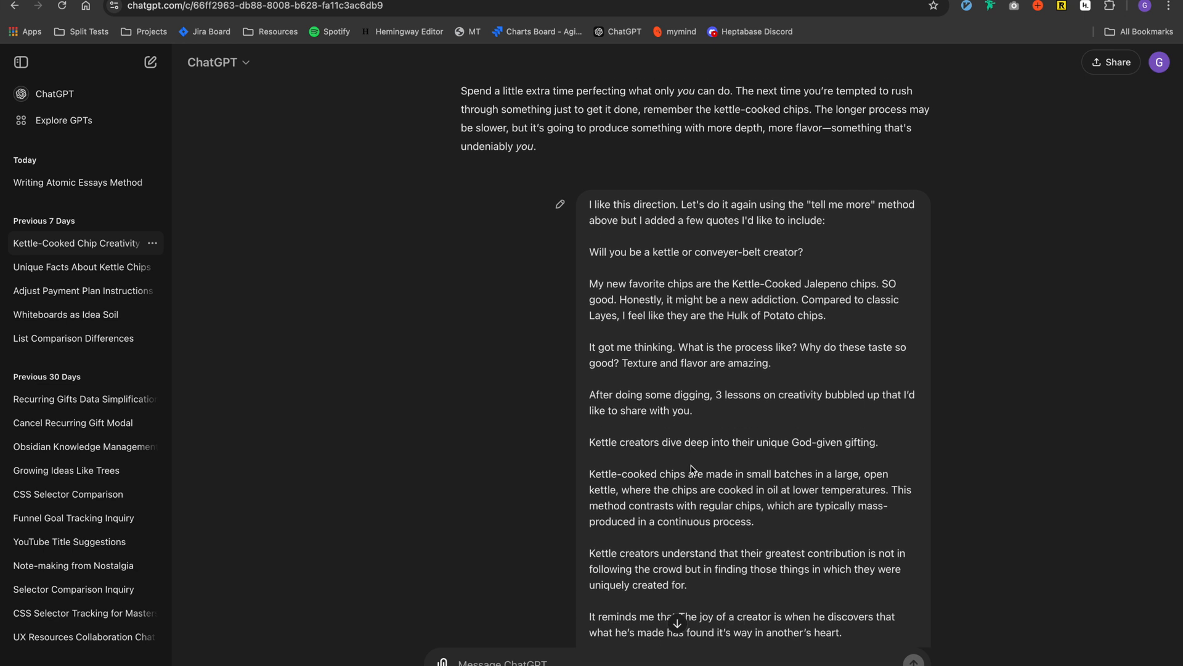
pyautogui.scroll(-3)
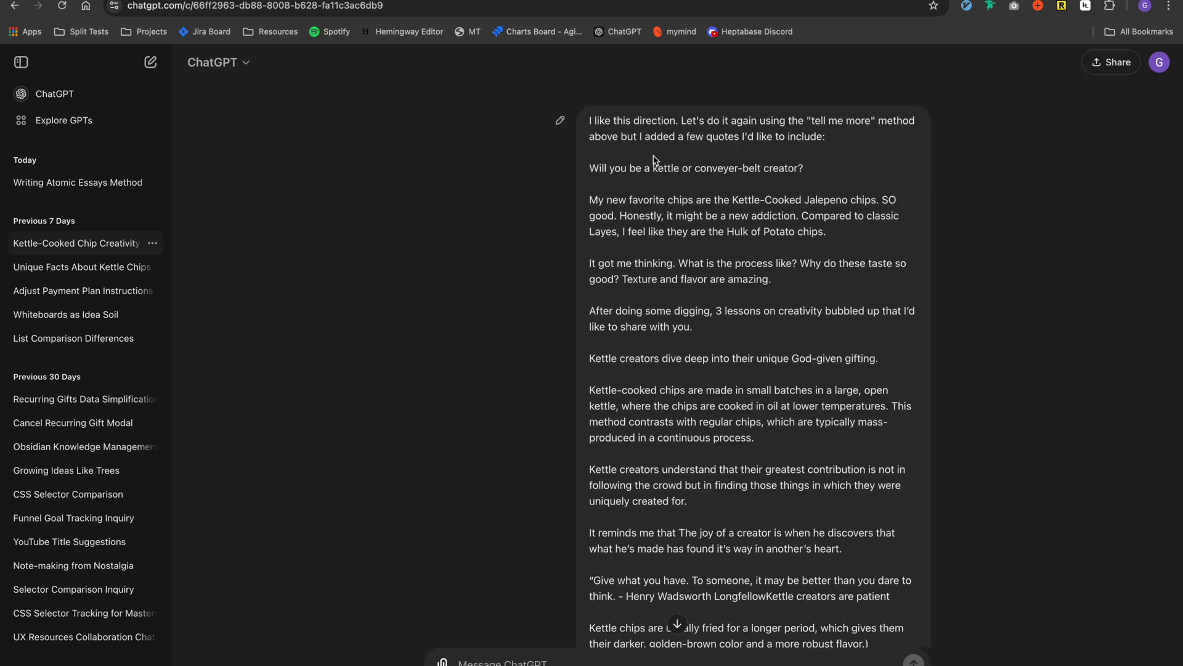
pyautogui.scroll(-3)
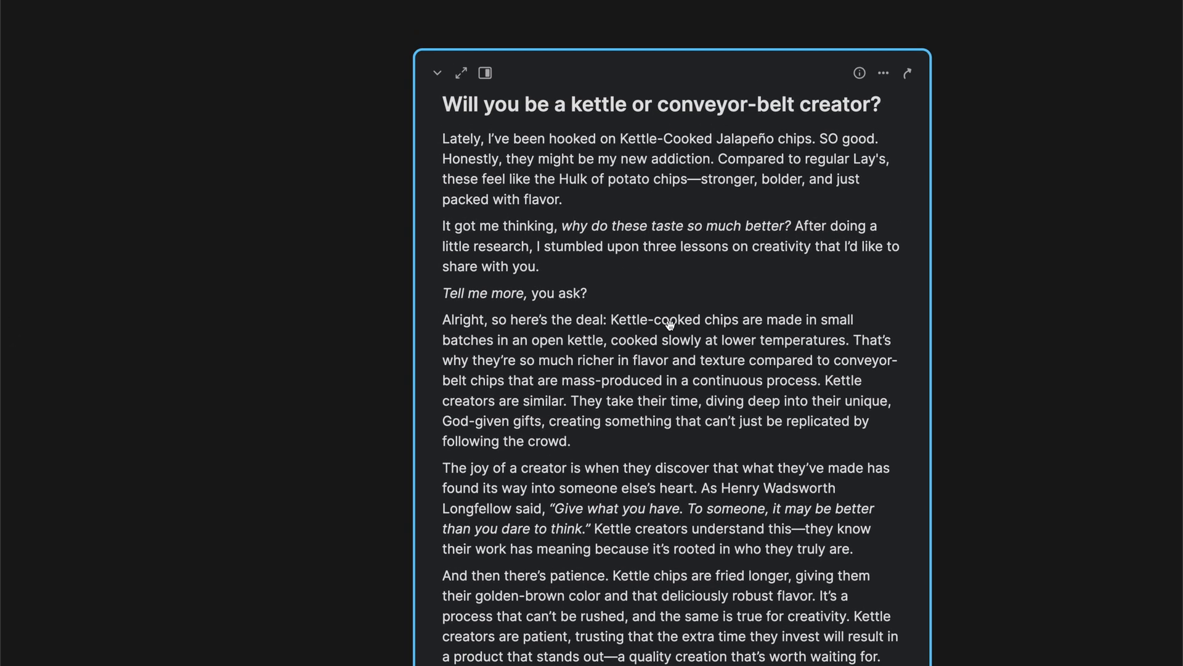
pyautogui.moveTo(516, 312)
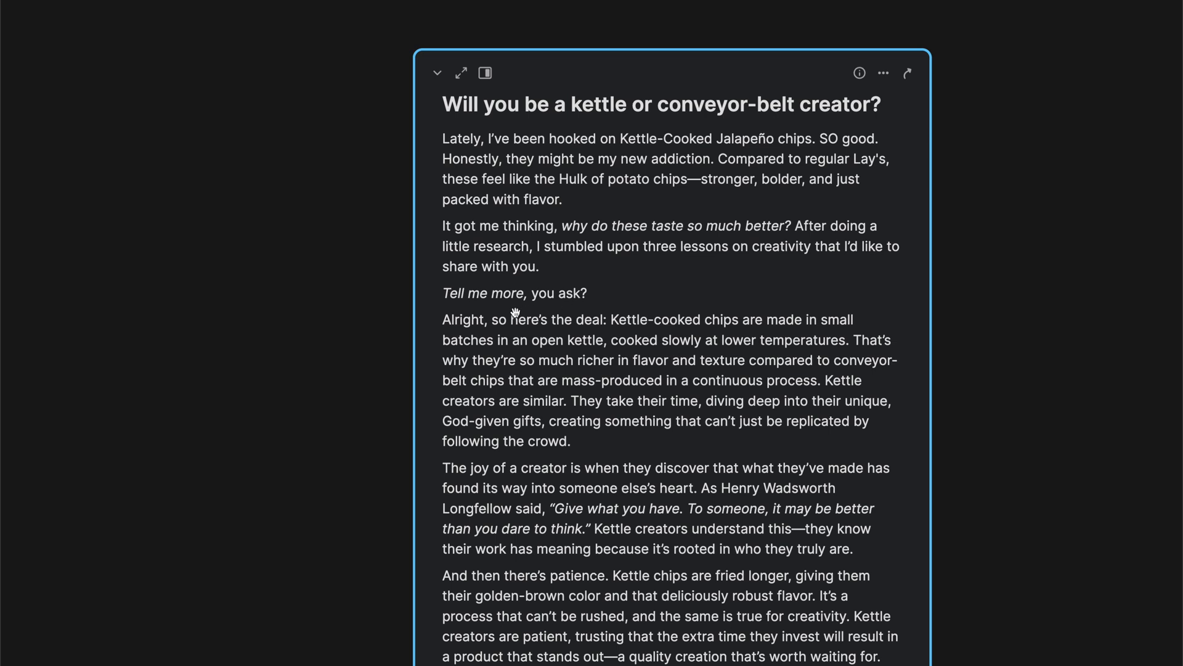
pyautogui.moveTo(541, 288)
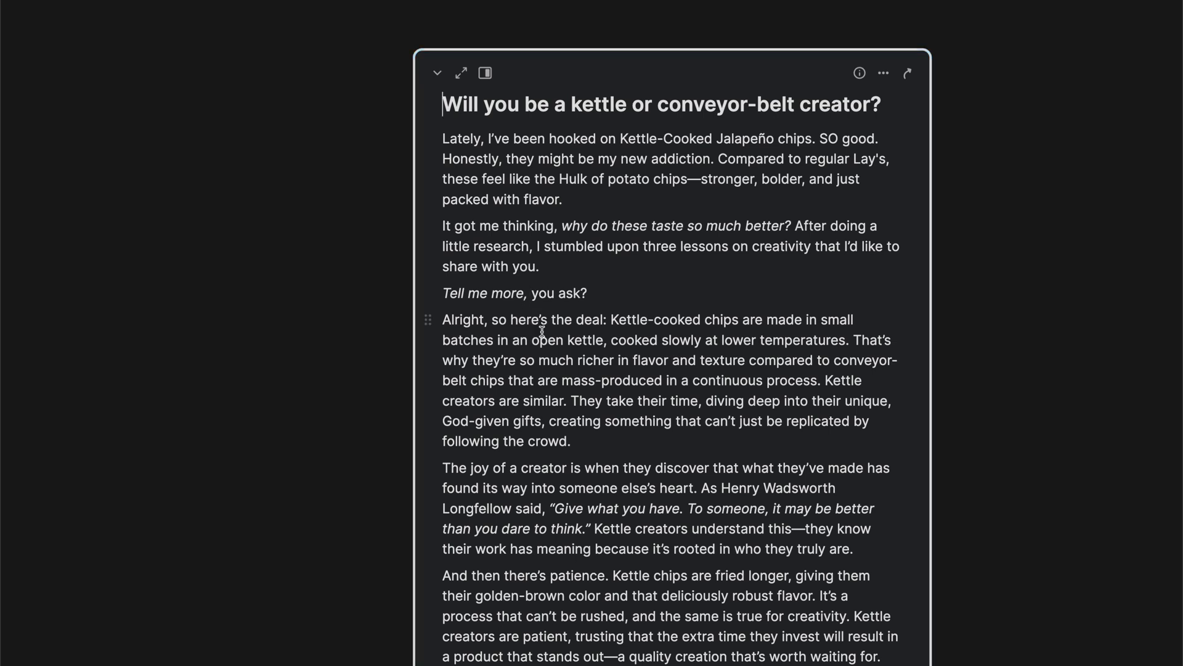
pyautogui.scroll(-3)
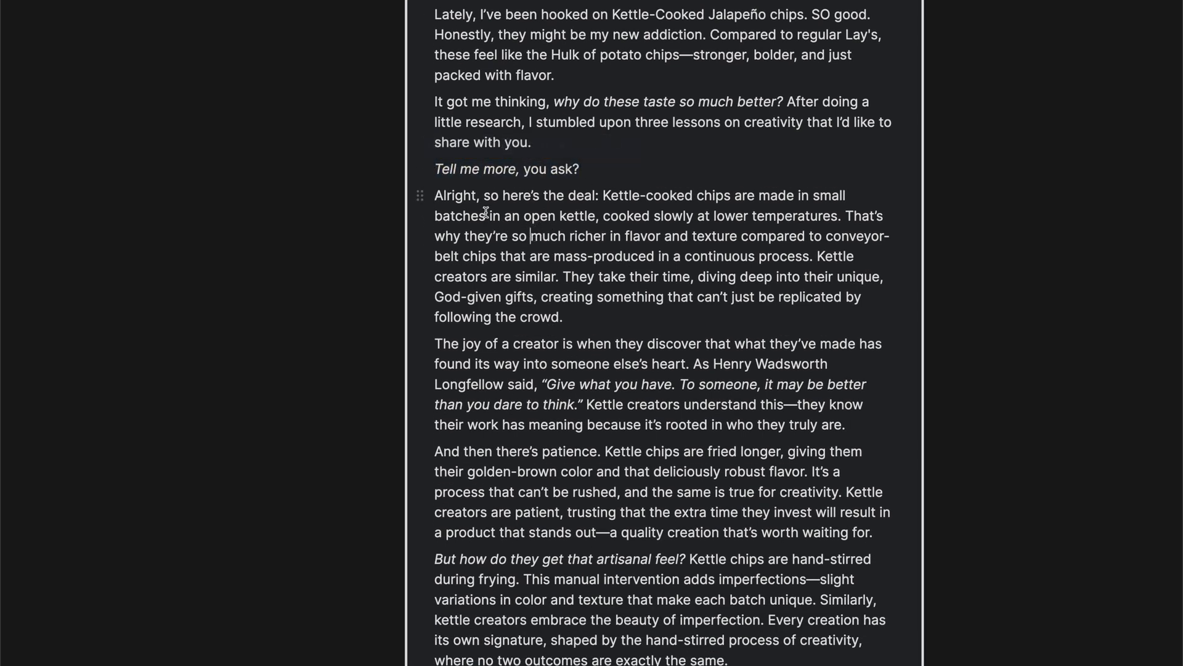
pyautogui.click(420, 196)
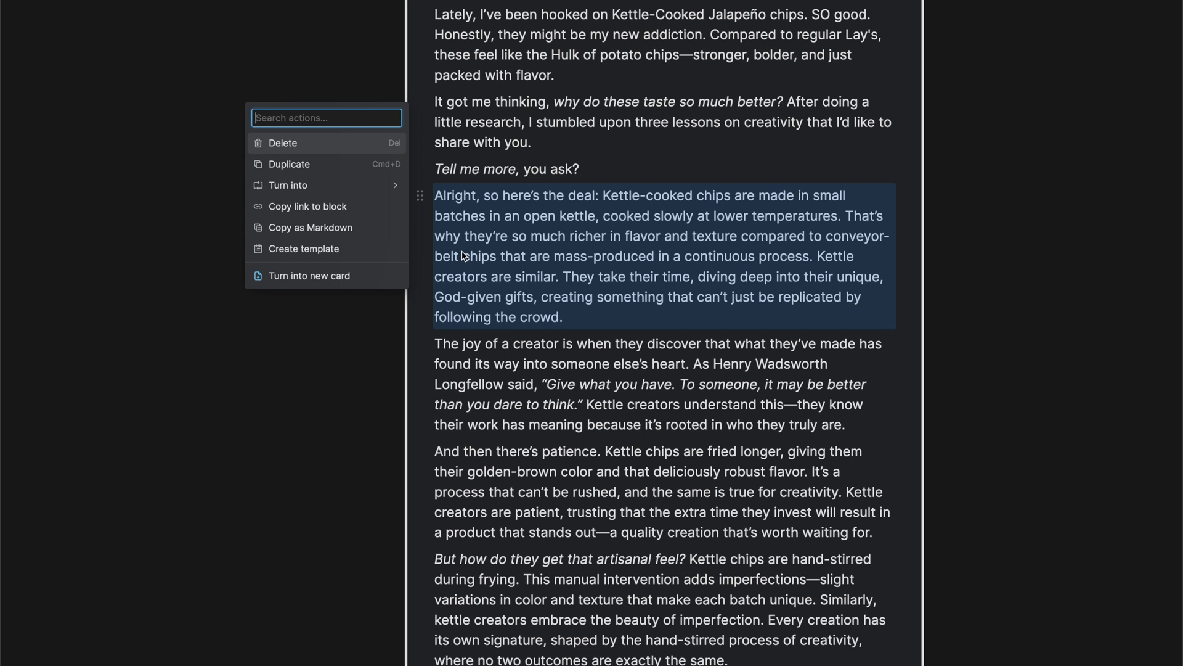
pyautogui.click(731, 277)
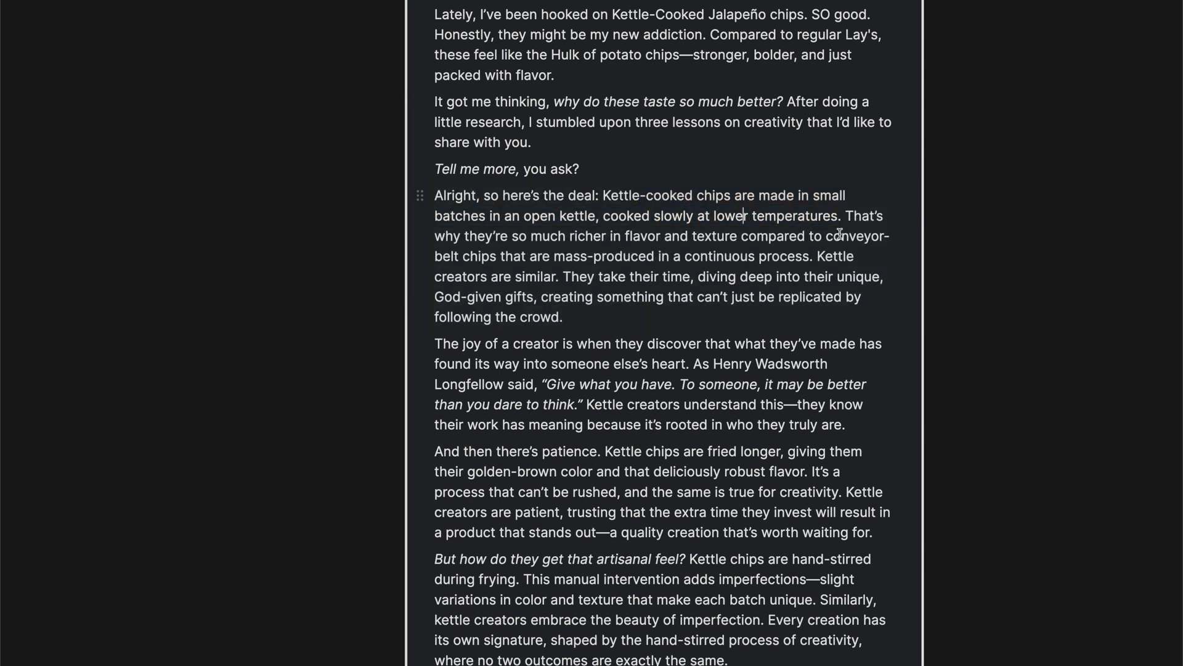
pyautogui.moveTo(756, 252)
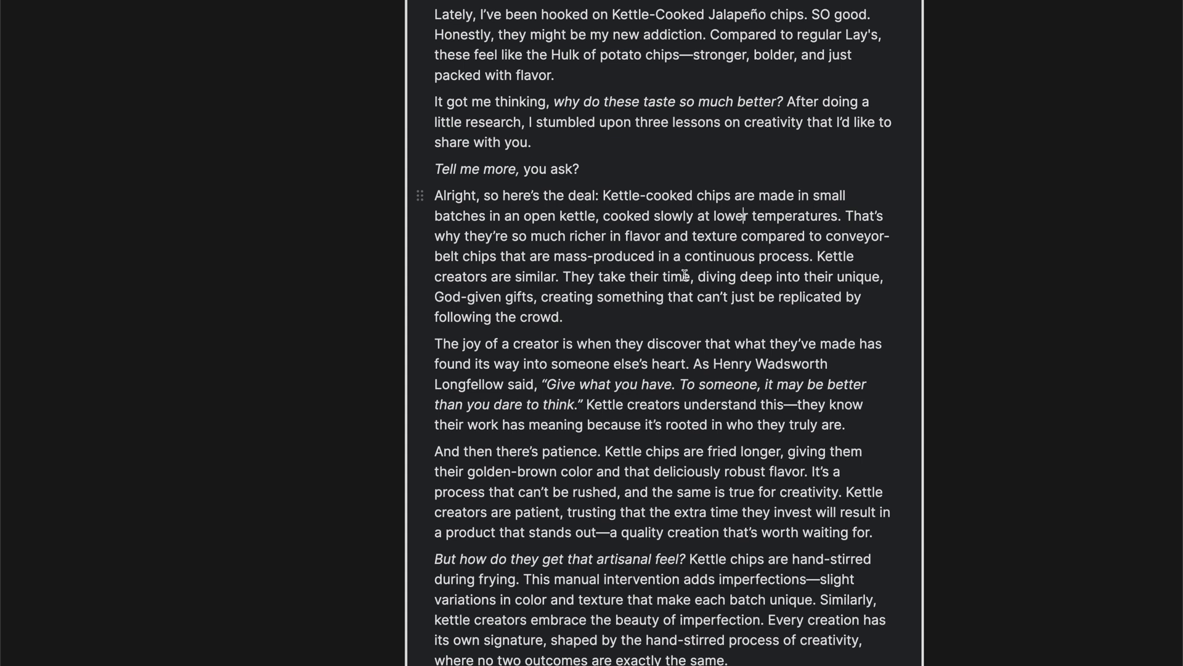
pyautogui.moveTo(826, 258)
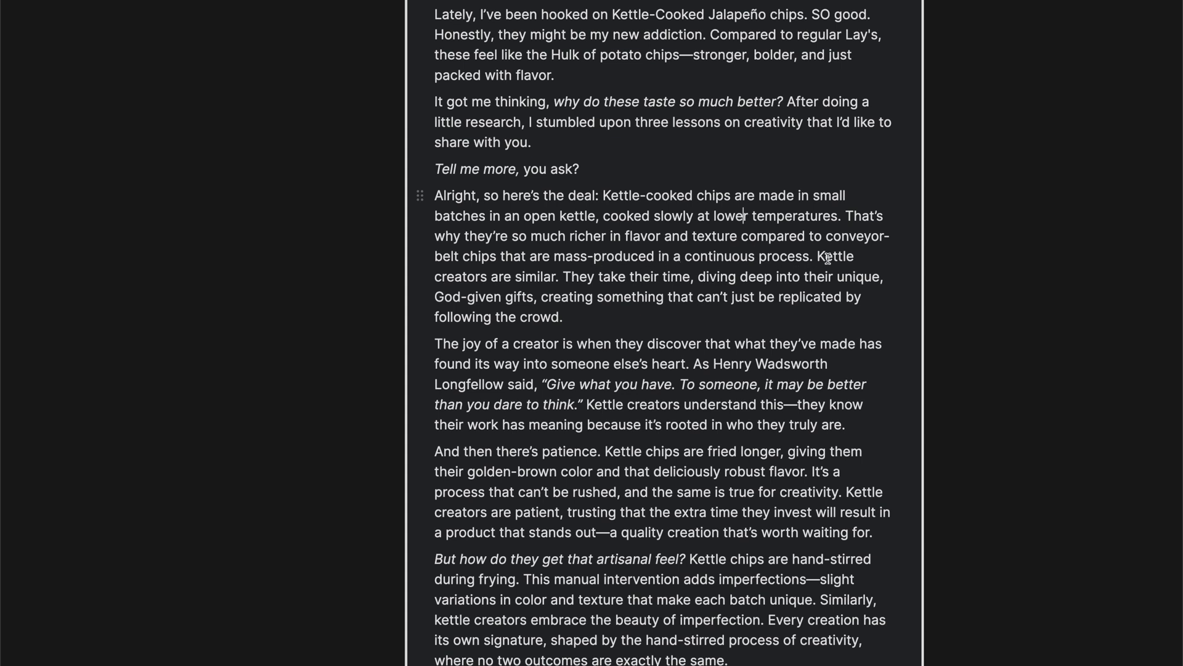
pyautogui.moveTo(820, 256); pyautogui.dragTo(841, 297)
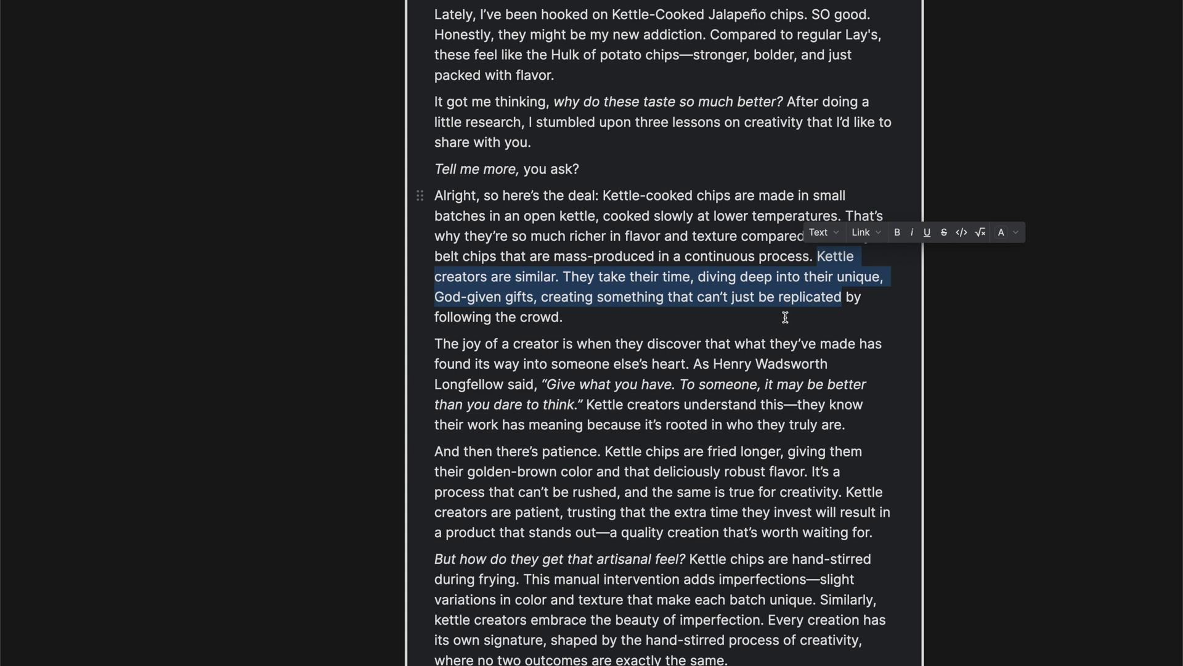
pyautogui.click(783, 318)
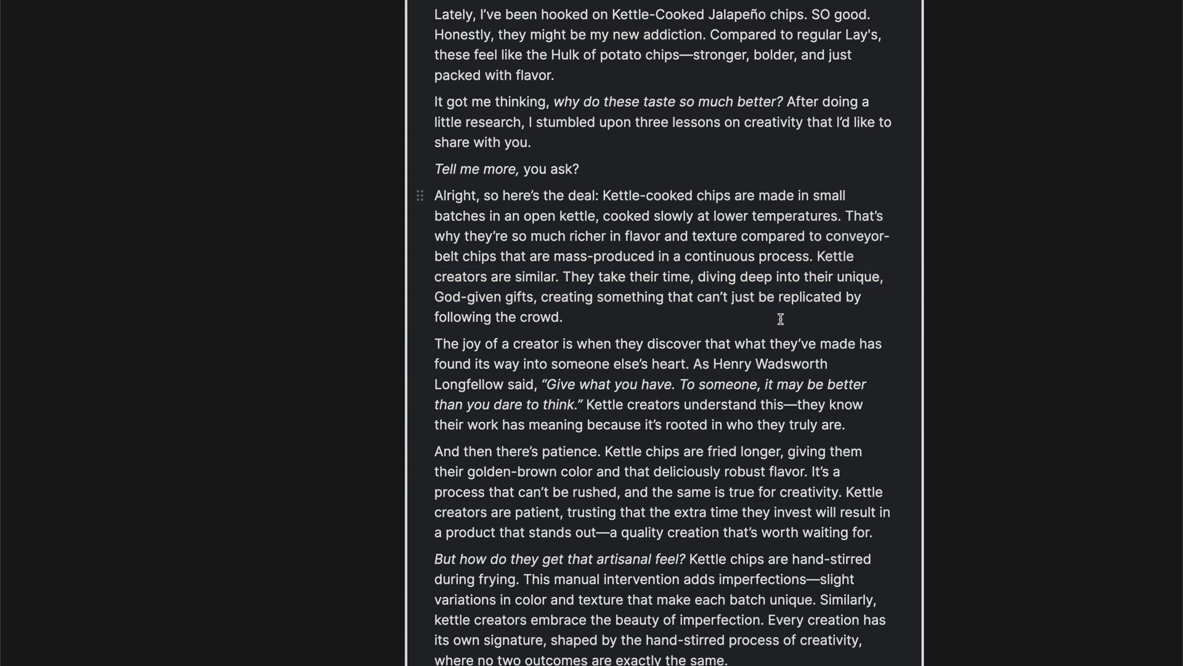
pyautogui.moveTo(728, 328)
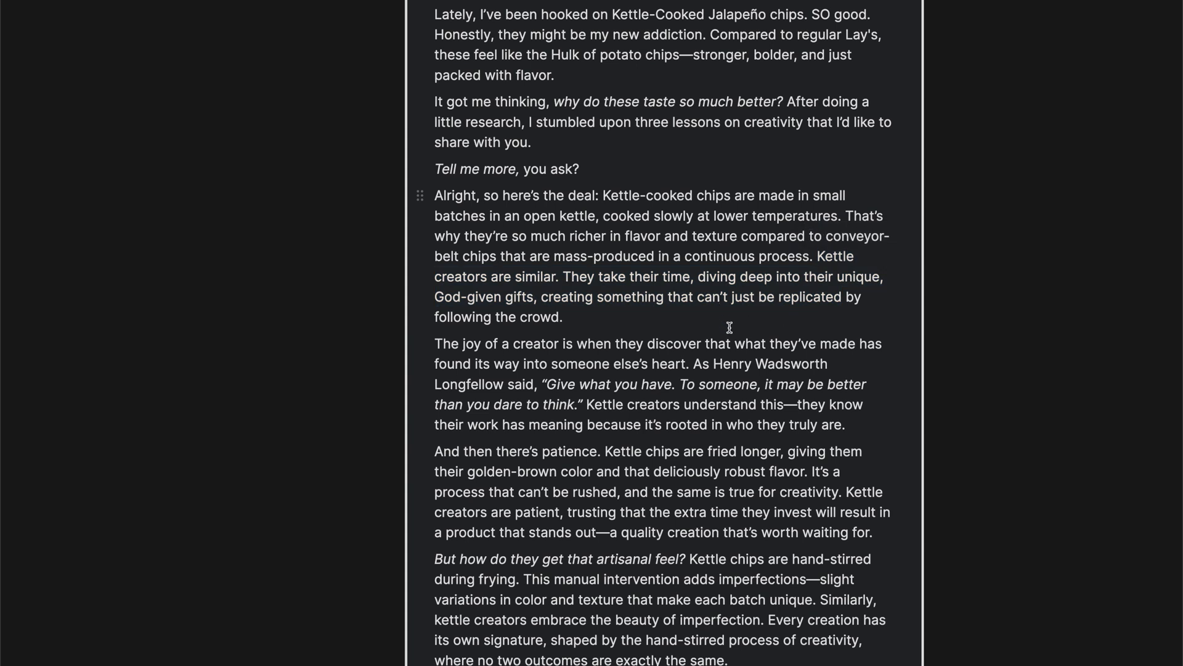
pyautogui.moveTo(570, 299)
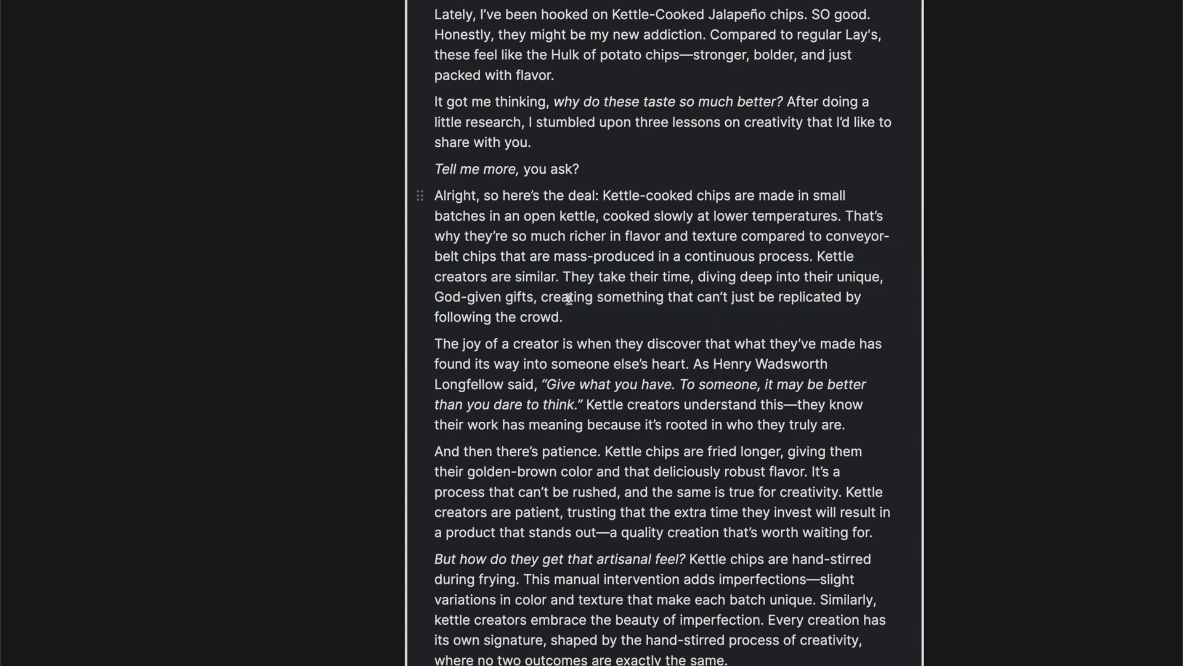
pyautogui.moveTo(560, 277); pyautogui.dragTo(562, 317)
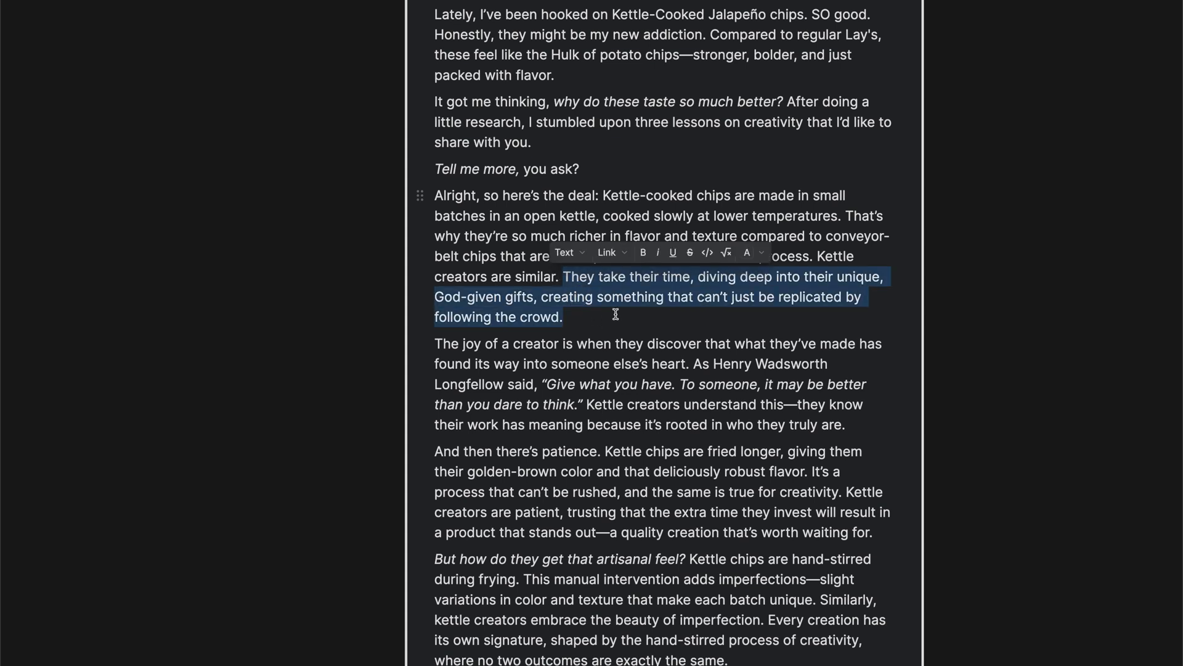
pyautogui.scroll(-3)
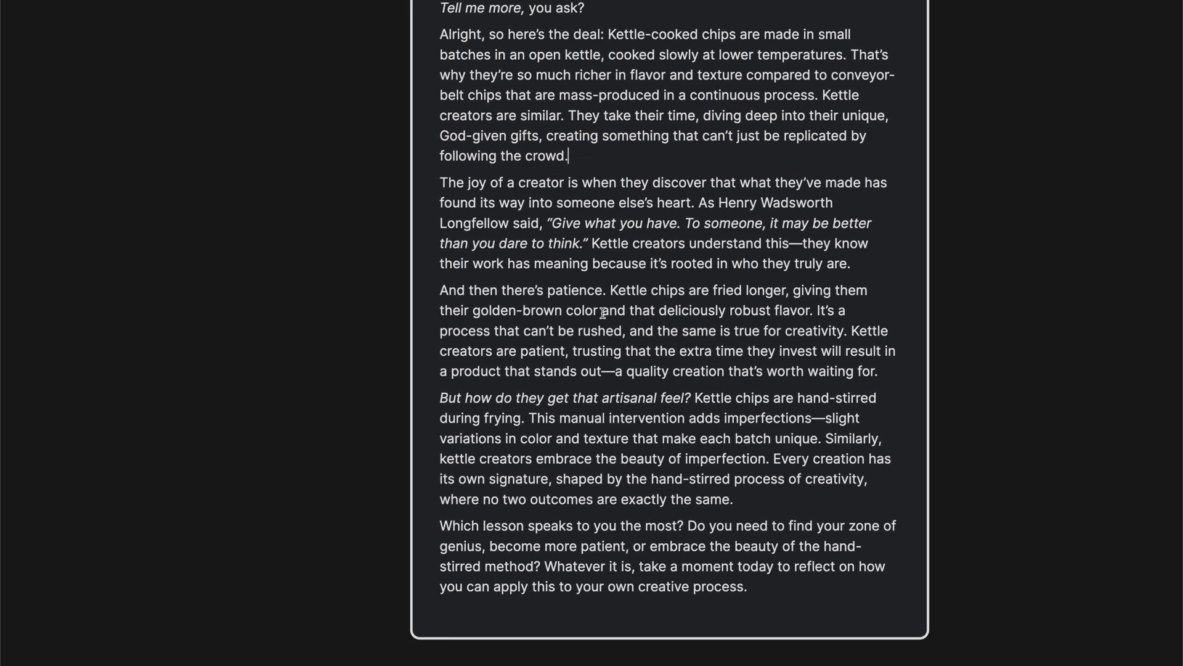
pyautogui.moveTo(458, 235)
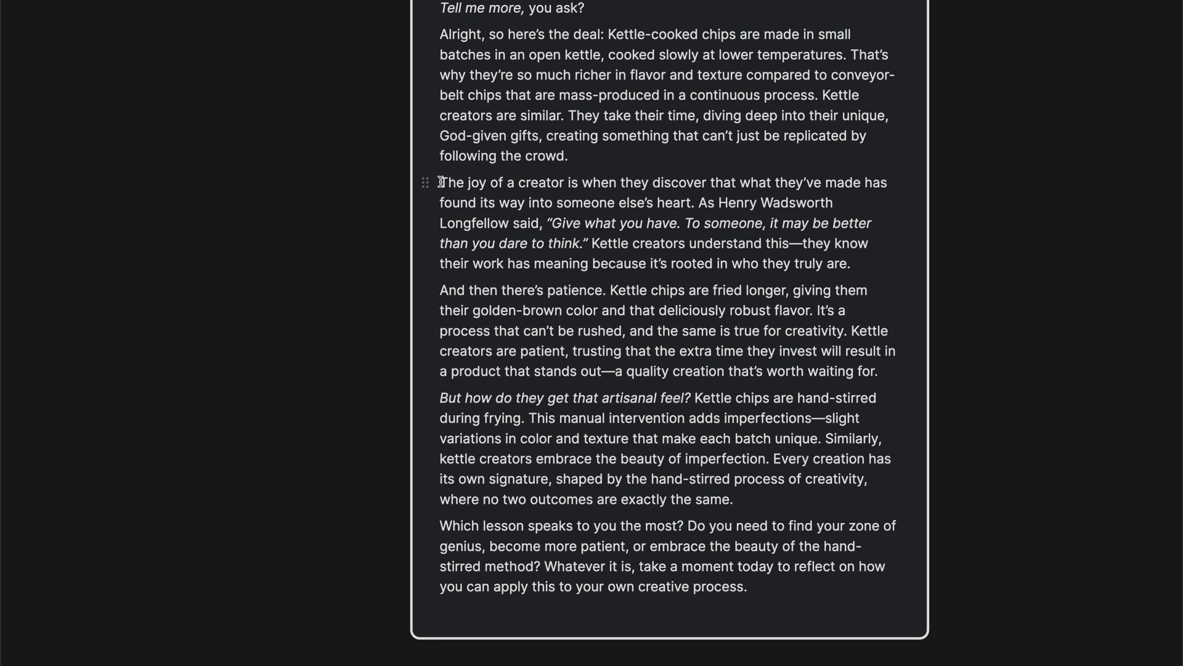
pyautogui.moveTo(698, 202); pyautogui.dragTo(735, 243)
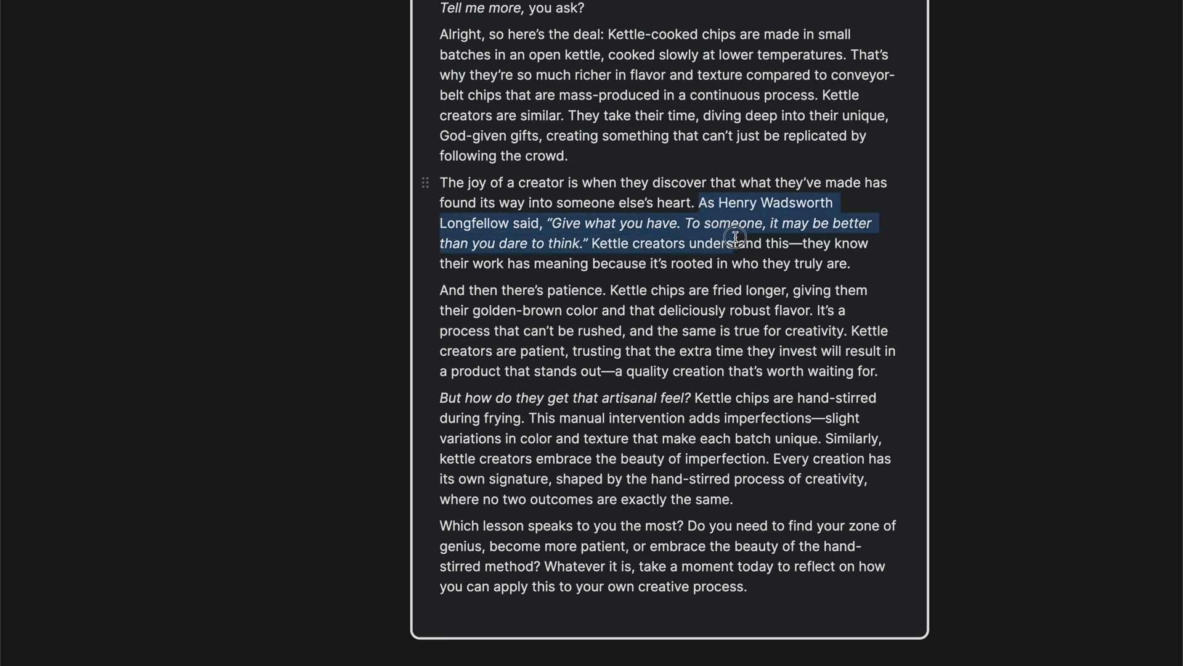
pyautogui.moveTo(733, 236); pyautogui.dragTo(742, 255)
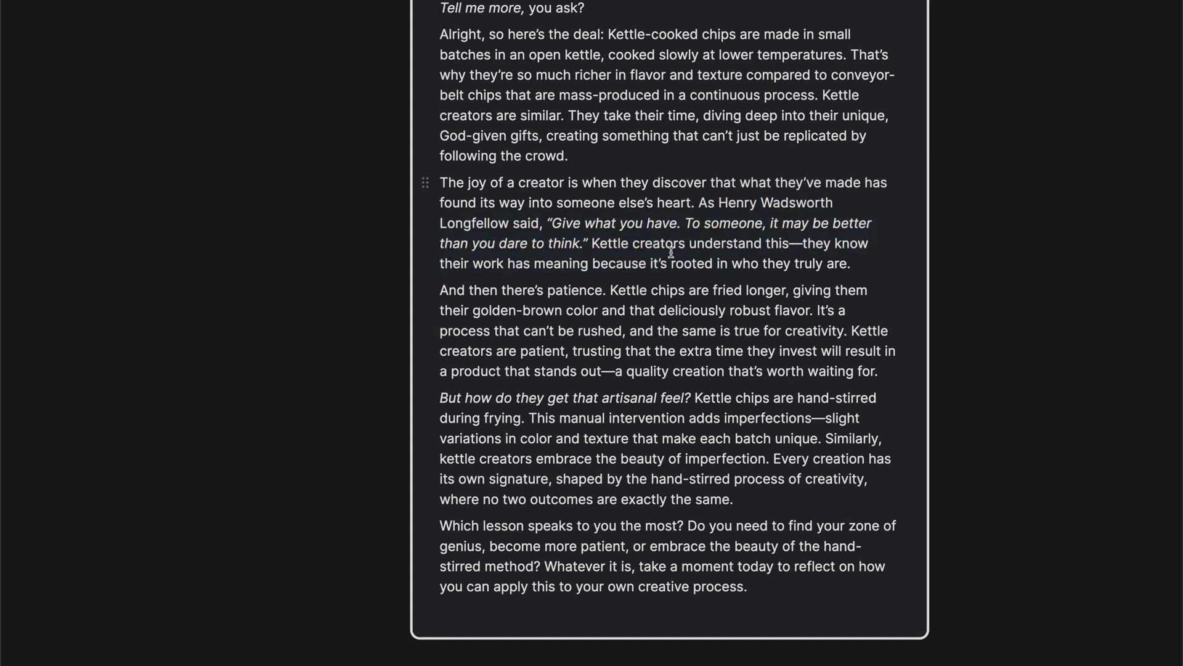
pyautogui.moveTo(593, 243); pyautogui.dragTo(793, 242)
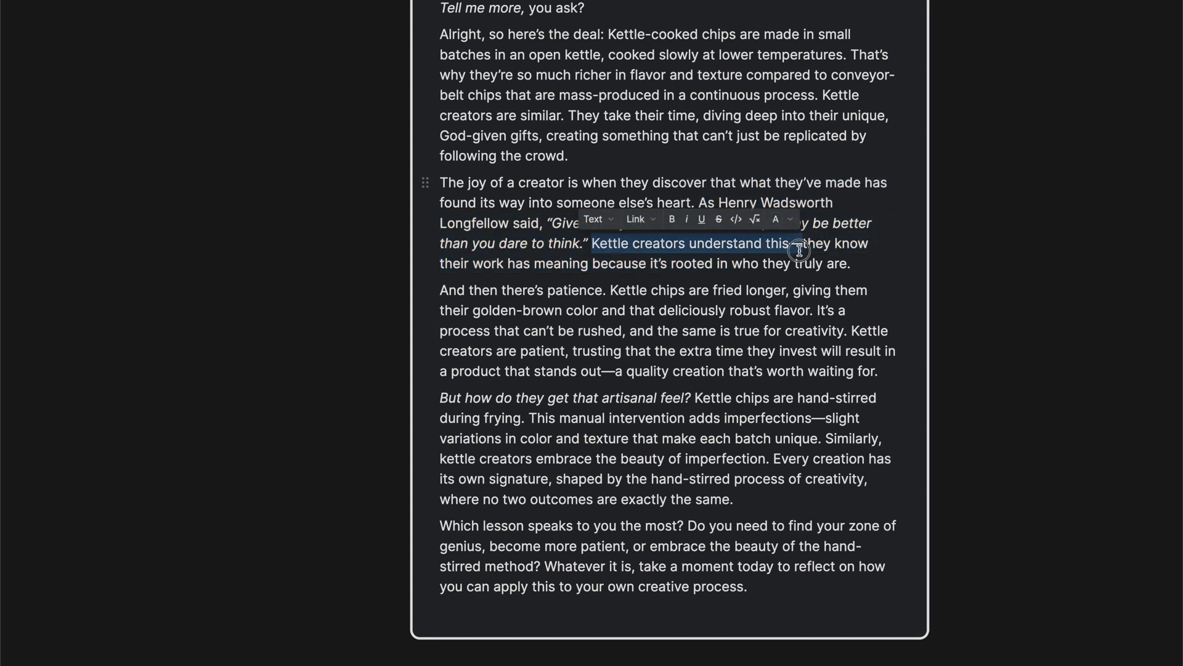
pyautogui.moveTo(799, 252); pyautogui.dragTo(847, 264)
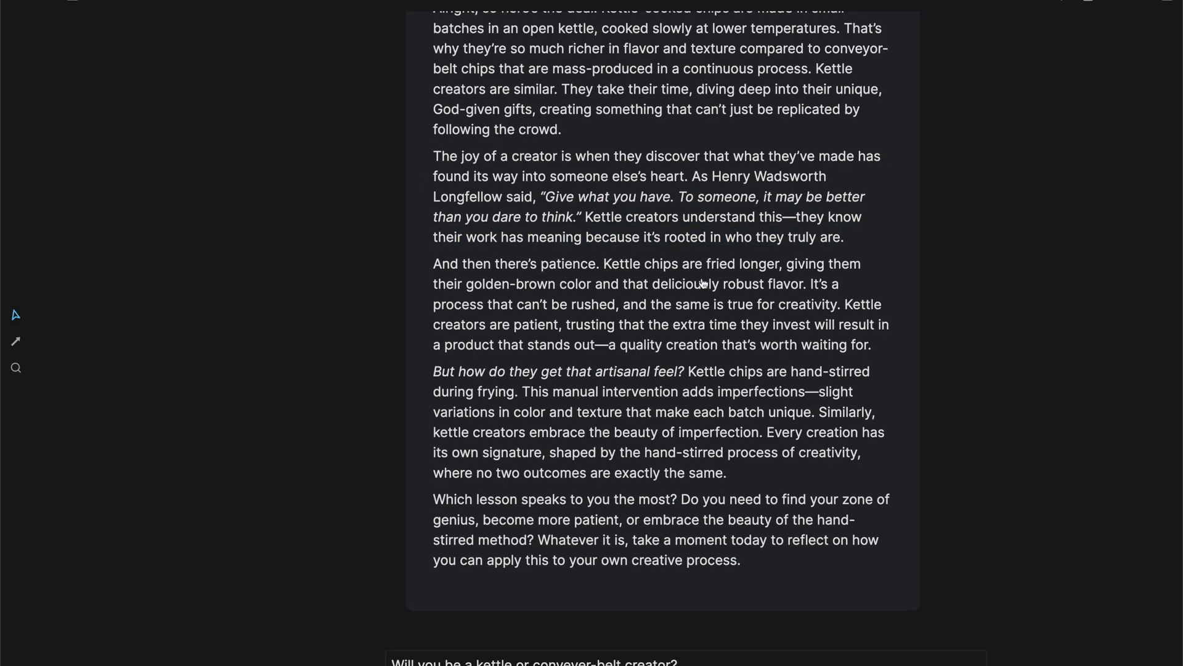
pyautogui.moveTo(603, 264); pyautogui.dragTo(728, 304)
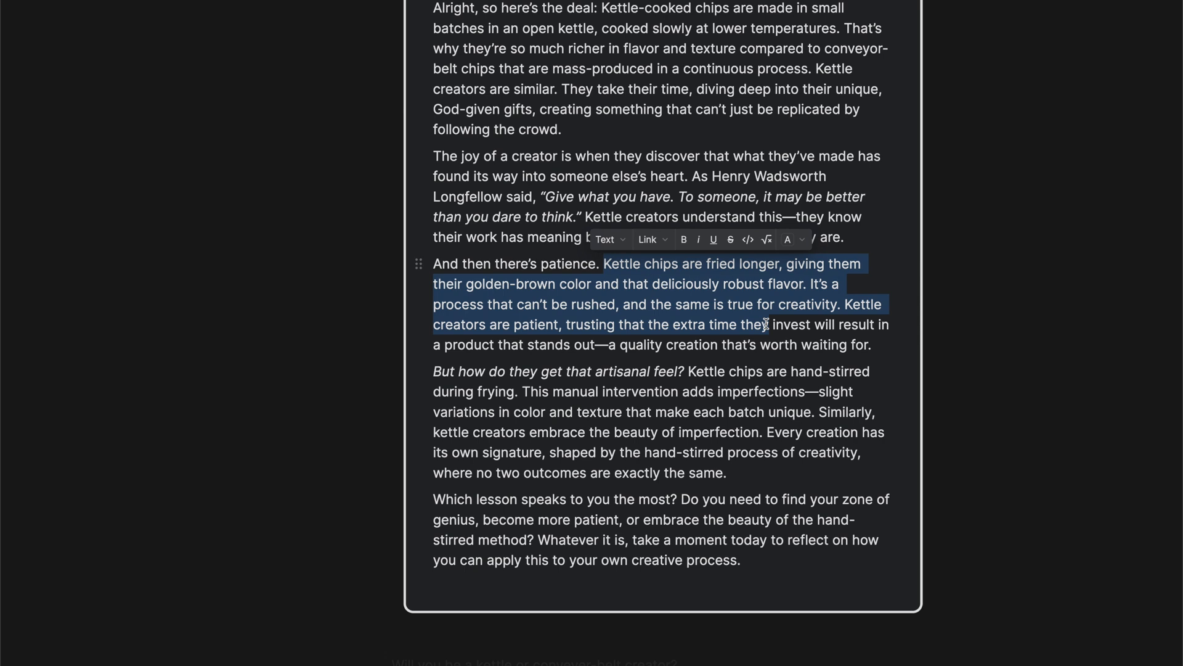
pyautogui.click(774, 325)
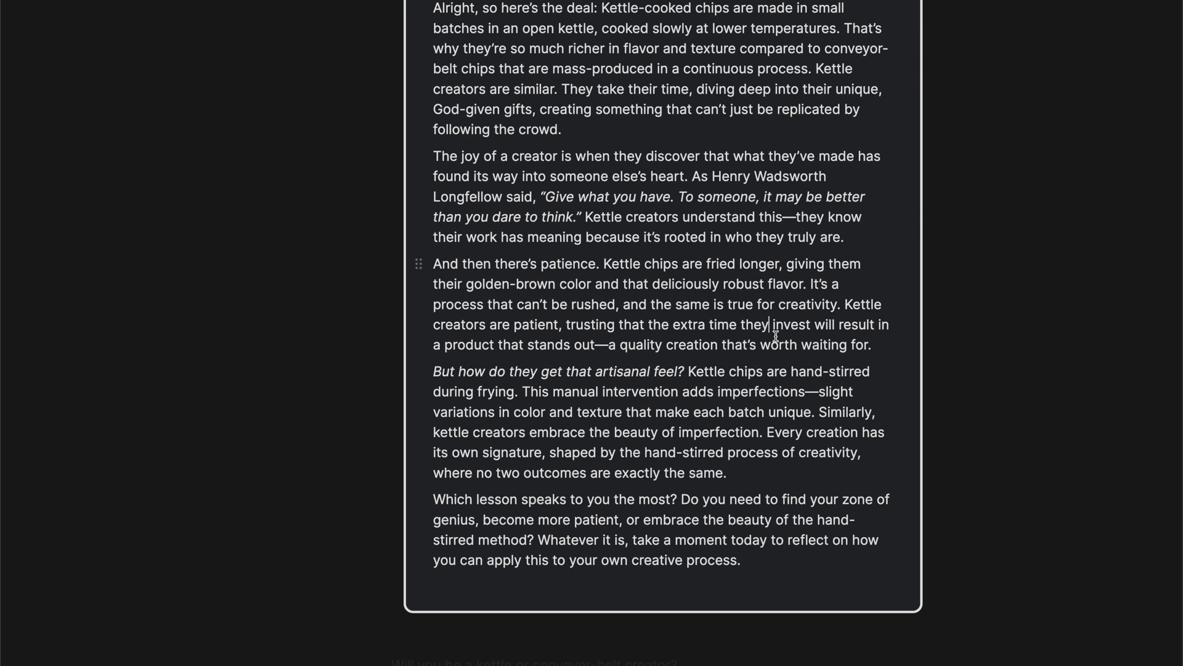
pyautogui.moveTo(779, 354)
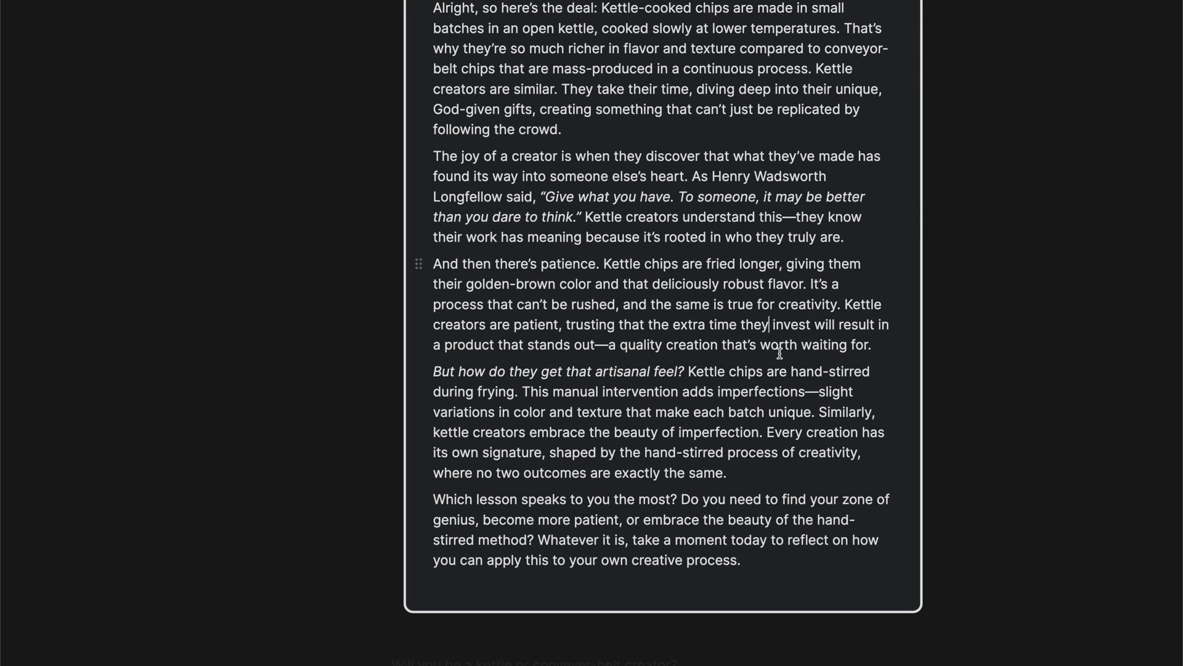
pyautogui.scroll(-3)
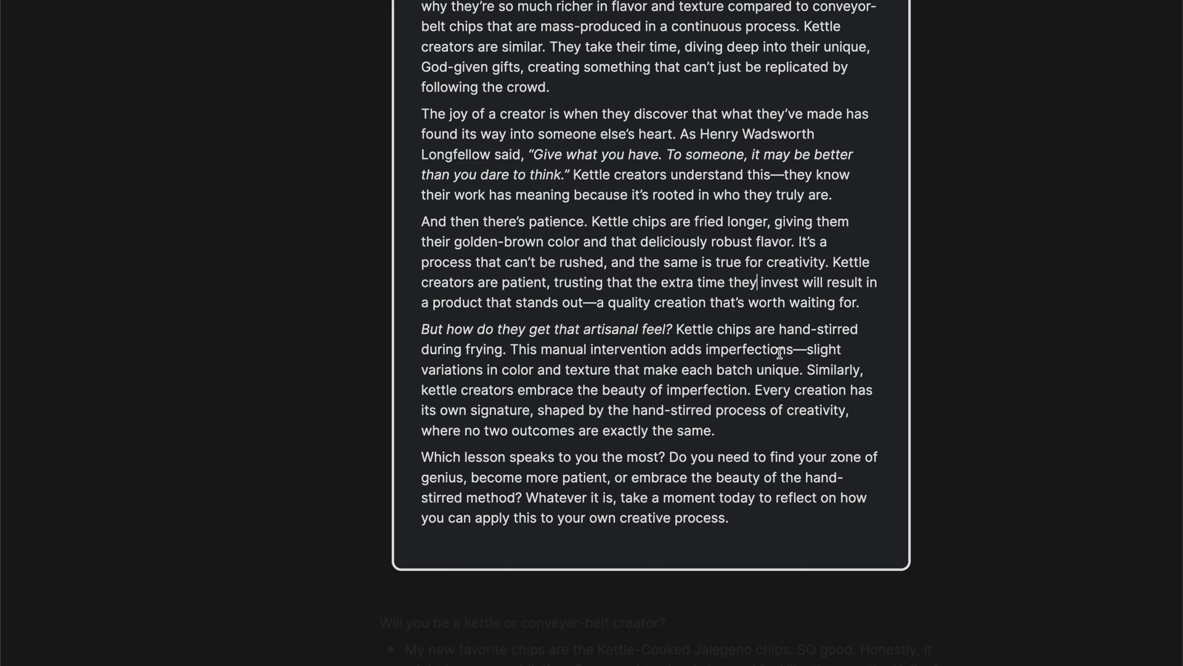
pyautogui.scroll(-3)
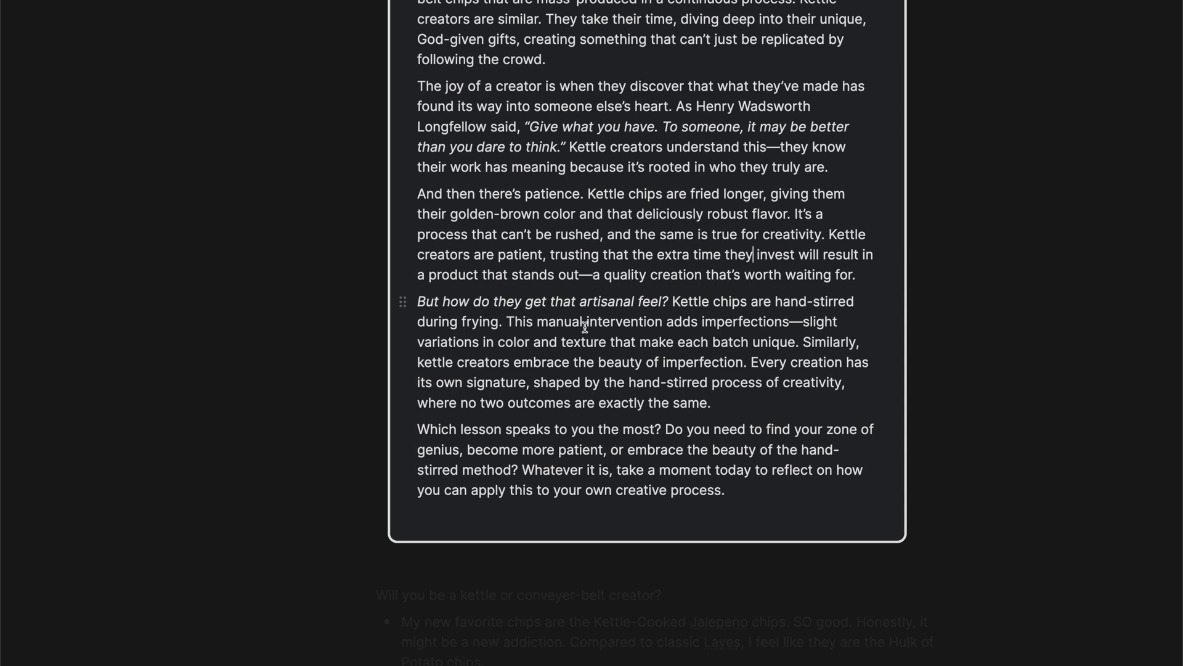
pyautogui.moveTo(505, 320); pyautogui.dragTo(701, 381)
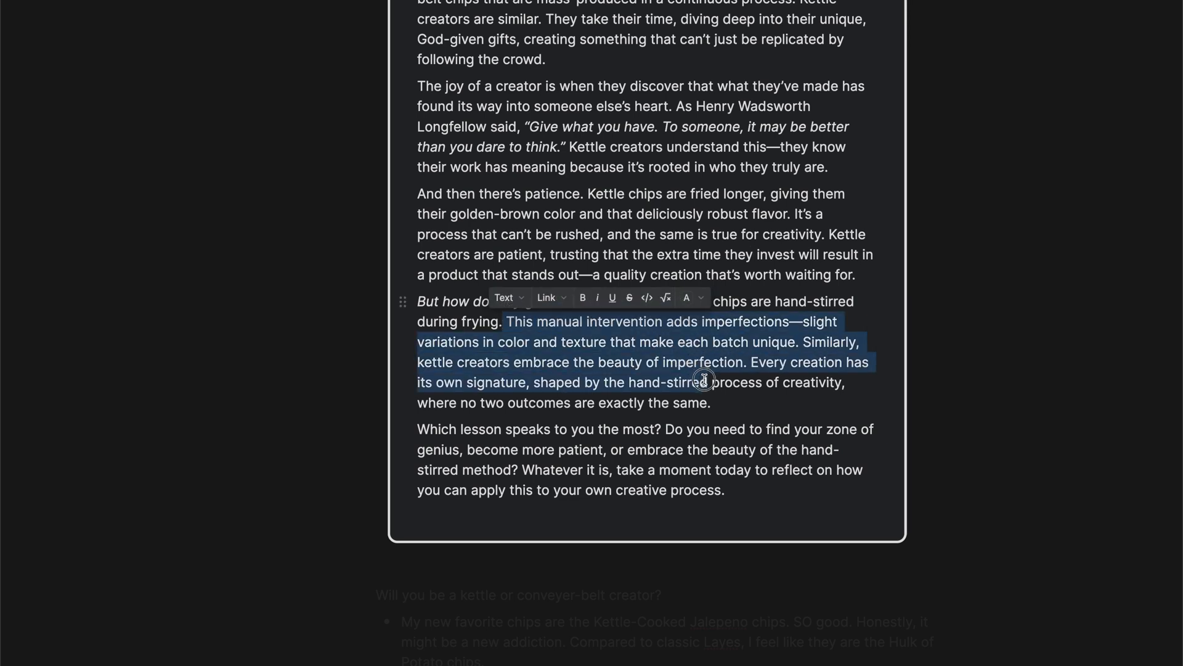
pyautogui.moveTo(704, 378); pyautogui.dragTo(724, 398)
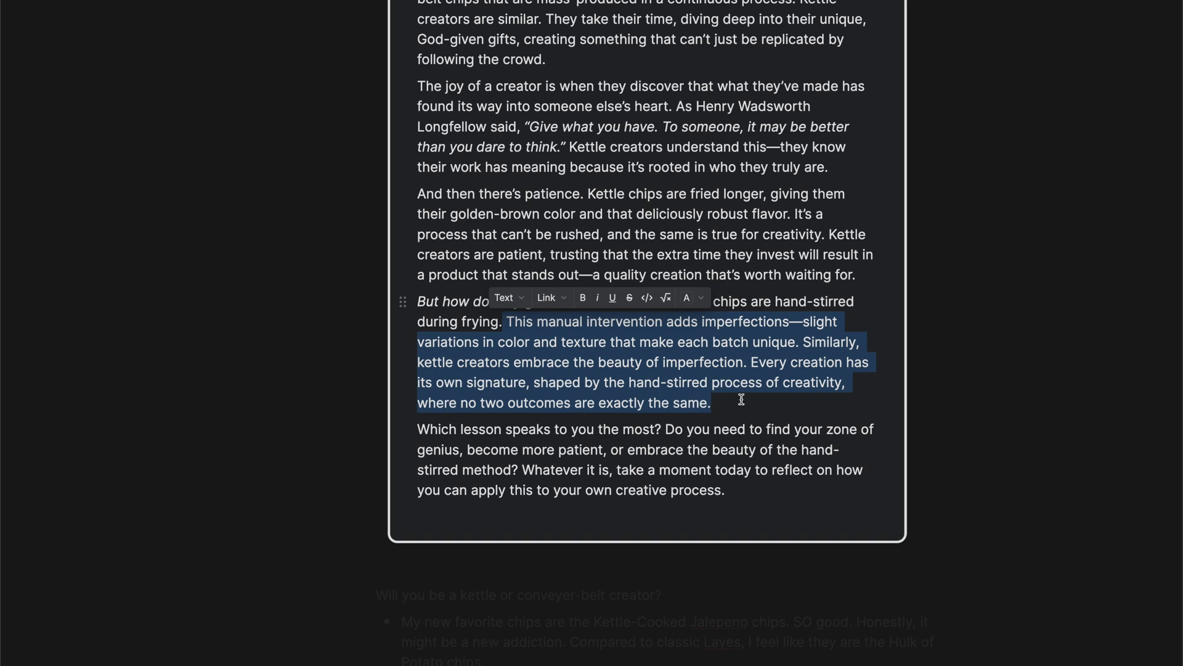
pyautogui.click(741, 401)
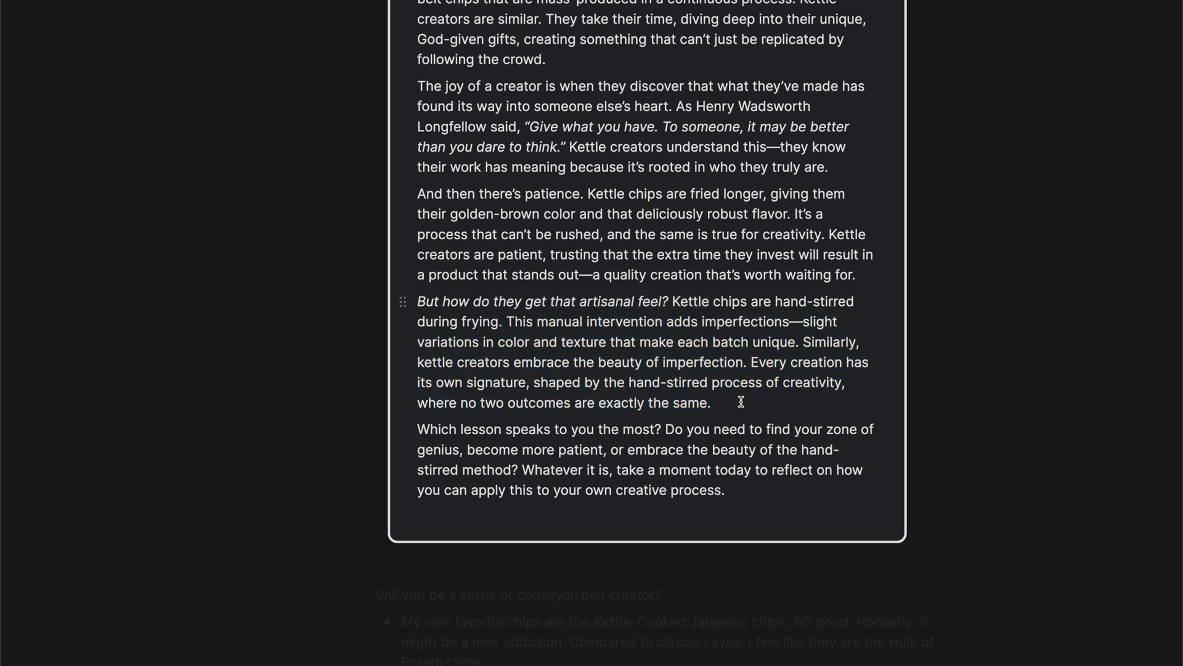
pyautogui.doubleClick(701, 363)
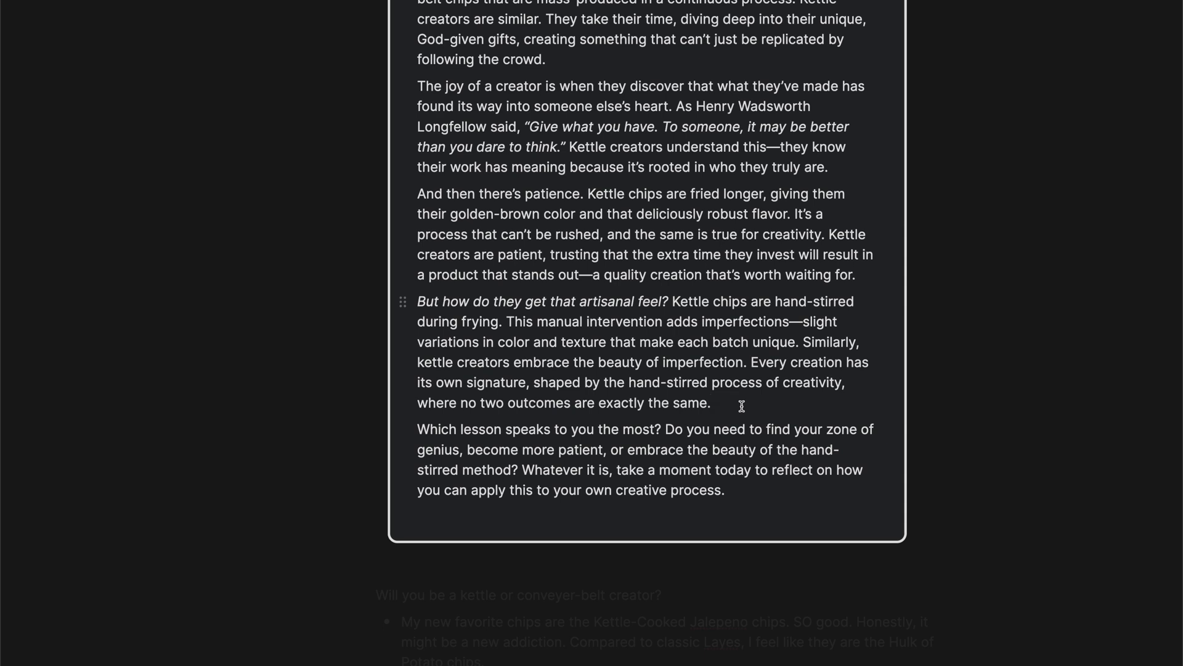
pyautogui.scroll(-3)
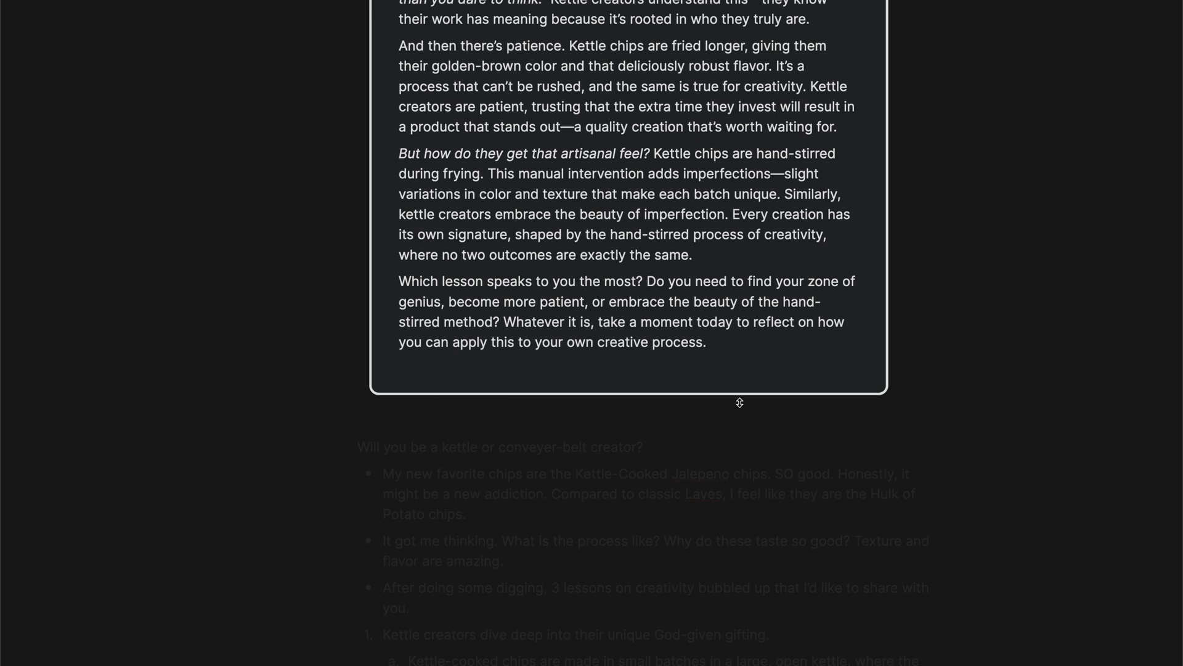
pyautogui.moveTo(731, 402)
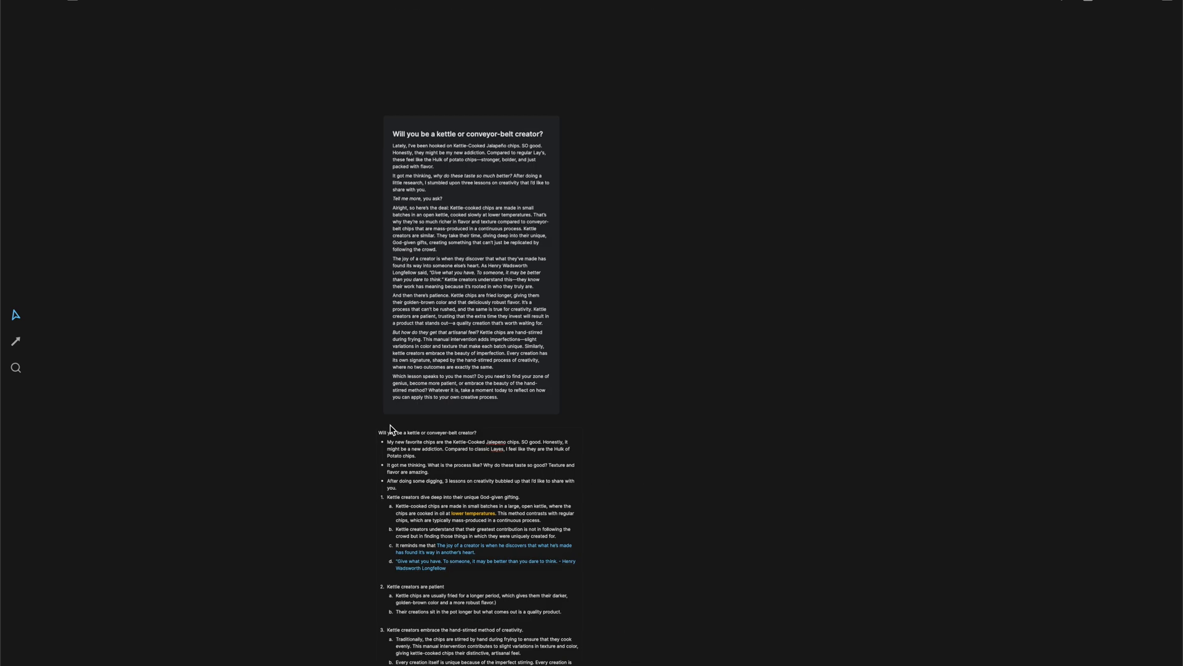
# - Zoom out and pan down to see the essay card, outline, fact cards, story card and kettle chips photo together
pyautogui.scroll(-3)
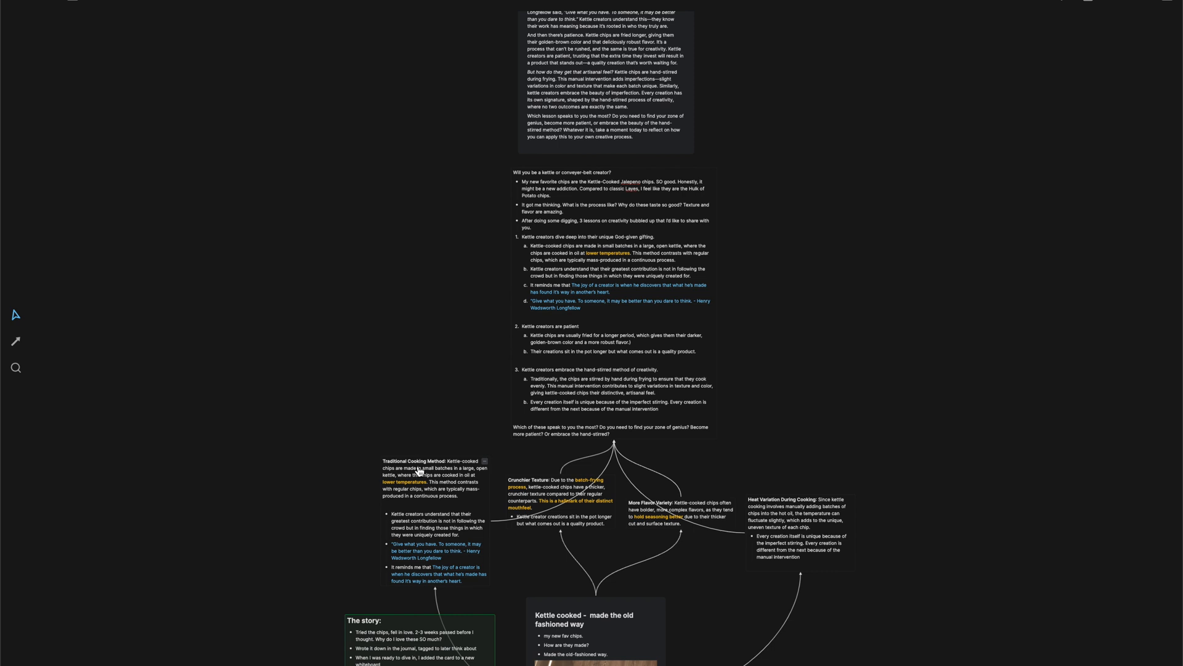
pyautogui.scroll(-3)
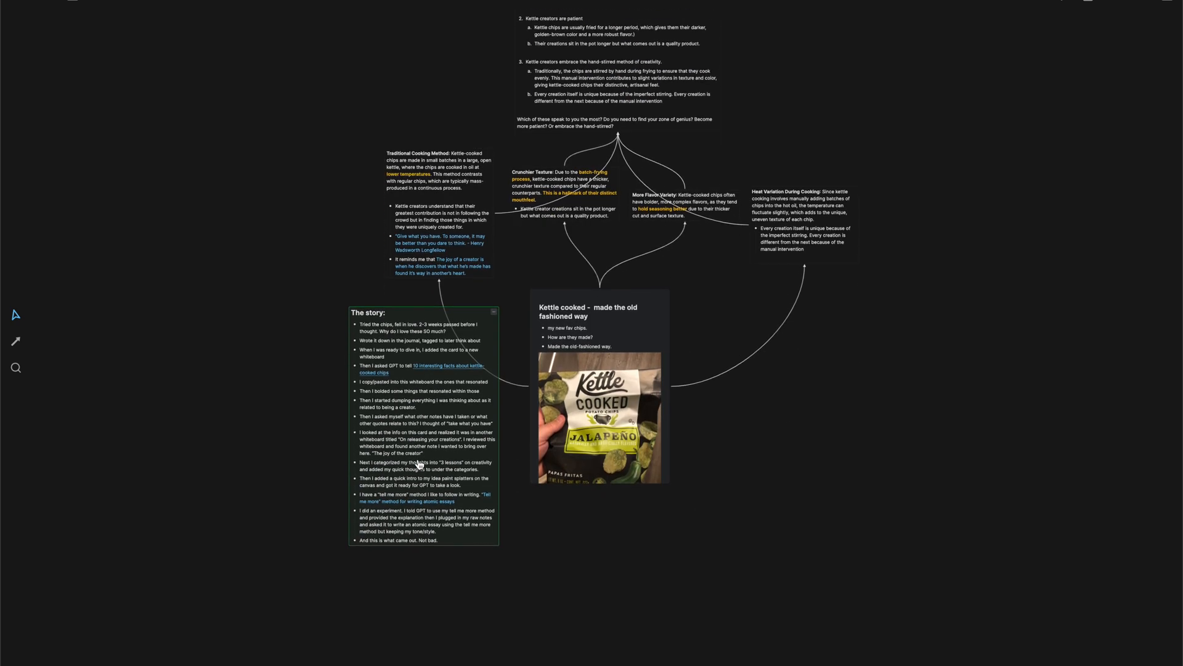